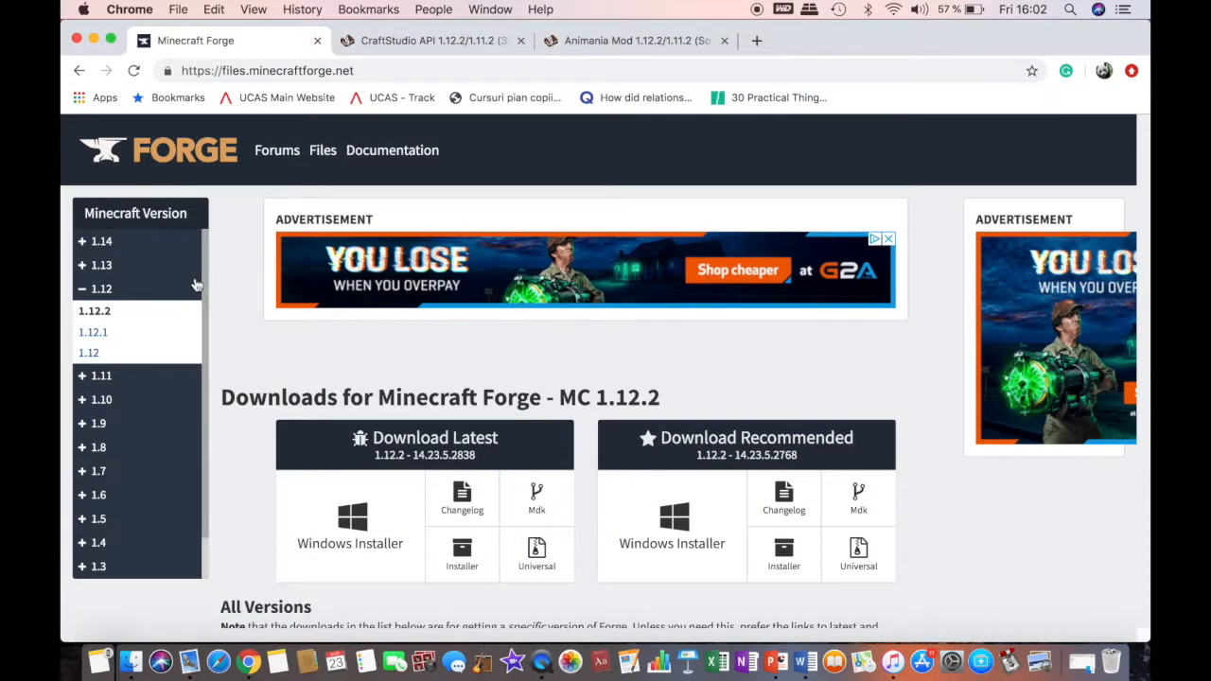
# - Download the latest Forge 1.12.2 installer from the Download Latest section
pyautogui.scroll(-3)
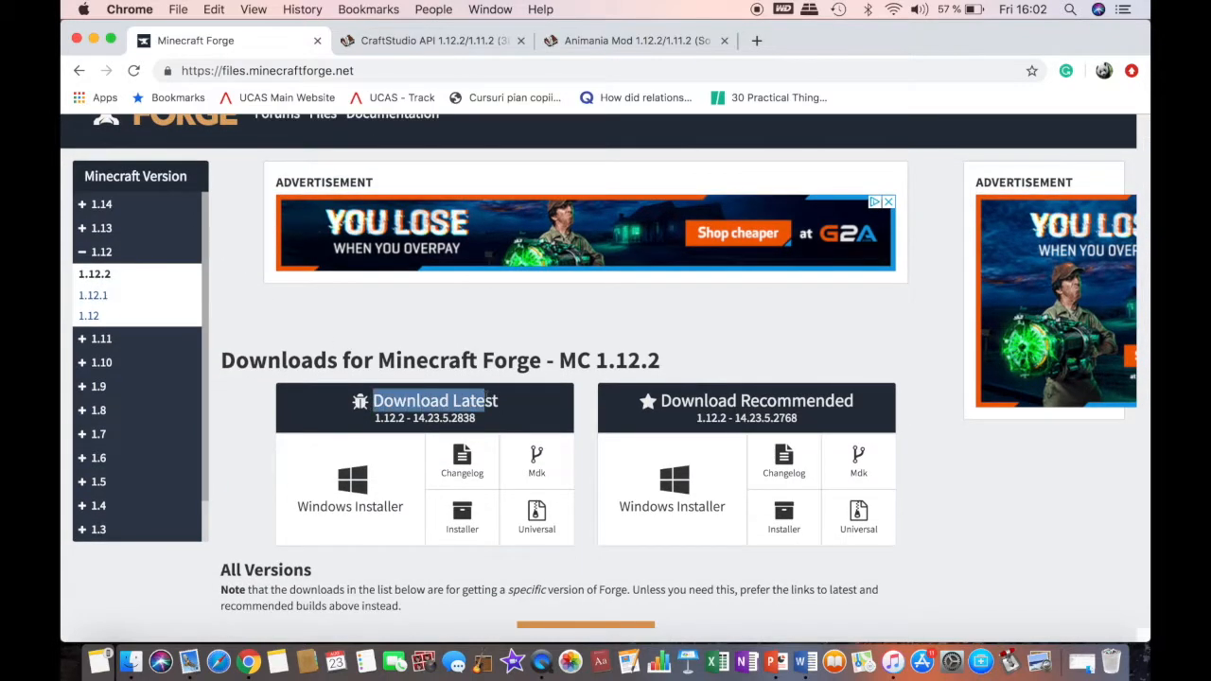
pyautogui.scroll(-3)
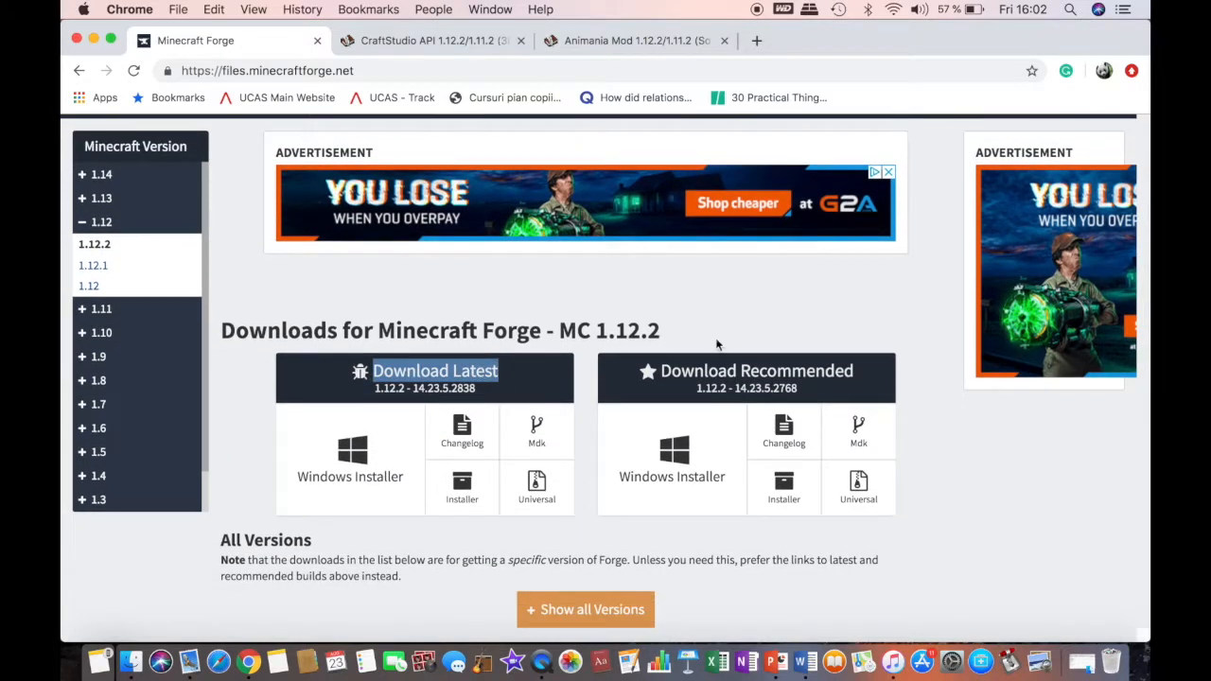
pyautogui.scroll(-3)
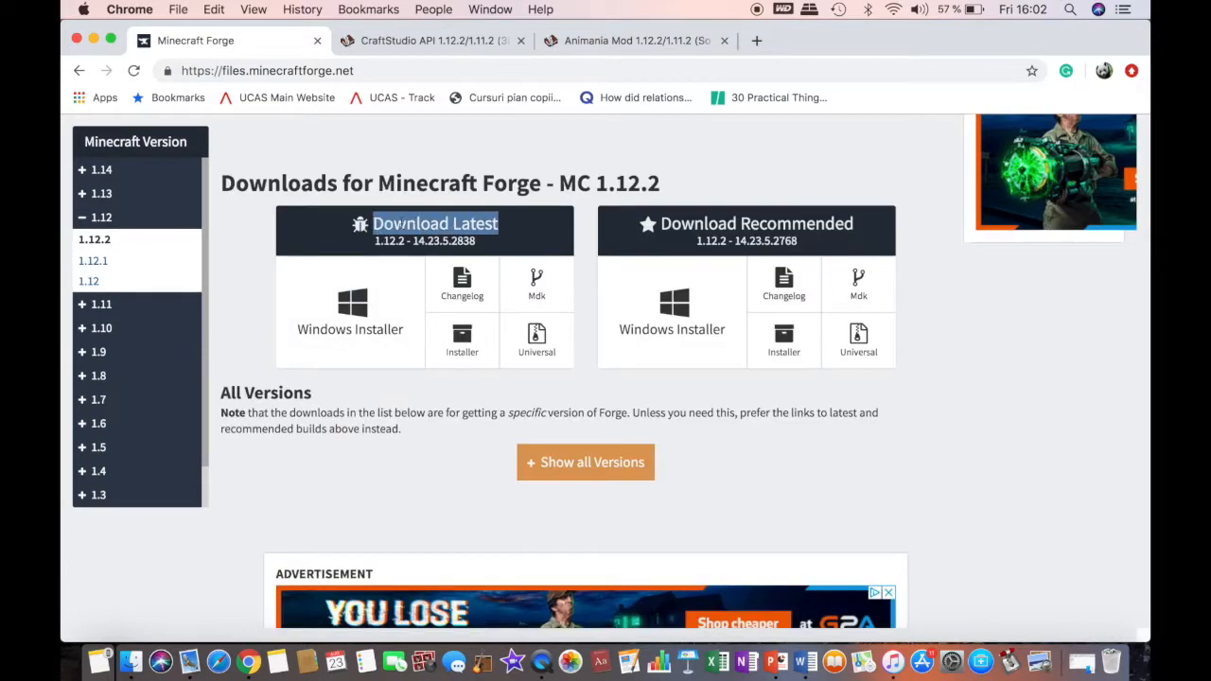
pyautogui.moveTo(462, 341)
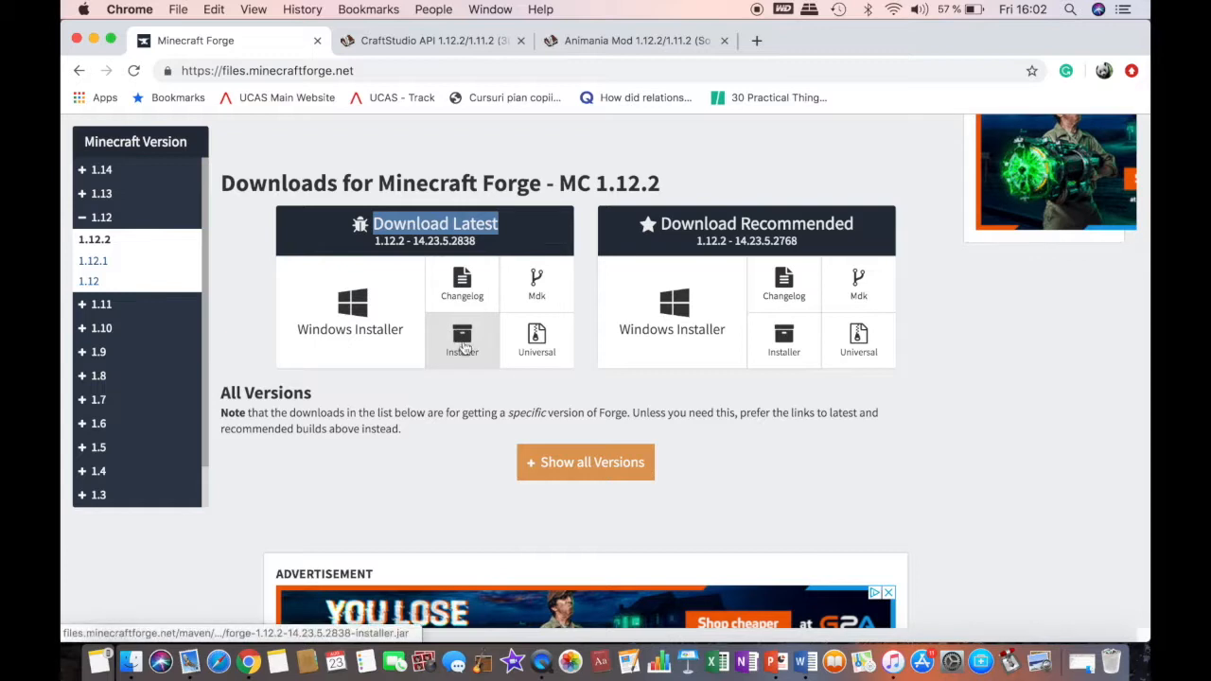
pyautogui.click(462, 341)
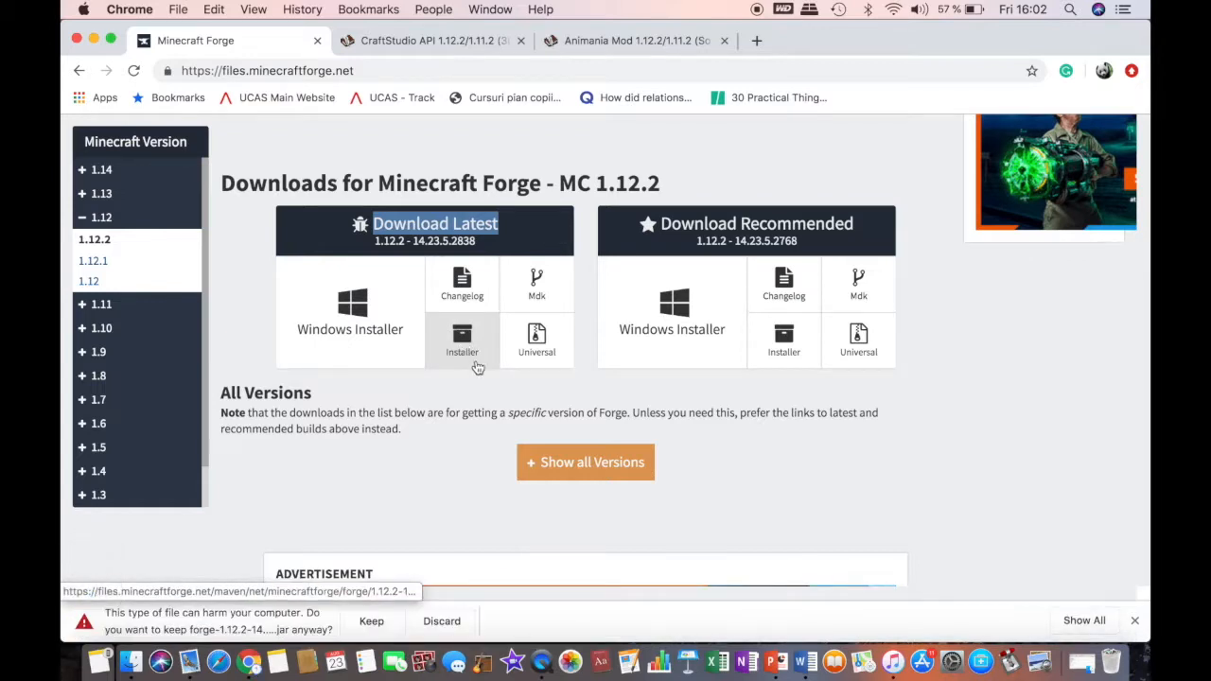
pyautogui.moveTo(107, 615)
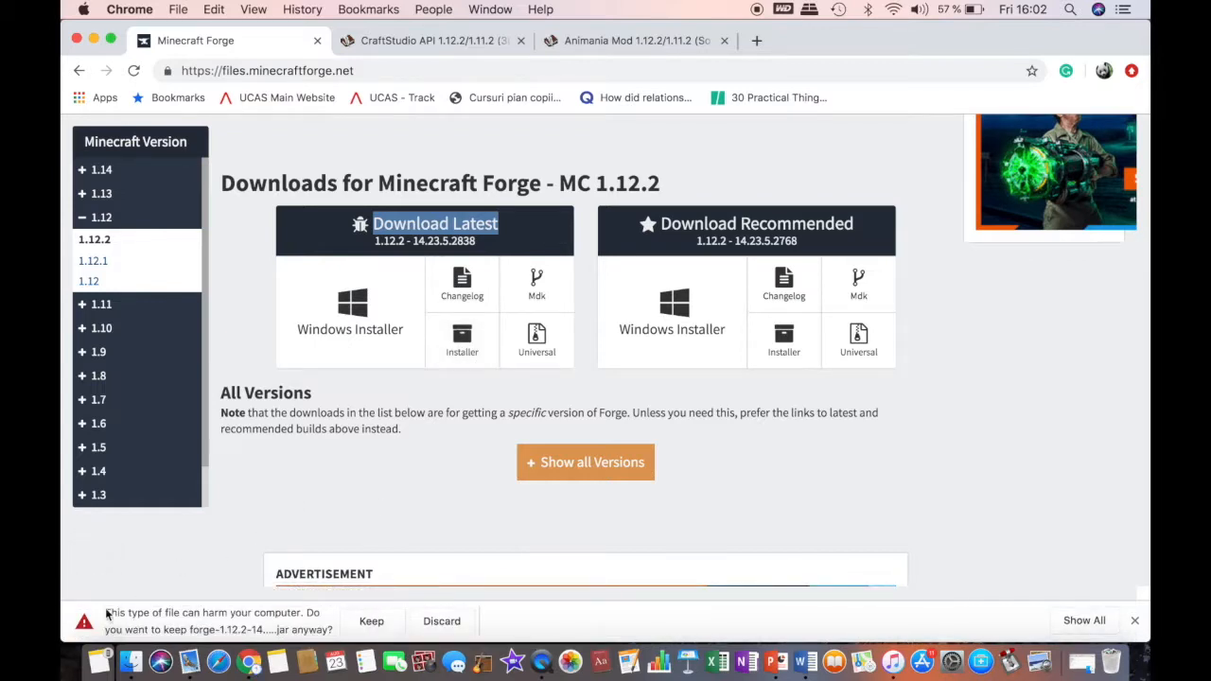
pyautogui.moveTo(227, 615)
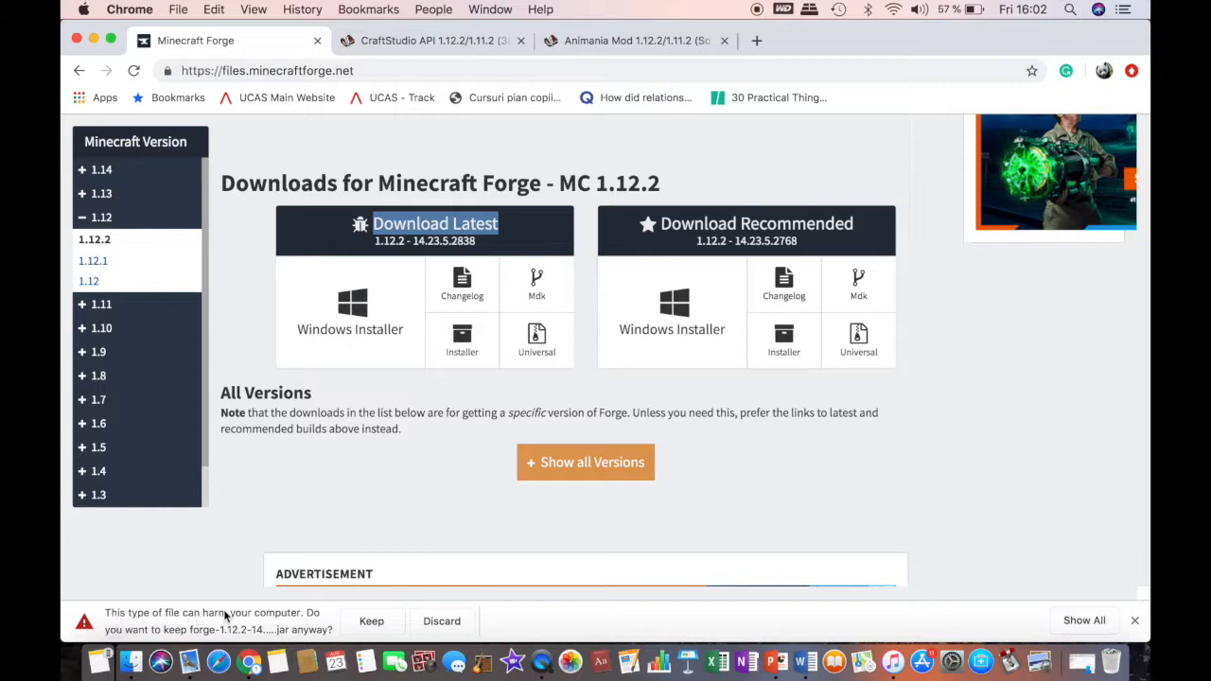
pyautogui.moveTo(271, 615)
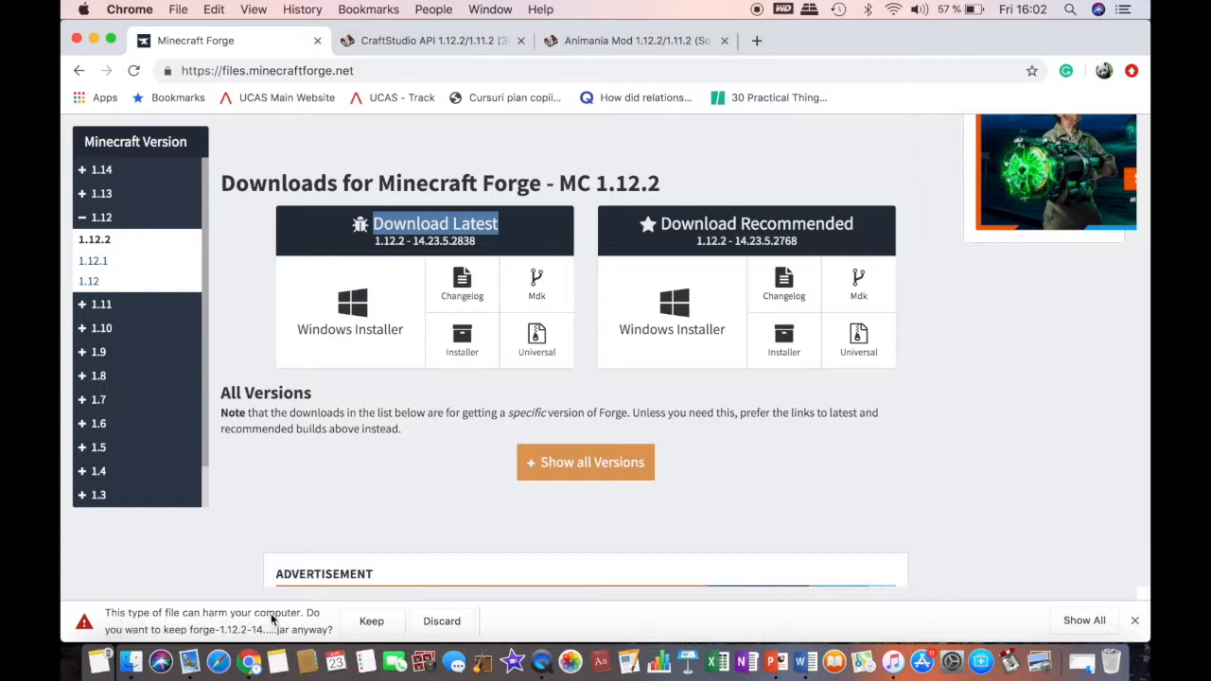
pyautogui.moveTo(313, 618)
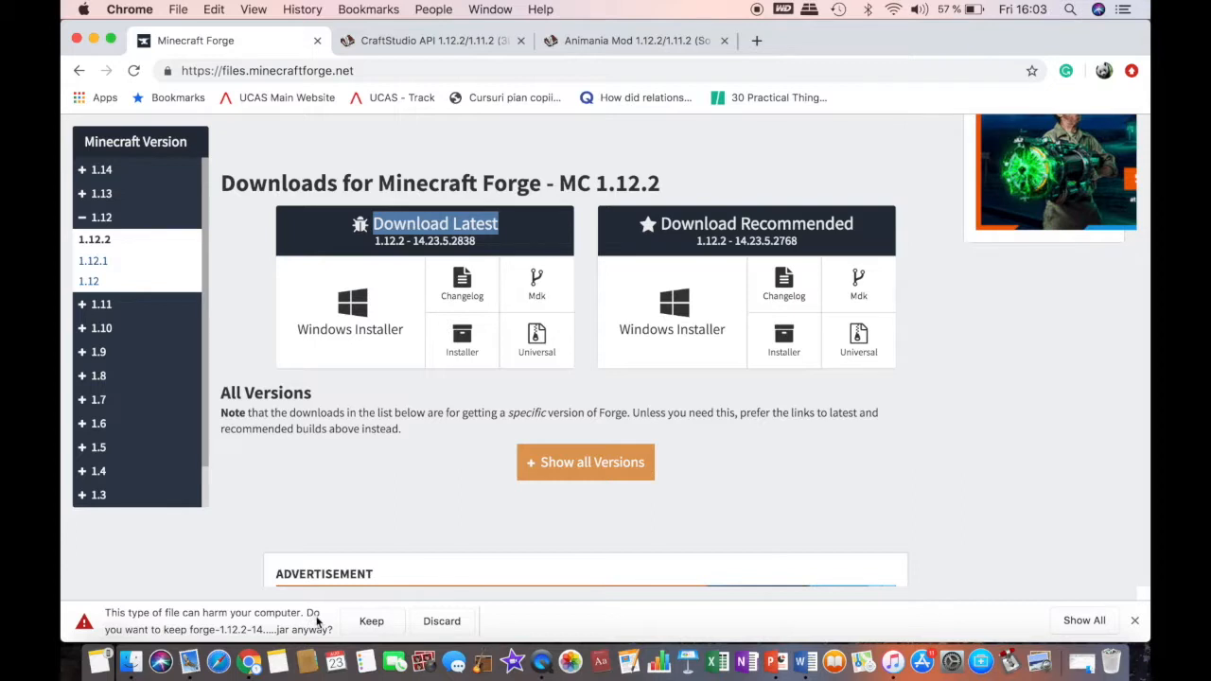
# - Keep the Forge installer download and move the jar from Downloads to the desktop
pyautogui.click(371, 620)
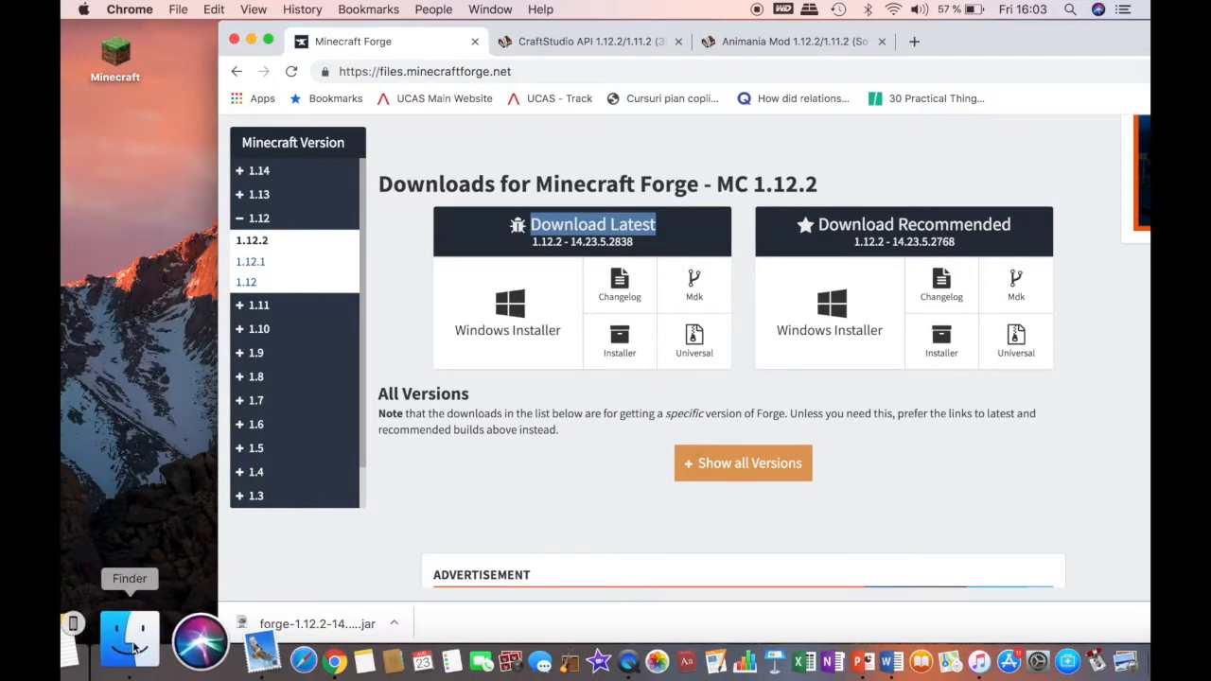
pyautogui.click(130, 639)
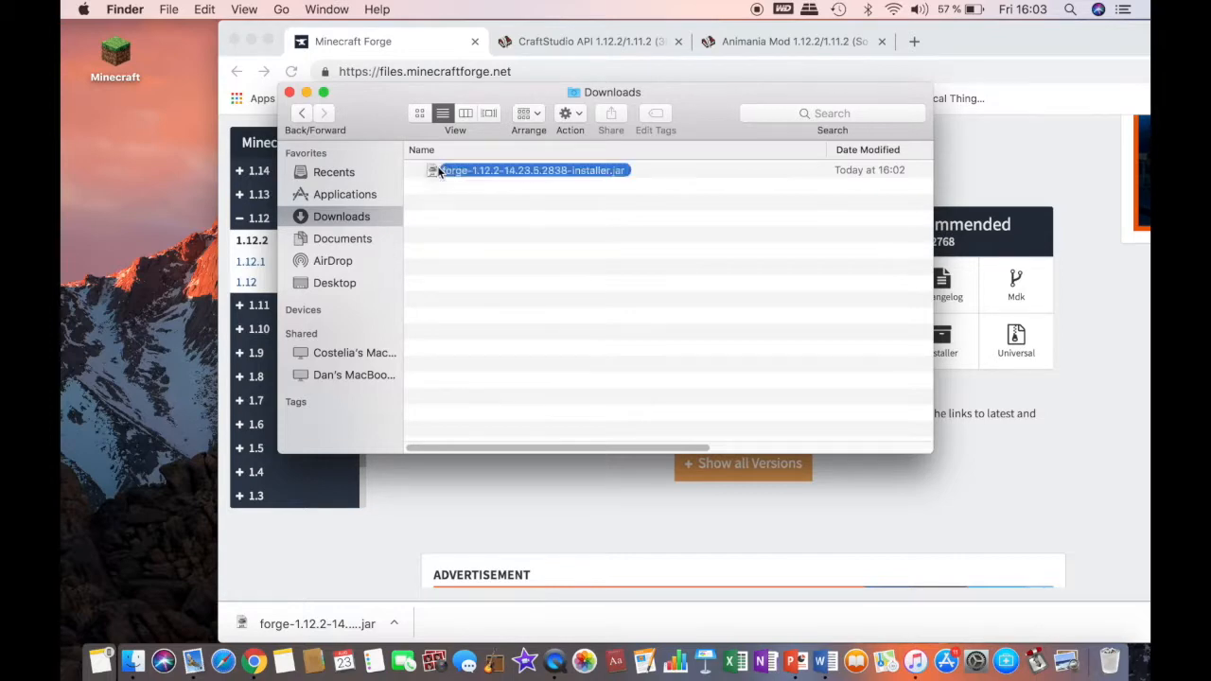
pyautogui.moveTo(530, 170); pyautogui.dragTo(176, 217)
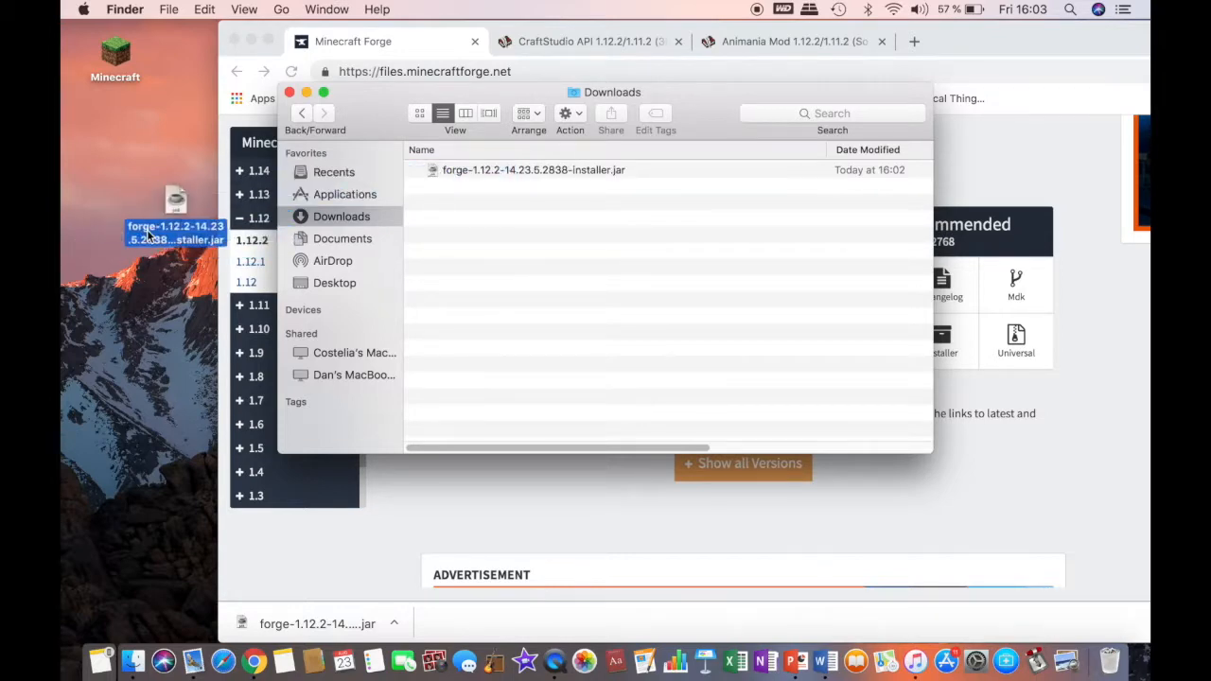
# - Close the Finder window, hide Chrome, and try opening the Forge installer jar
pyautogui.click(290, 92)
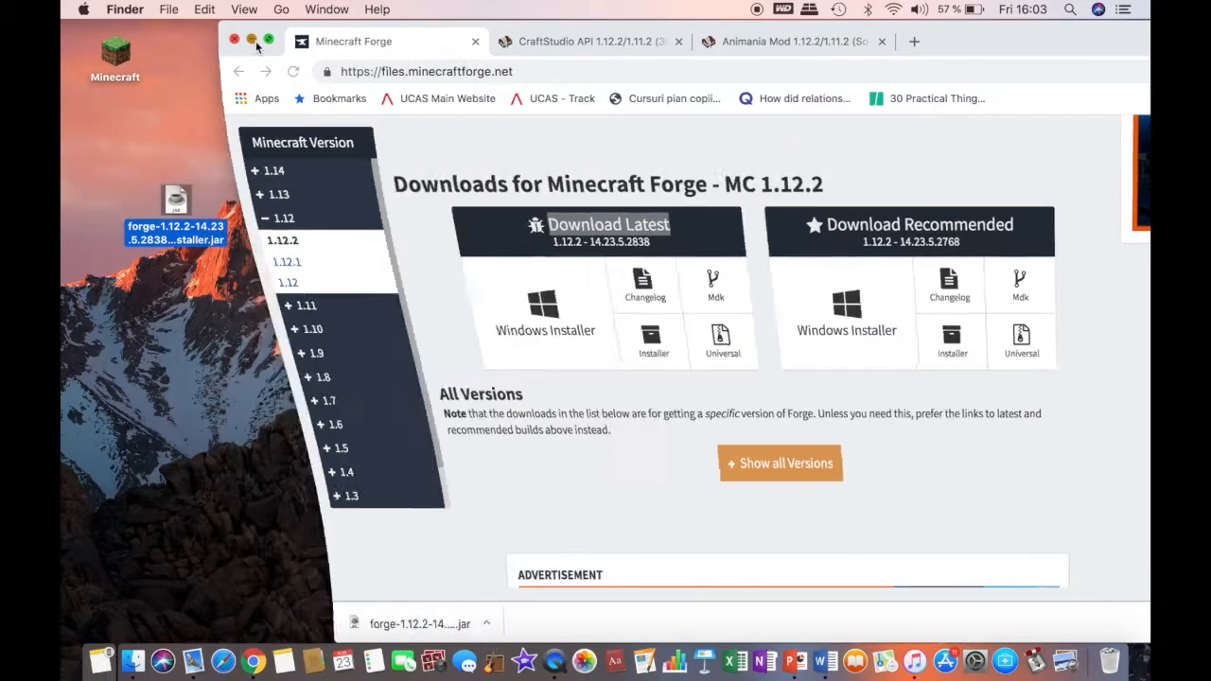
pyautogui.click(234, 40)
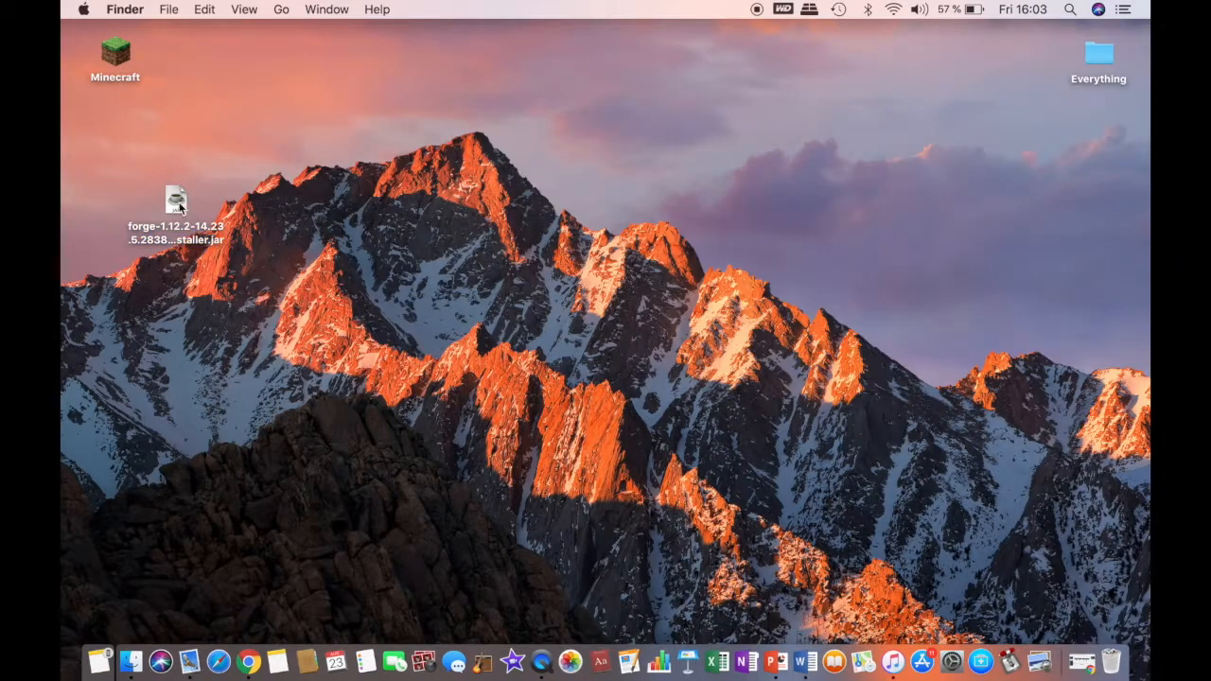
pyautogui.doubleClick(175, 199)
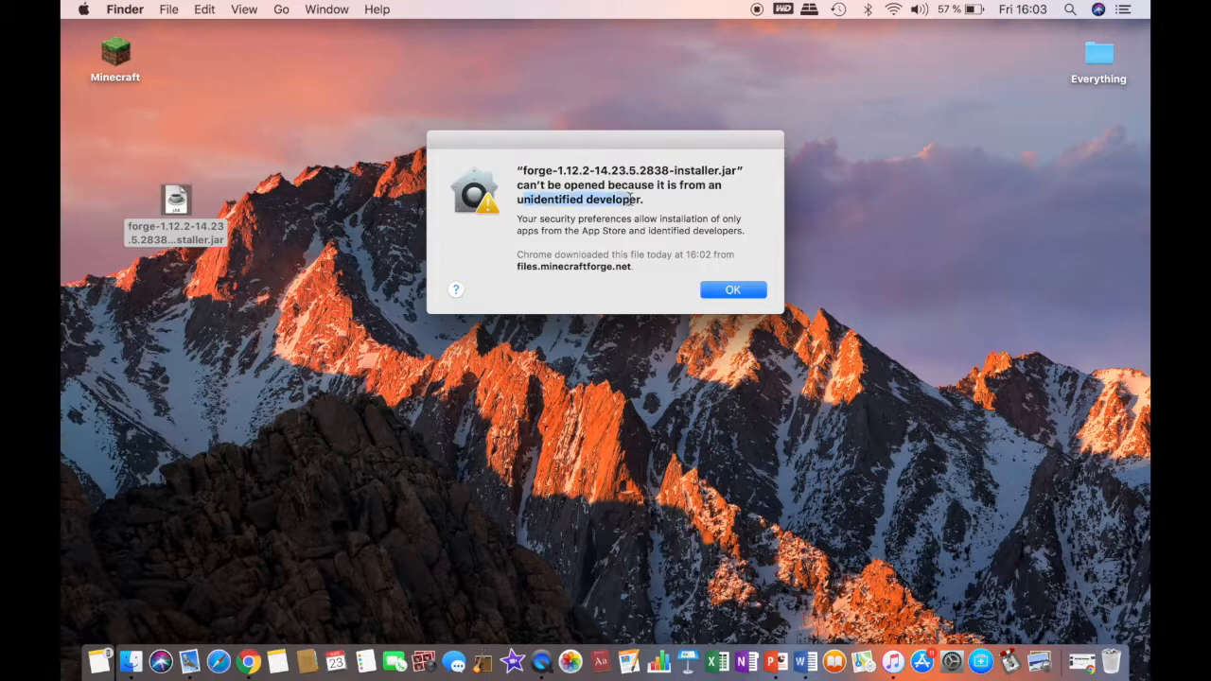
# - Allow the blocked Forge installer via Security & Privacy's Open Anyway, then close System Preferences
pyautogui.click(733, 290)
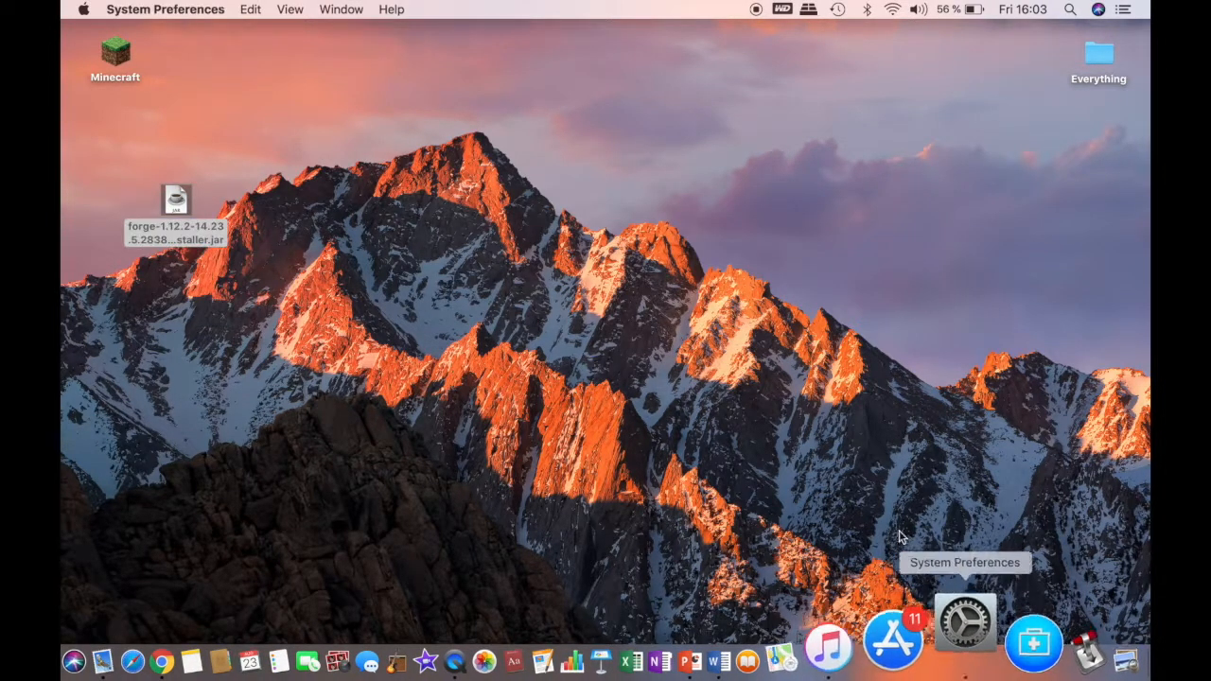
pyautogui.click(965, 622)
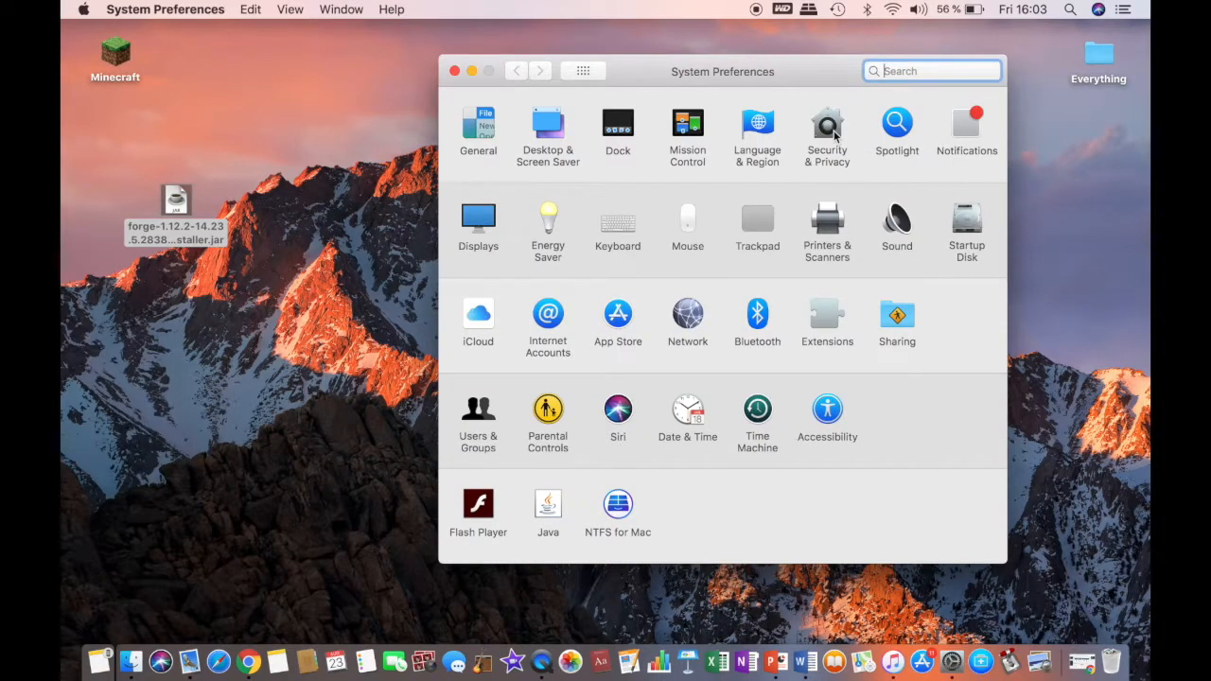
pyautogui.moveTo(799, 158)
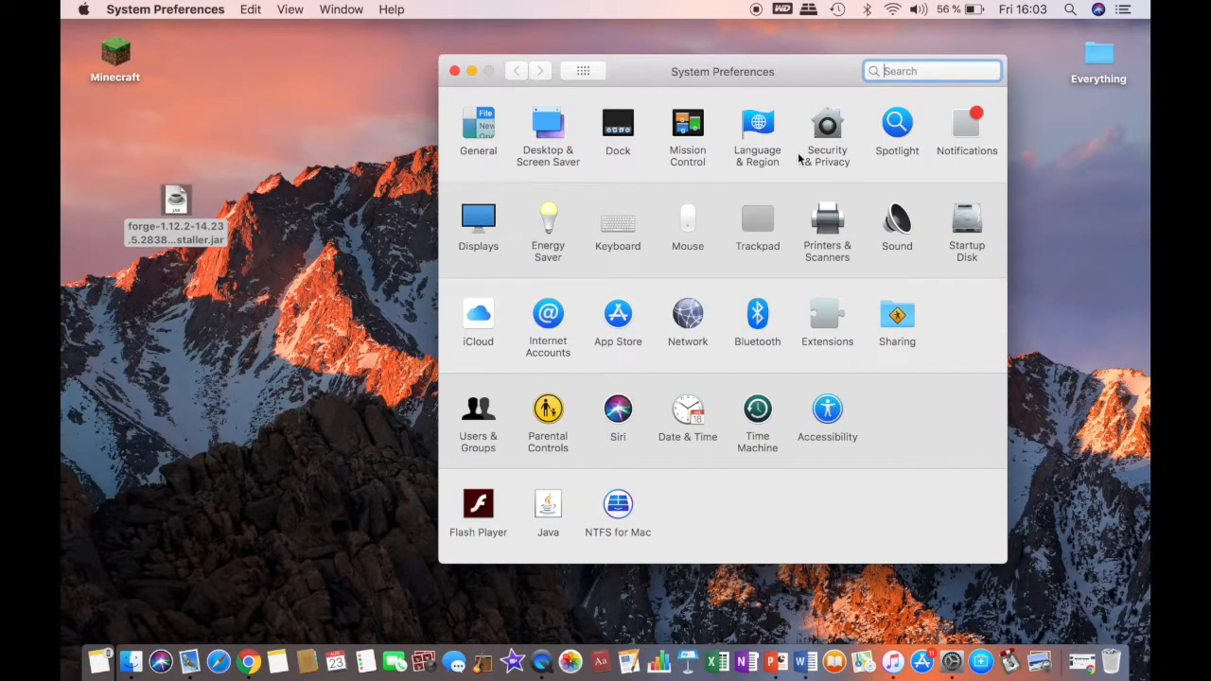
pyautogui.click(826, 128)
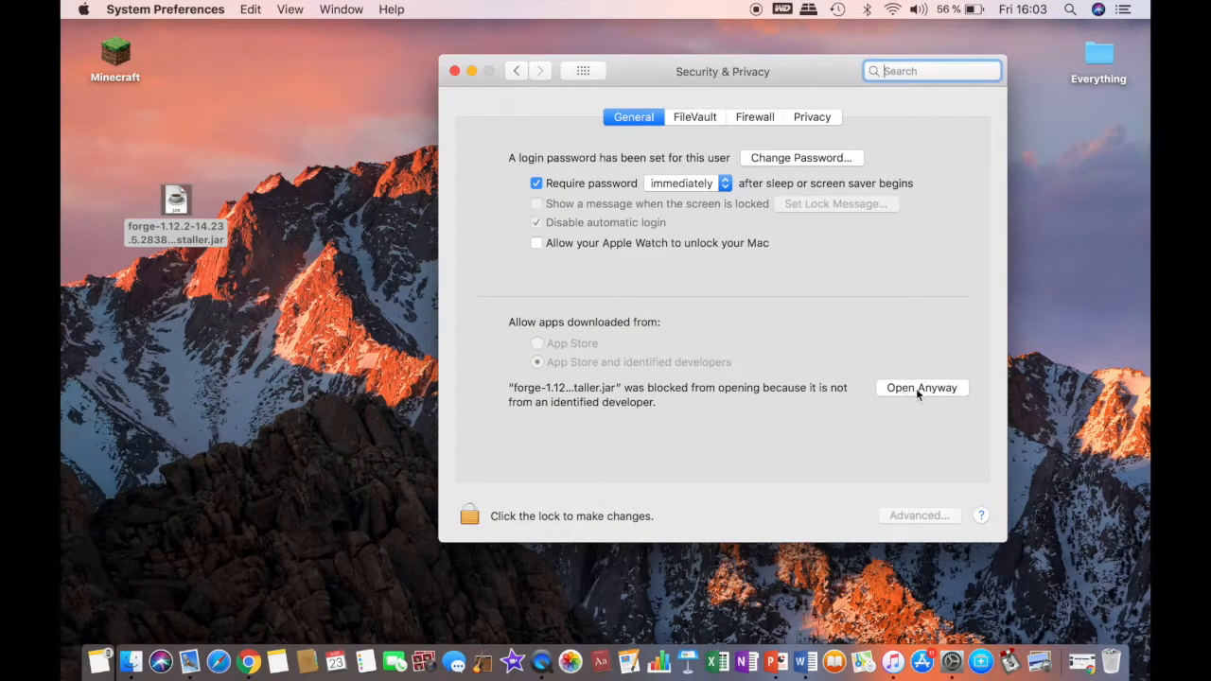
pyautogui.click(921, 387)
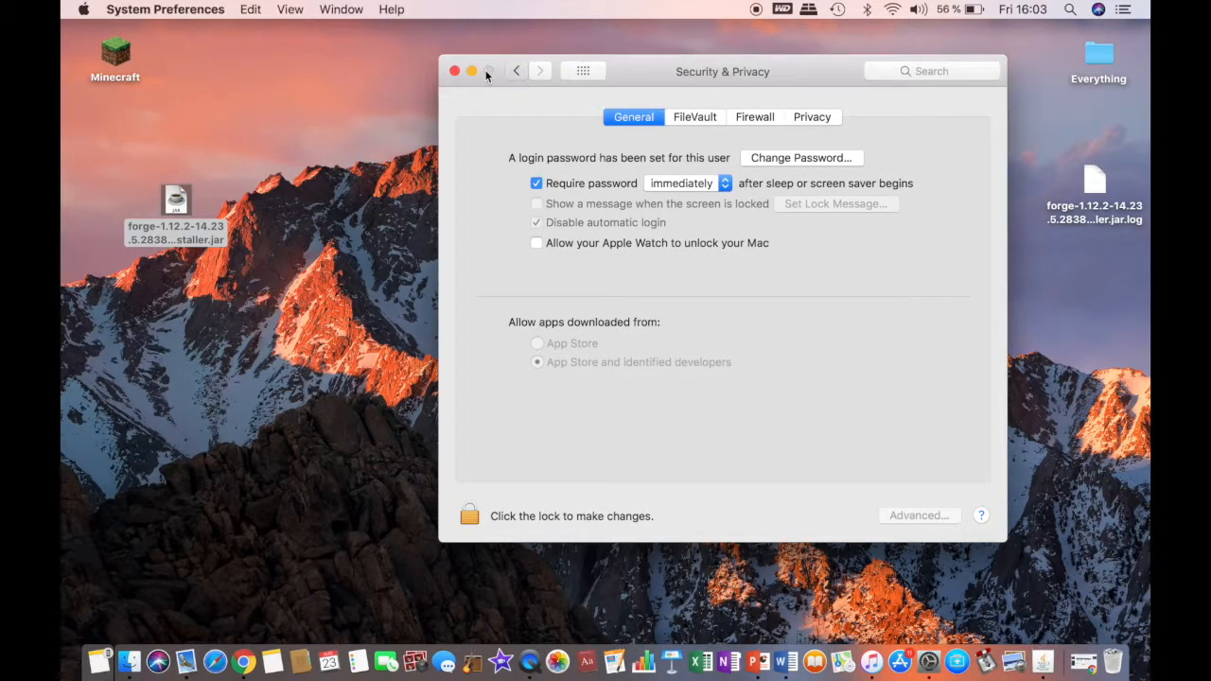
pyautogui.click(454, 71)
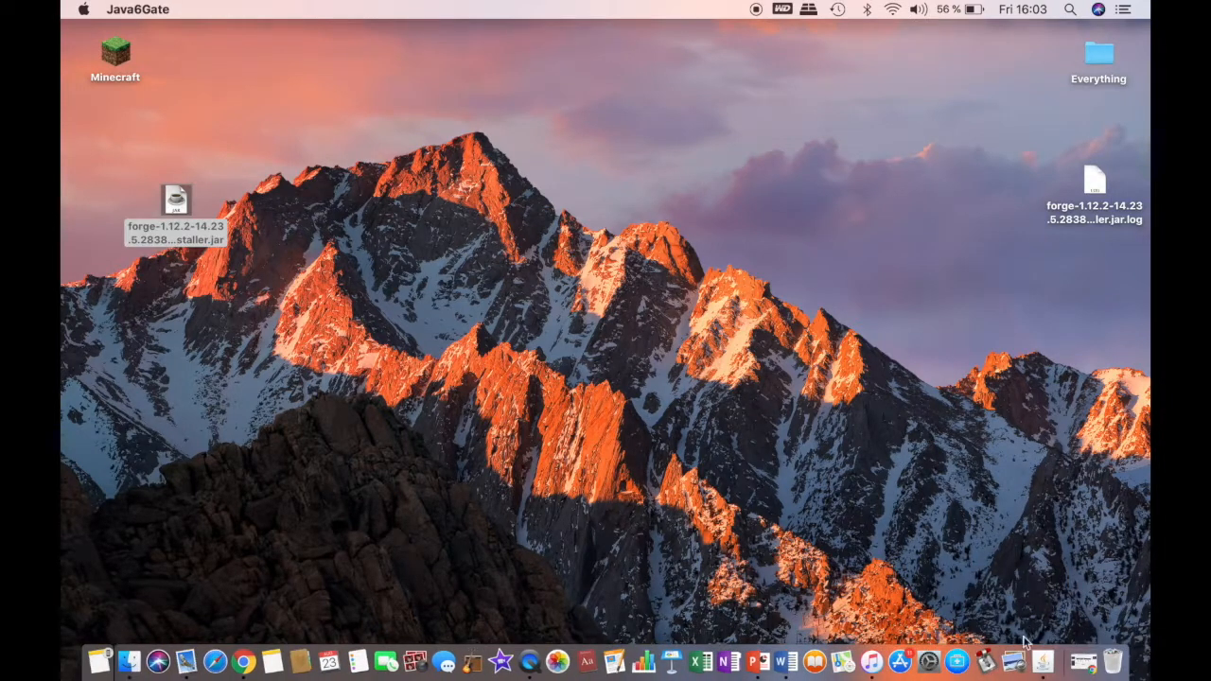
# - Run the Forge installer with Install client and confirm the Complete dialog
pyautogui.doubleClick(175, 199)
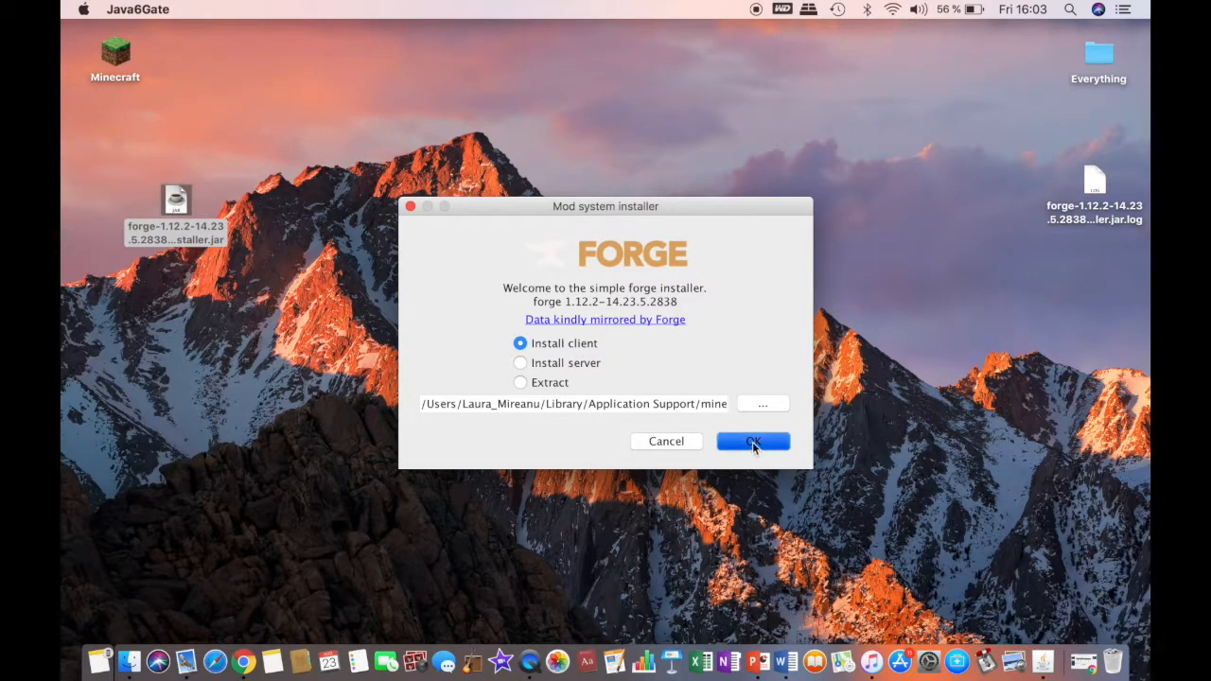
pyautogui.click(753, 440)
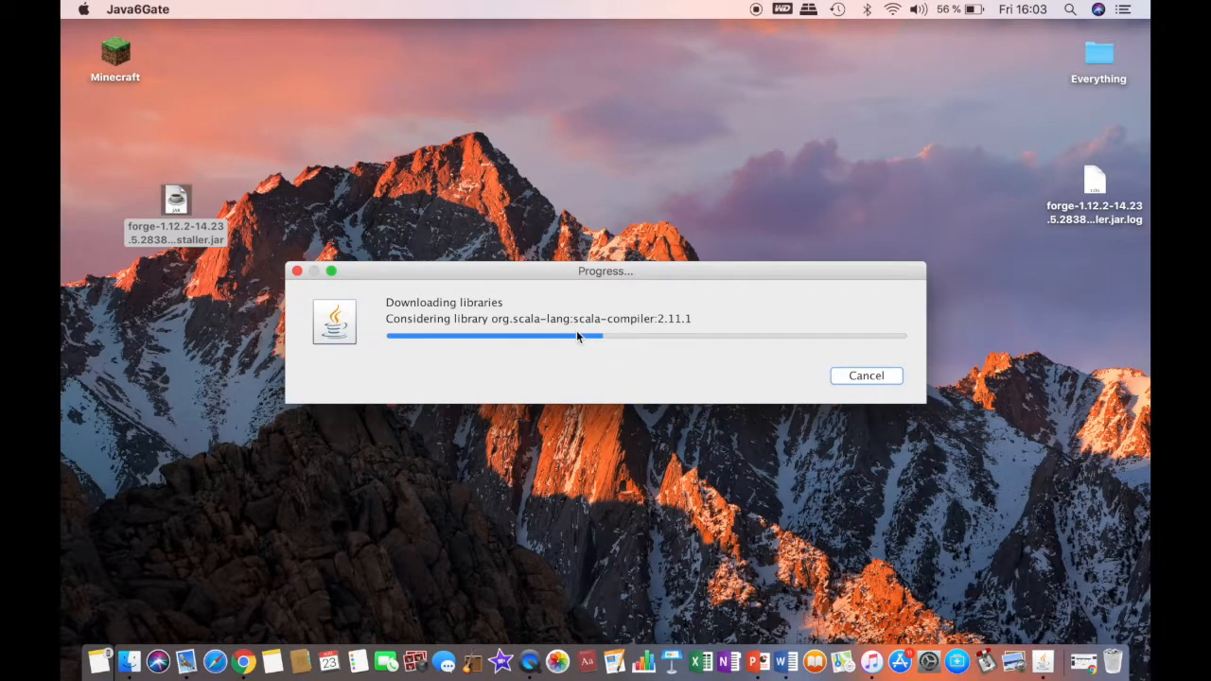
pyautogui.click(865, 375)
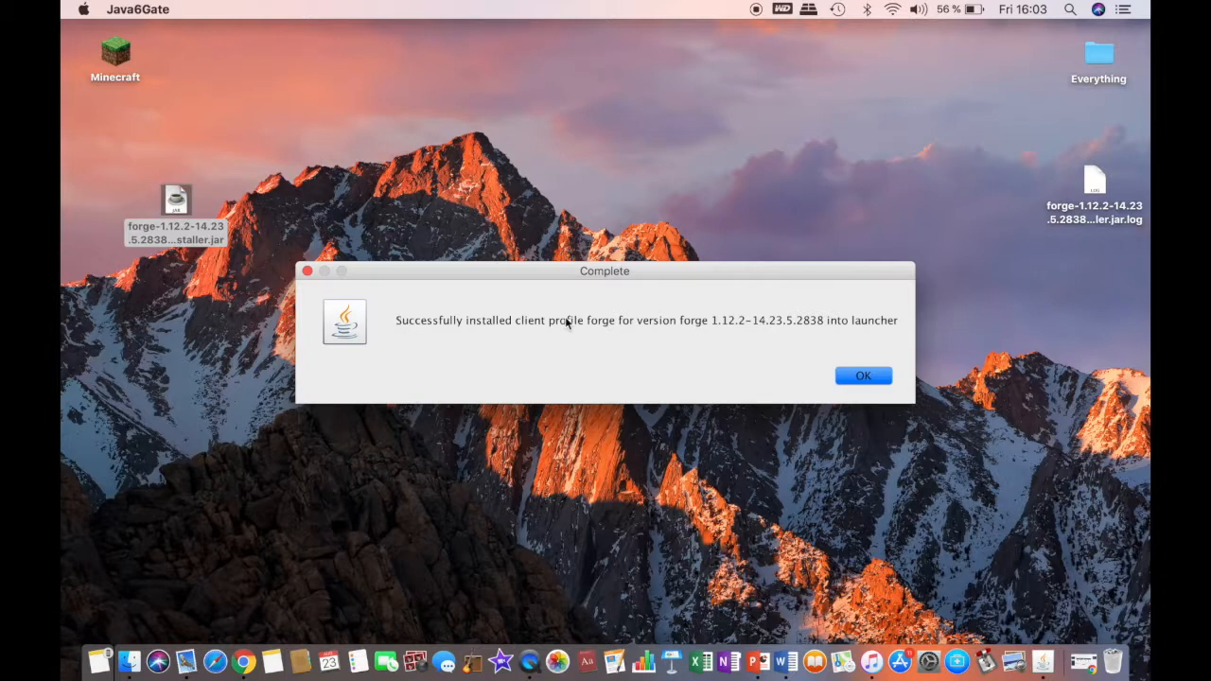
pyautogui.moveTo(833, 351)
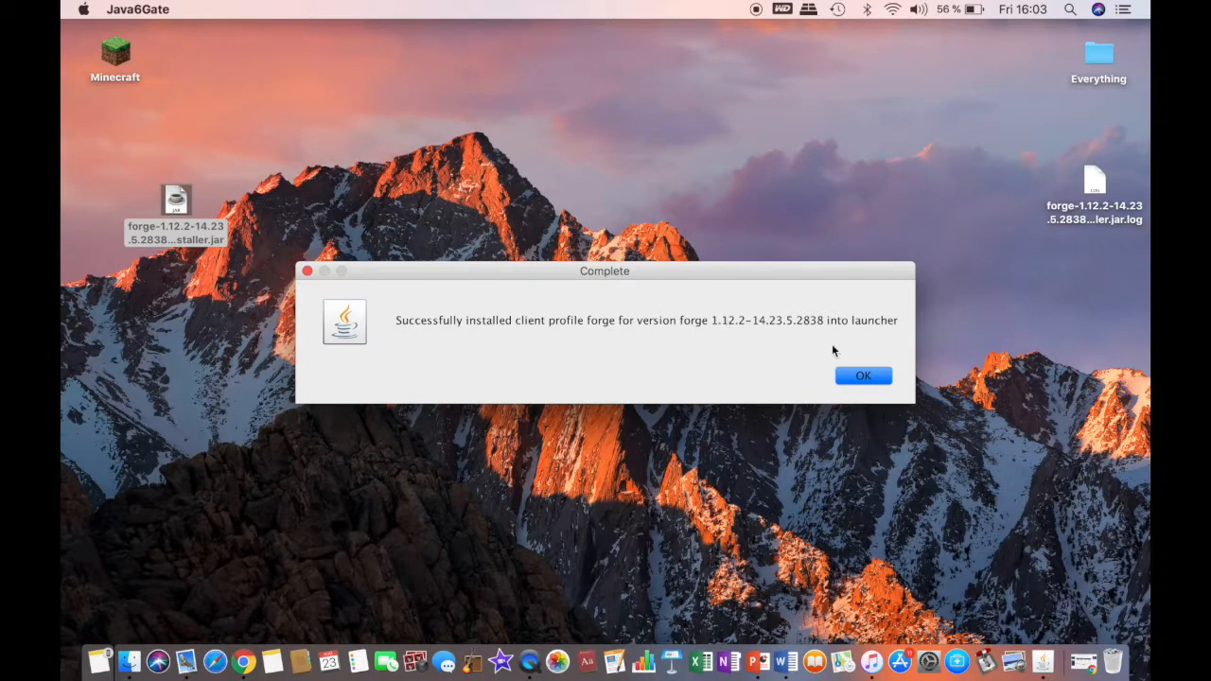
pyautogui.click(862, 374)
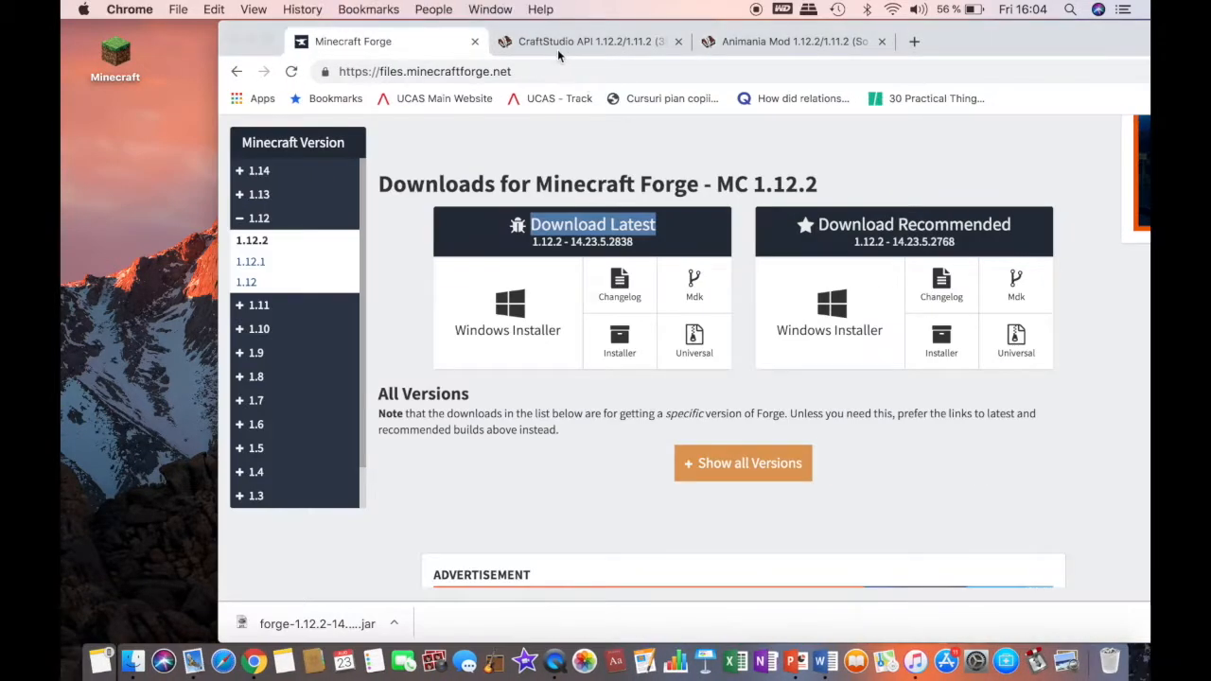
# - Switch to the CraftStudio API 1.12.2 tab and scroll to its requirements and install steps
pyautogui.click(583, 41)
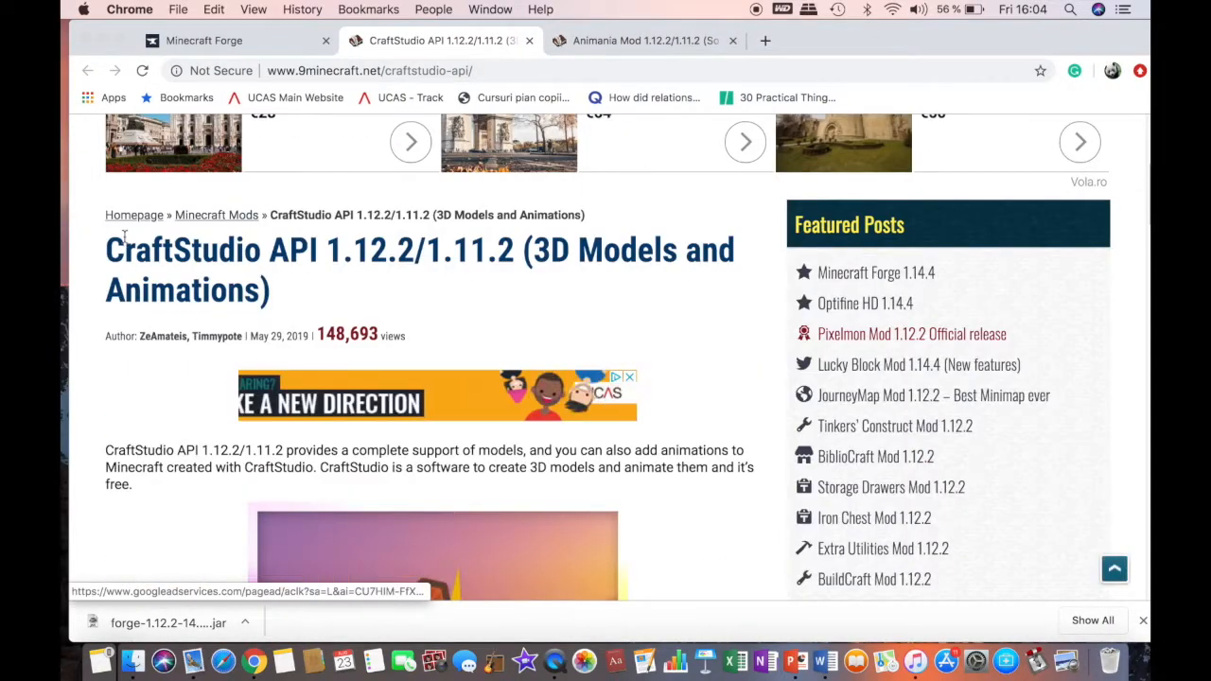
pyautogui.doubleClick(182, 250)
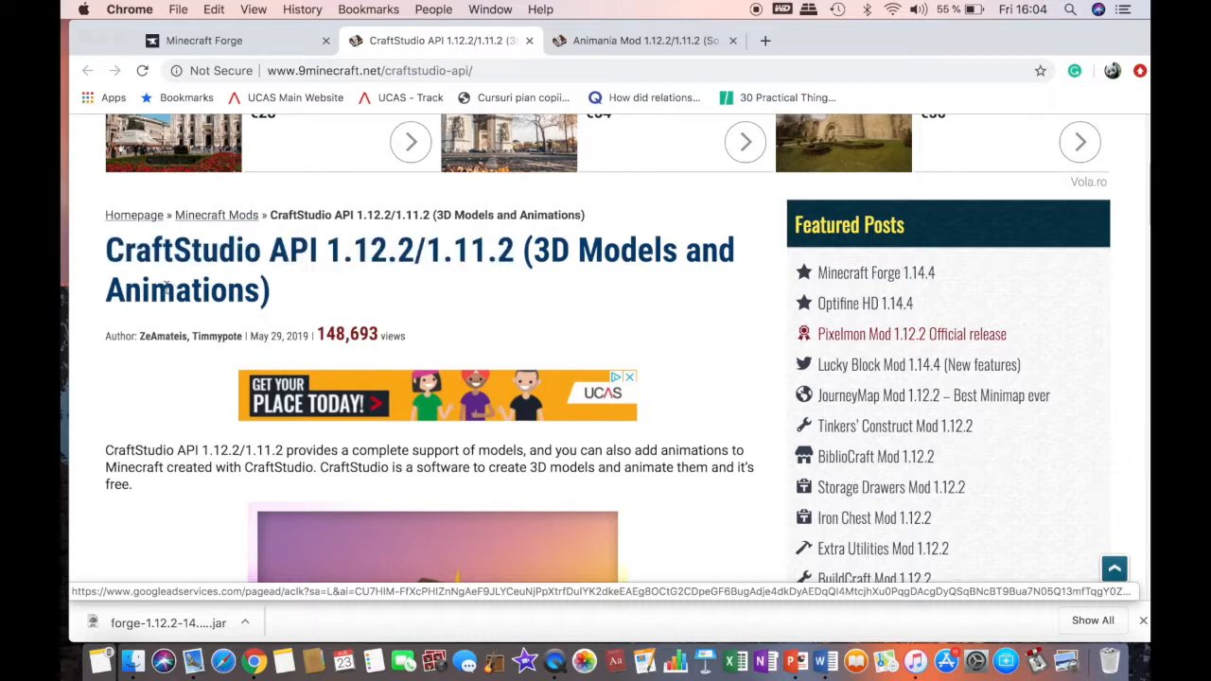
pyautogui.scroll(-3)
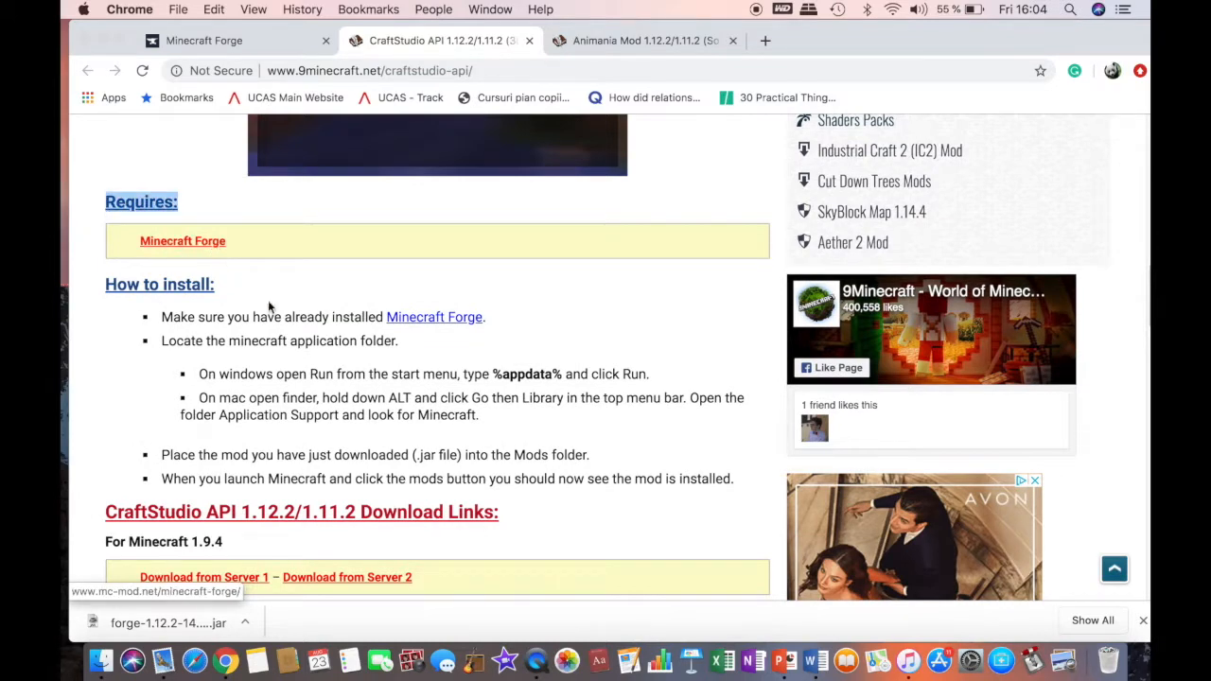
pyautogui.moveTo(268, 312)
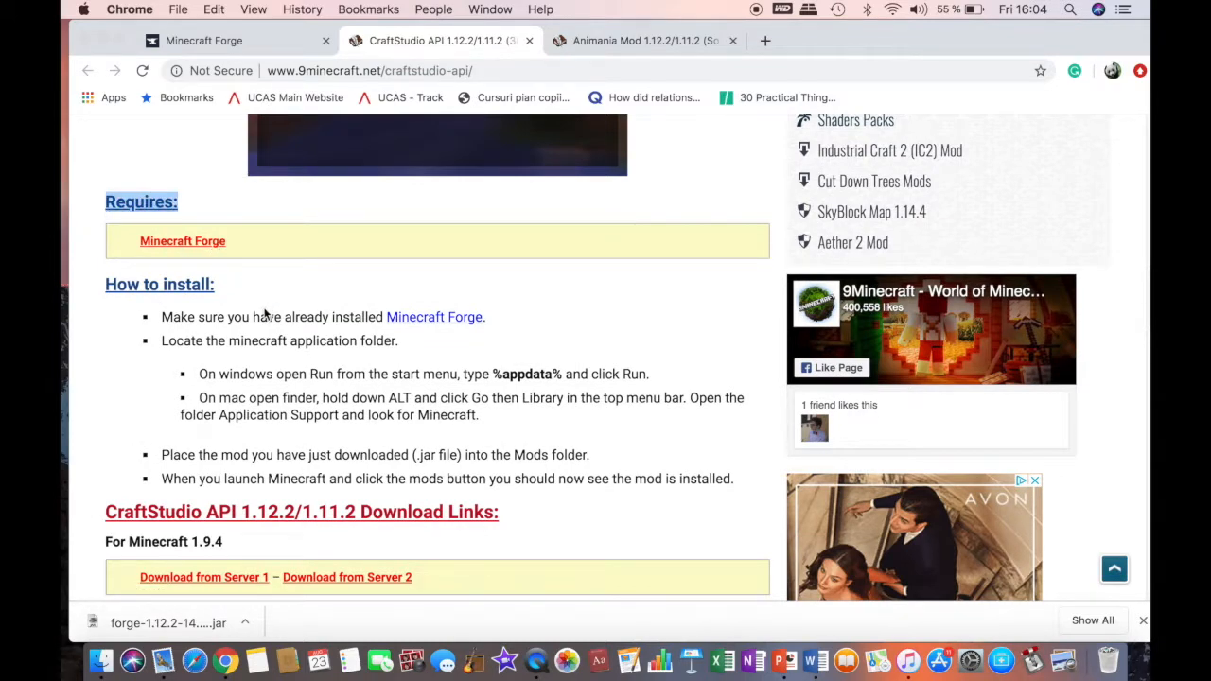
# - Choose 'Download from Server 1' under For Minecraft 1.12.2, 1.12.1, 1.12
pyautogui.scroll(-3)
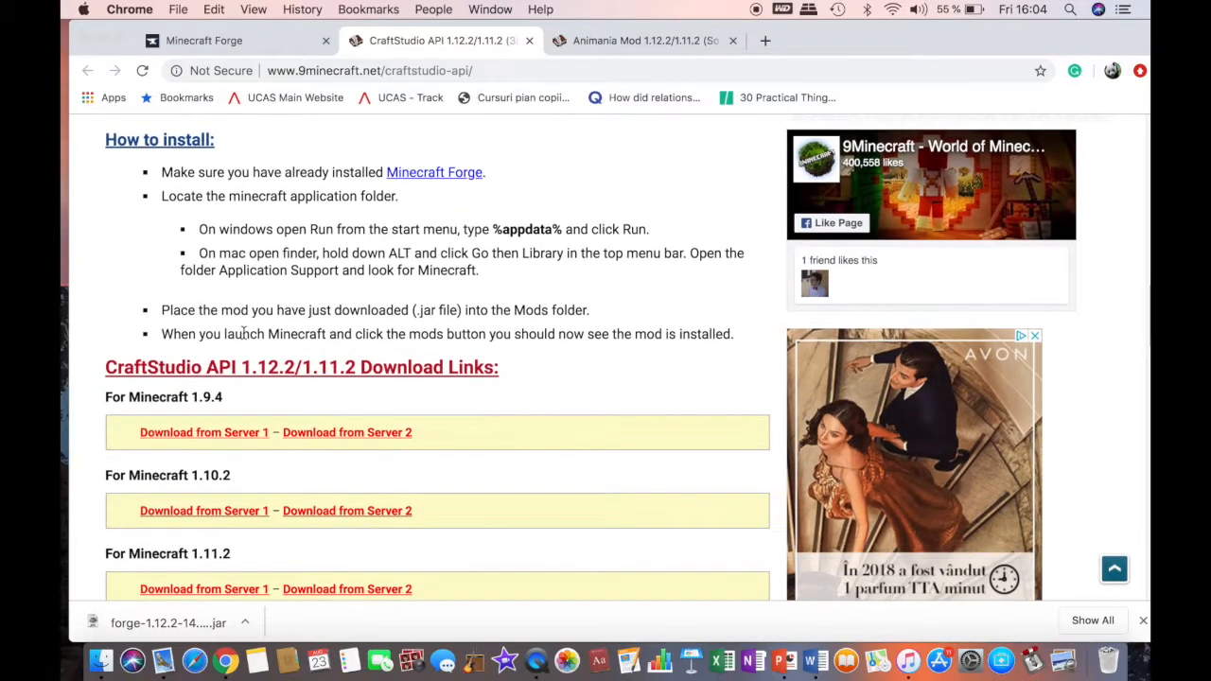
pyautogui.scroll(-3)
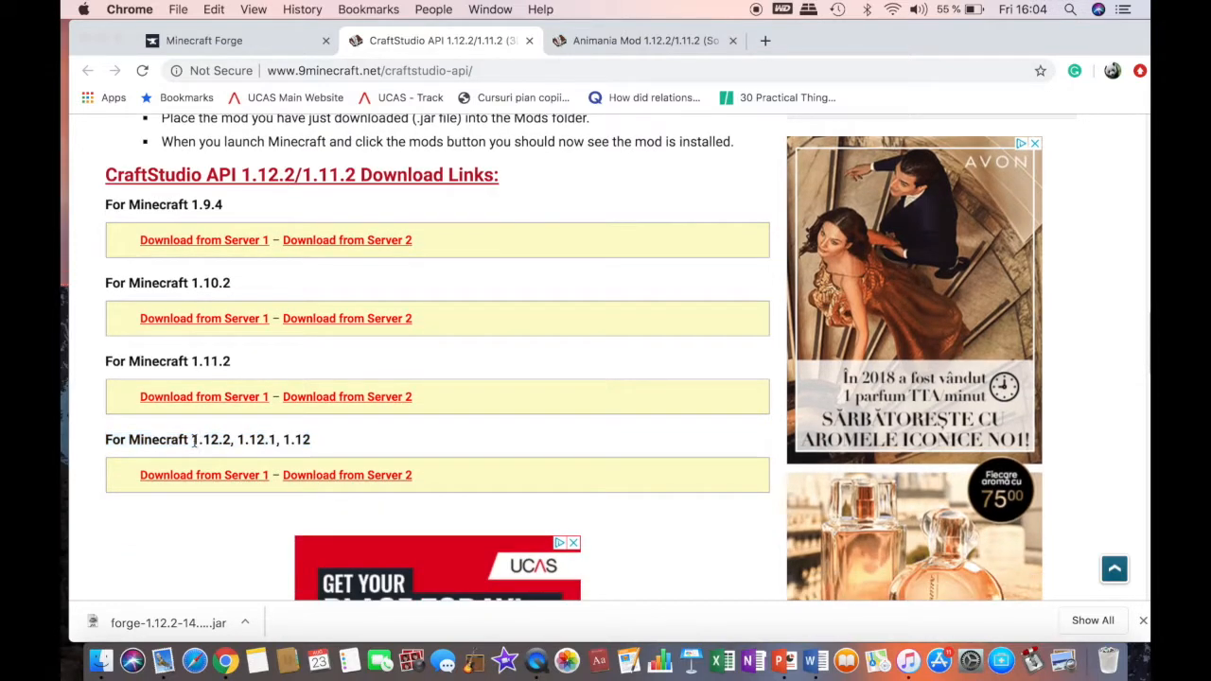
pyautogui.doubleClick(209, 439)
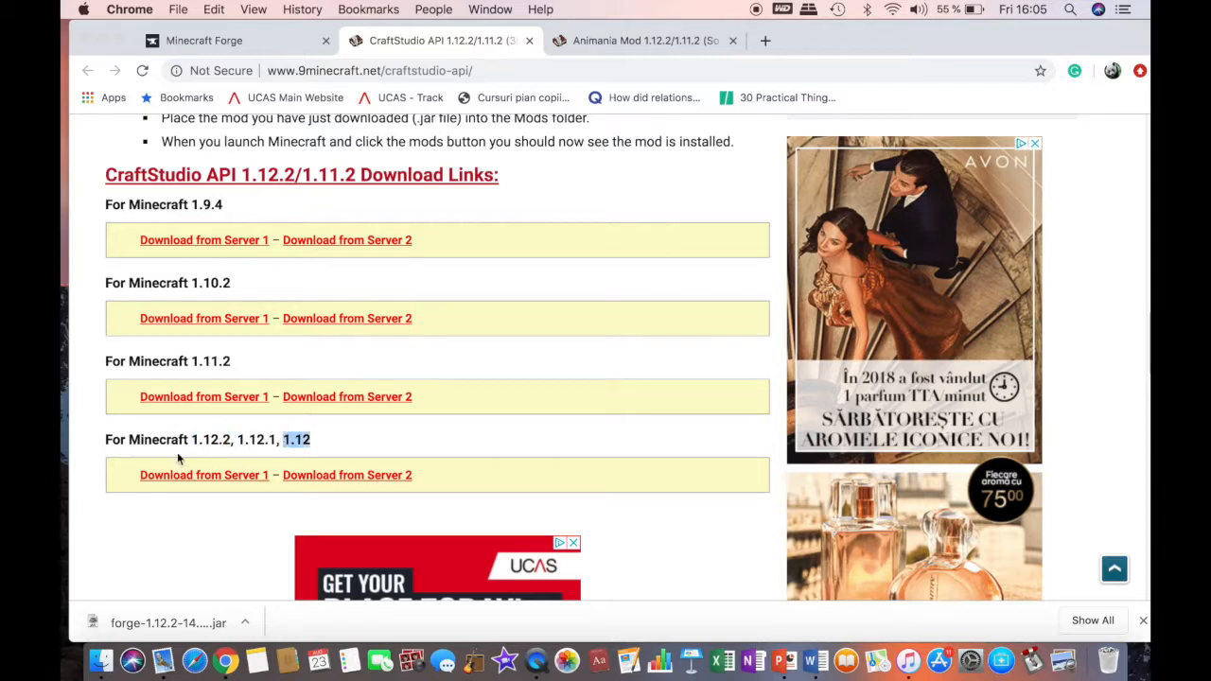
pyautogui.scroll(-3)
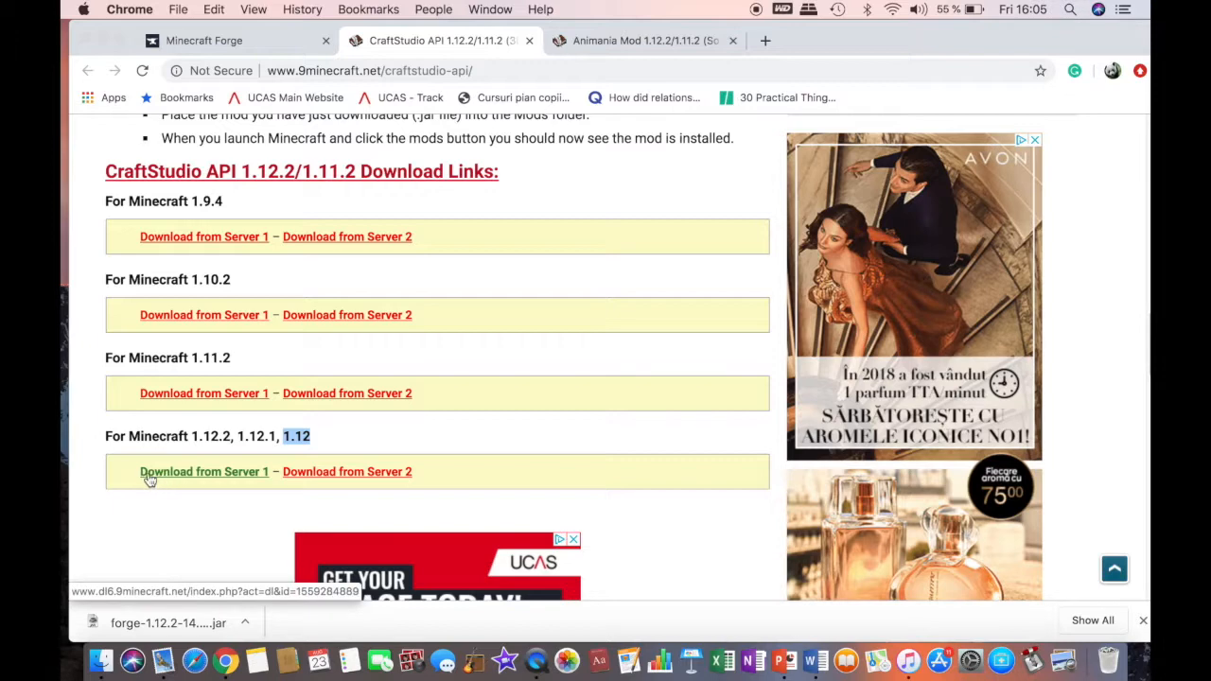
pyautogui.moveTo(219, 482)
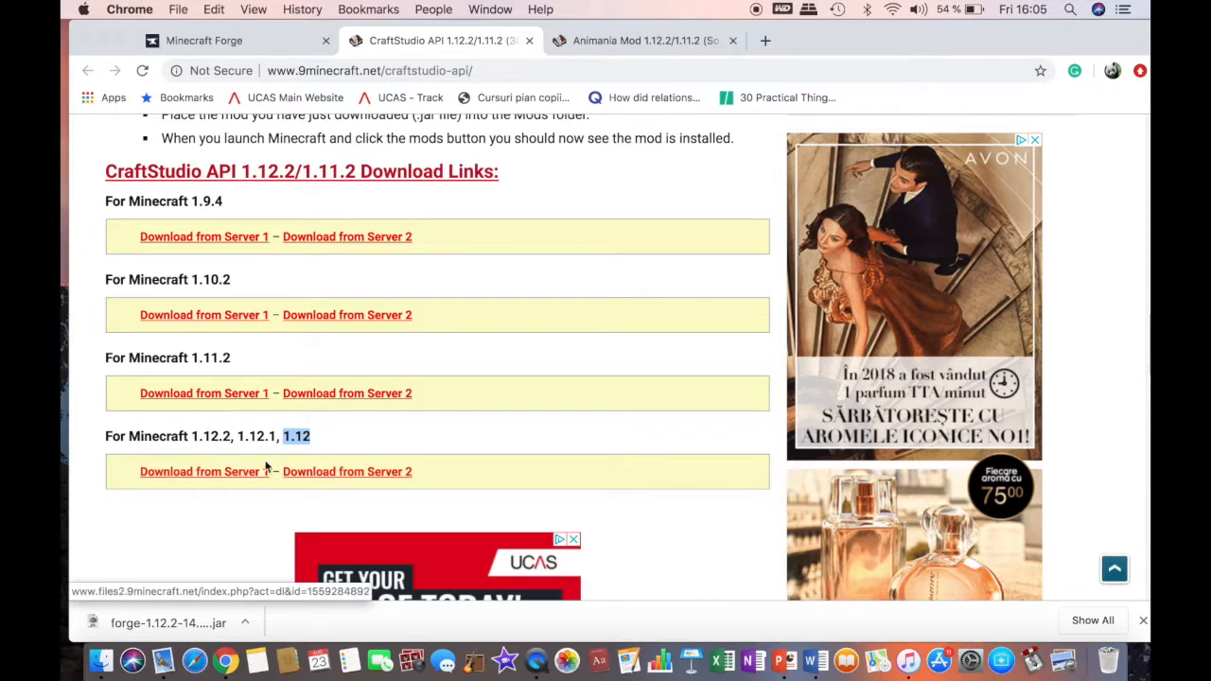
pyautogui.click(200, 471)
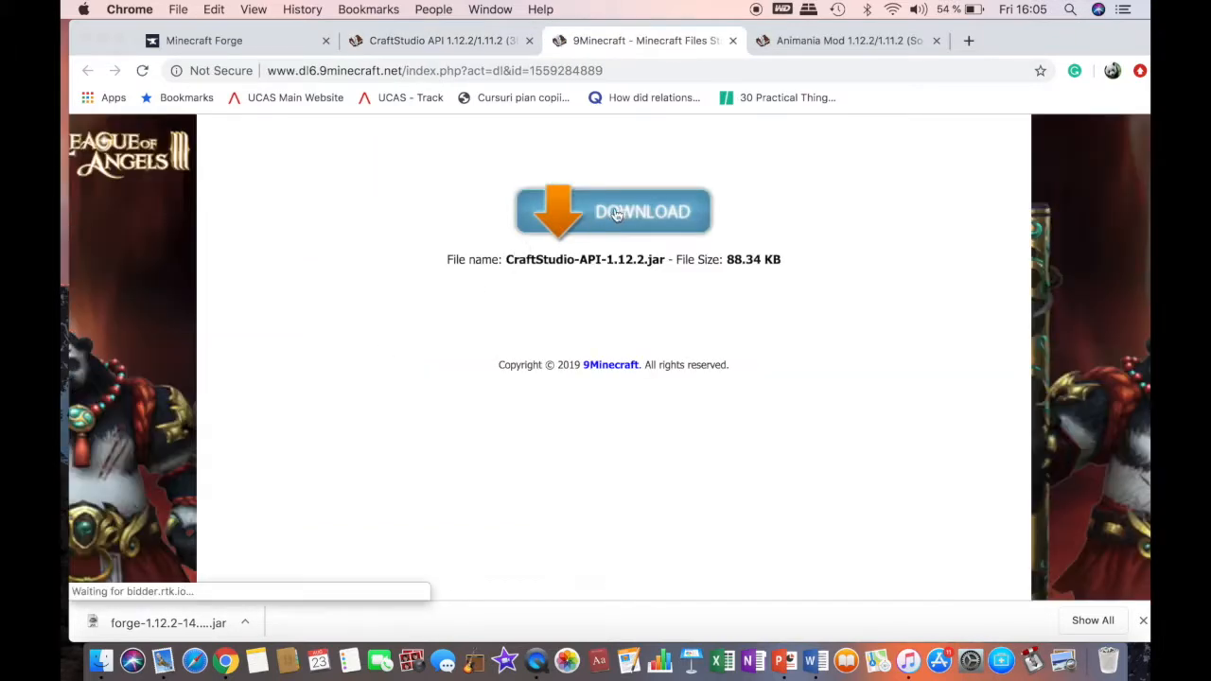
# - Download CraftStudio-API-1.12.2.jar and close the leftover blank tab
pyautogui.click(613, 211)
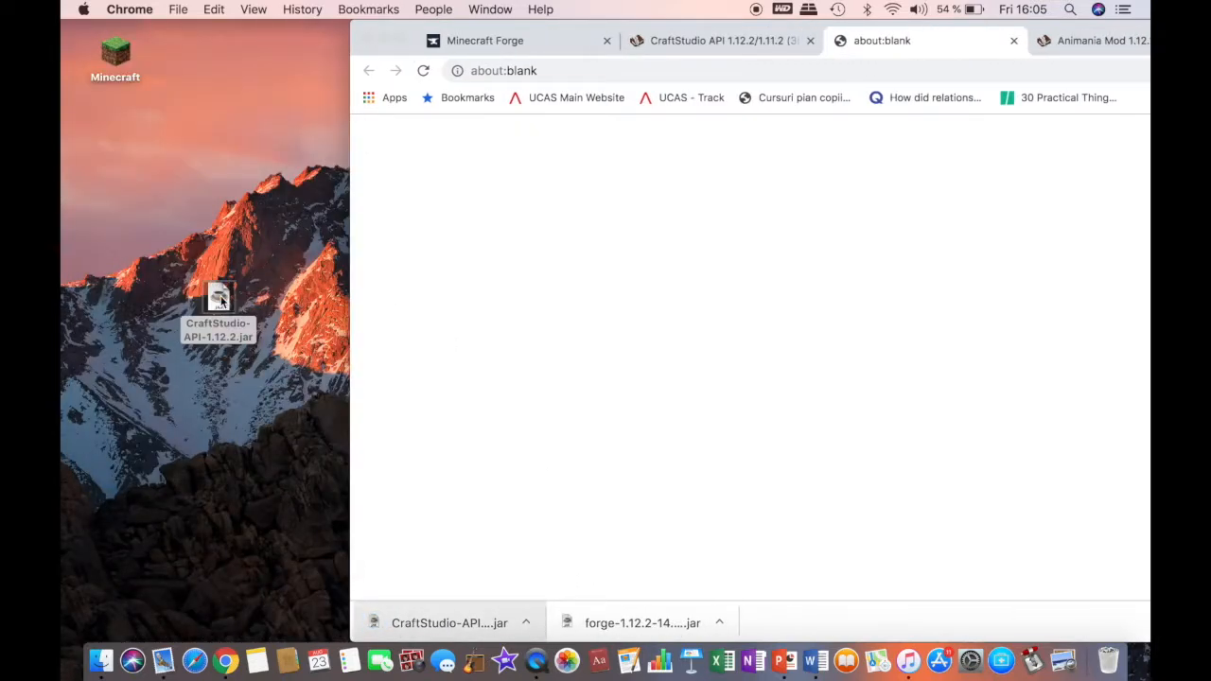
pyautogui.click(218, 298)
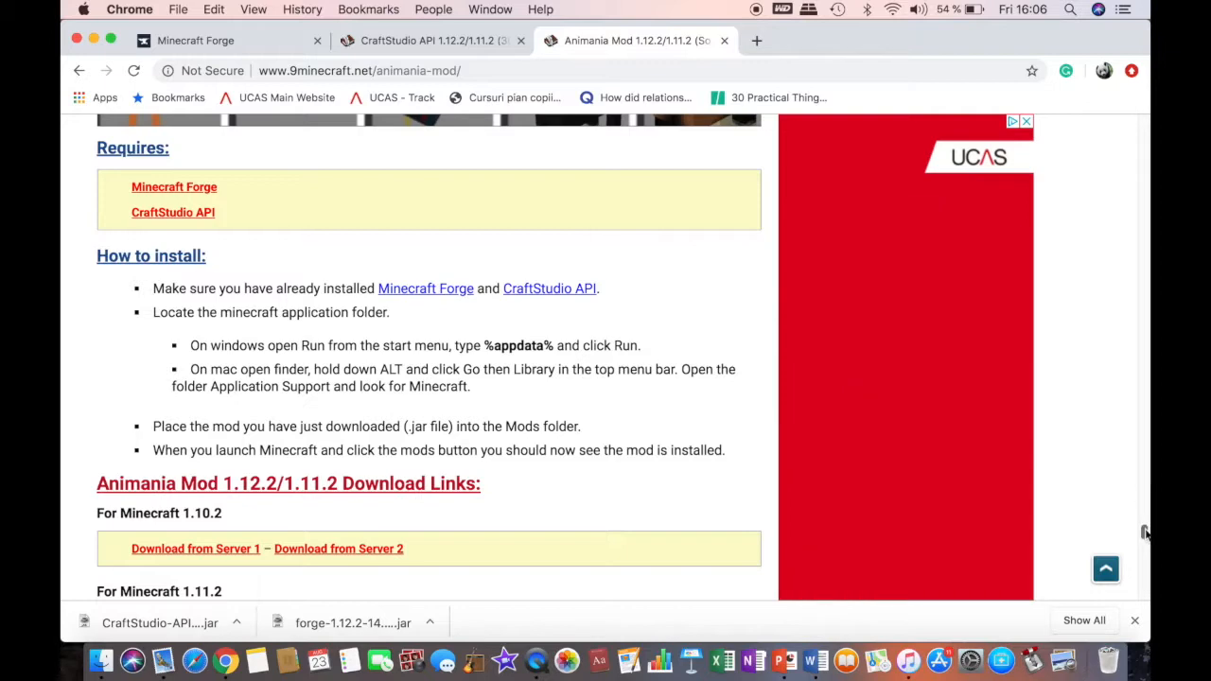
# - Scroll the Animania Mod page through the animal descriptions to How to install
pyautogui.scroll(3)
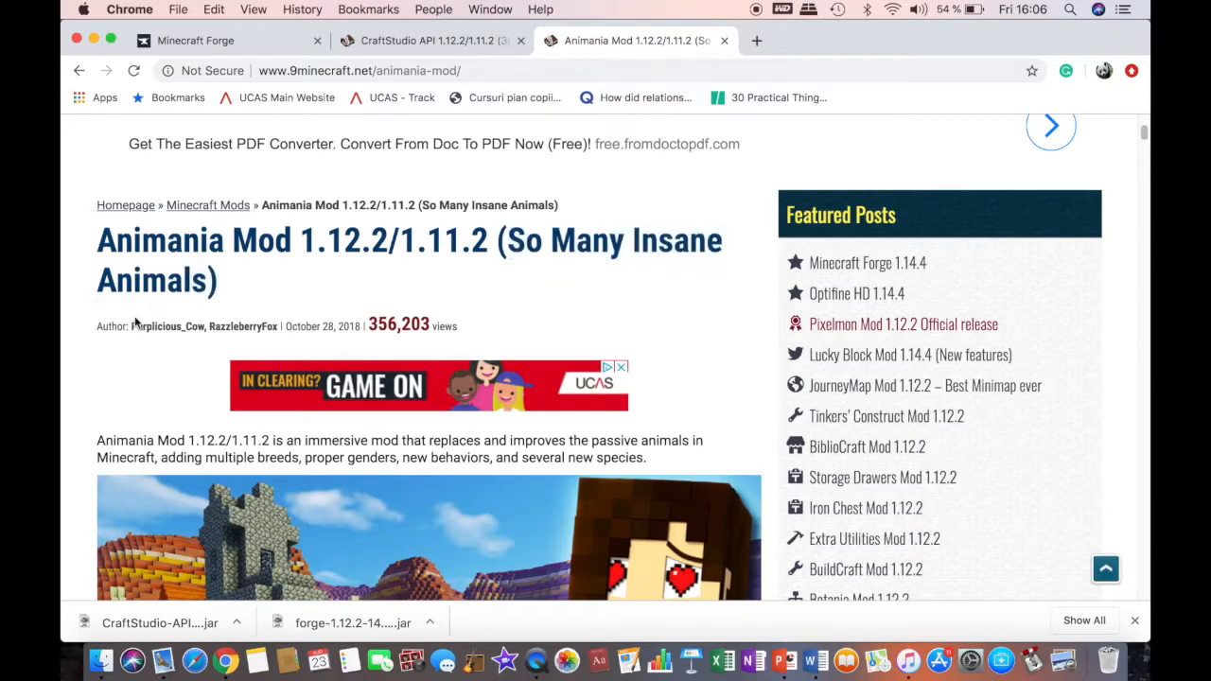
pyautogui.scroll(-3)
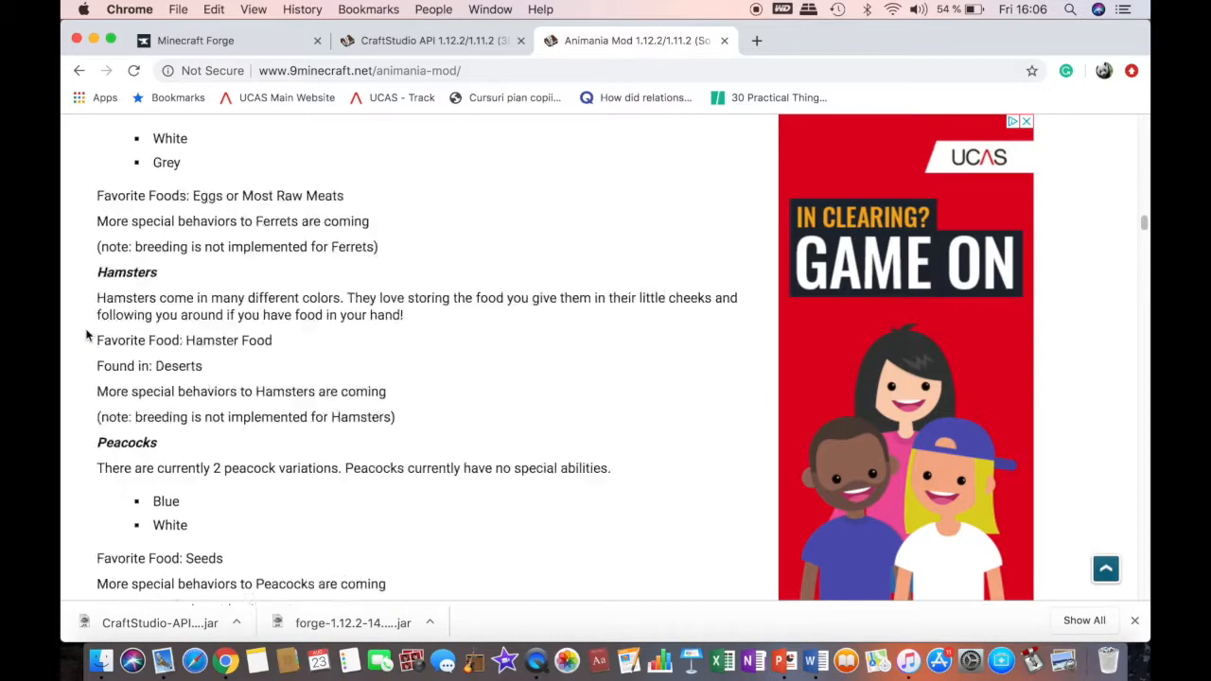
pyautogui.scroll(-3)
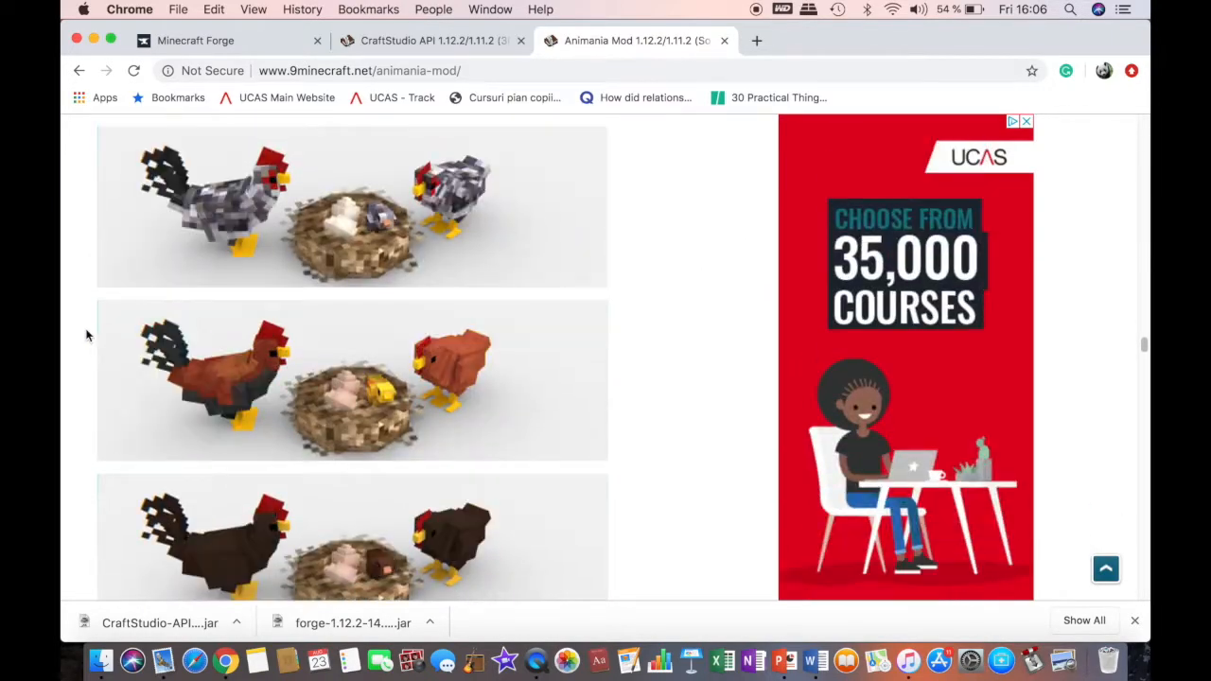
pyautogui.scroll(-3)
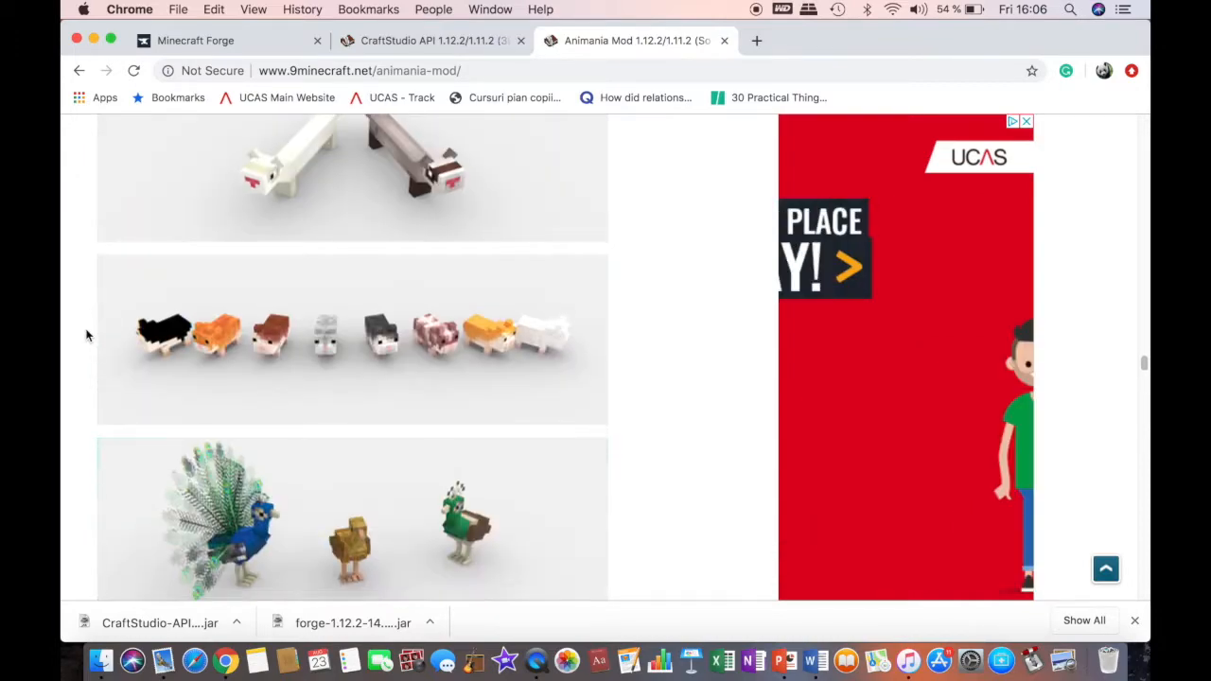
pyautogui.scroll(-3)
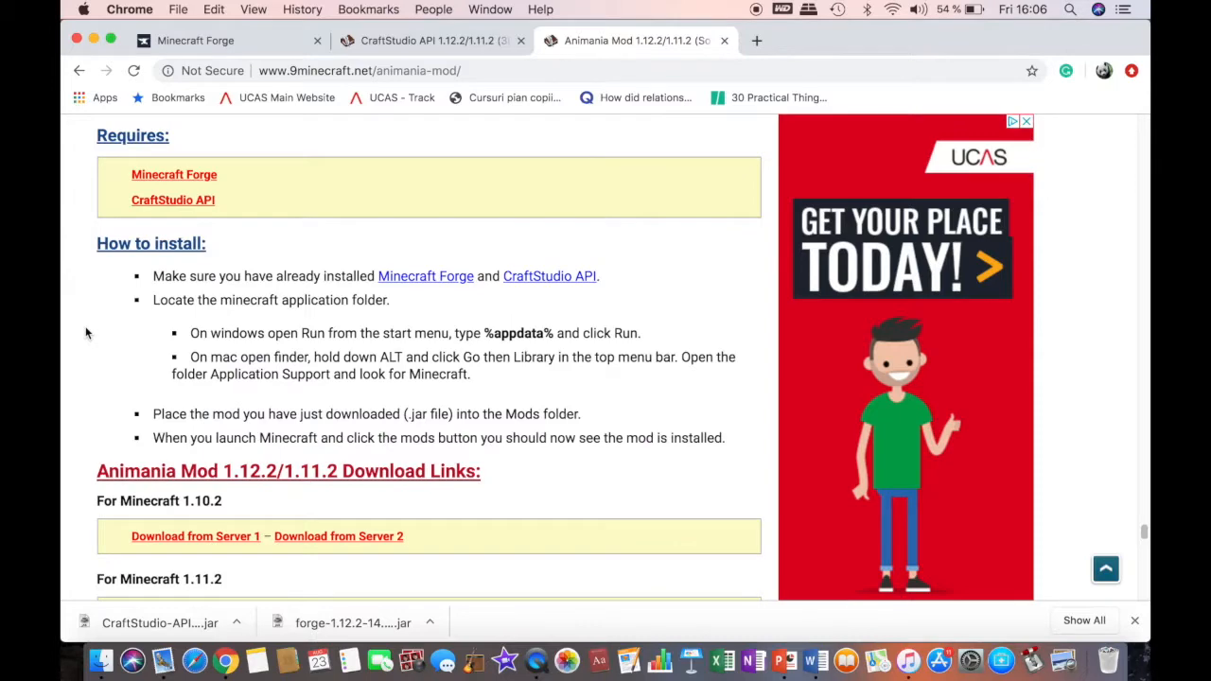
# - Choose 'Download from Server 1' under the Minecraft 1.12.2 Animania heading
pyautogui.scroll(-3)
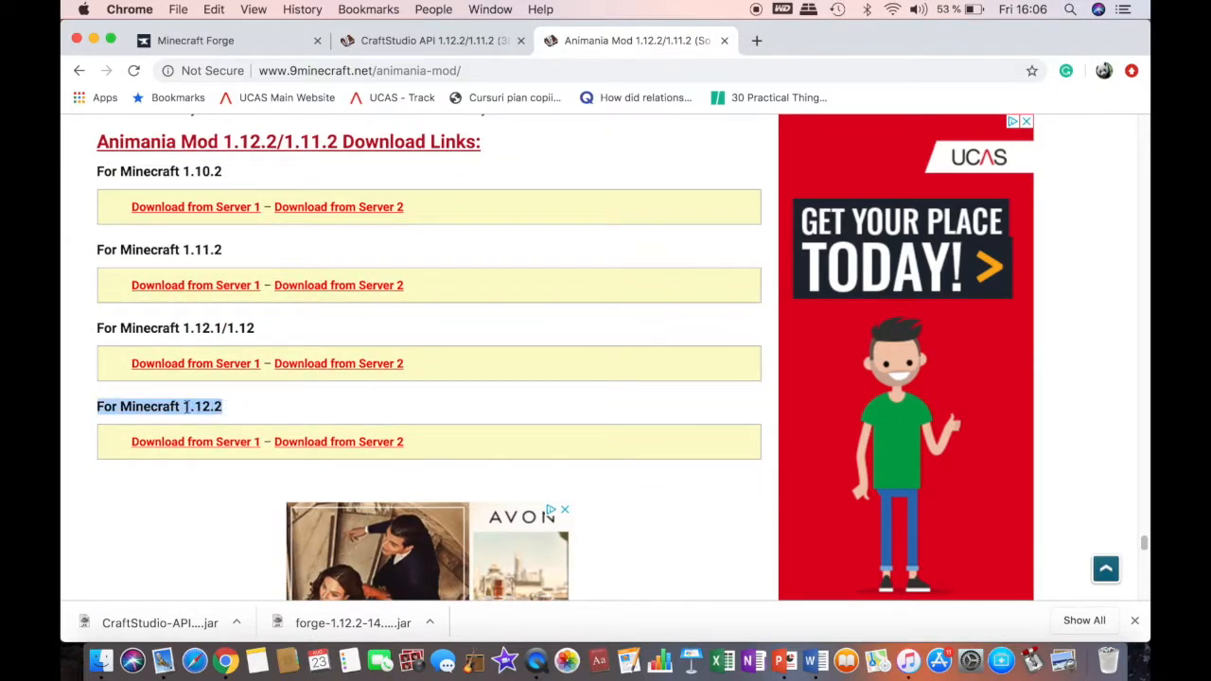
pyautogui.moveTo(95, 406); pyautogui.dragTo(224, 406)
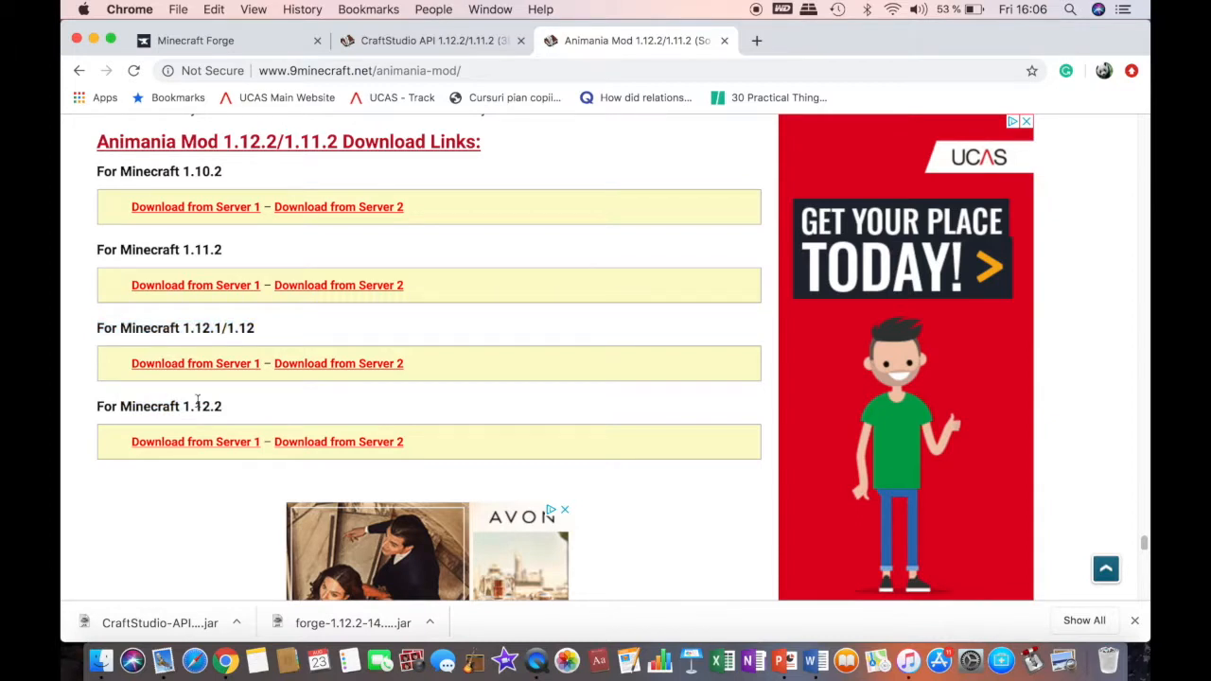
pyautogui.doubleClick(159, 405)
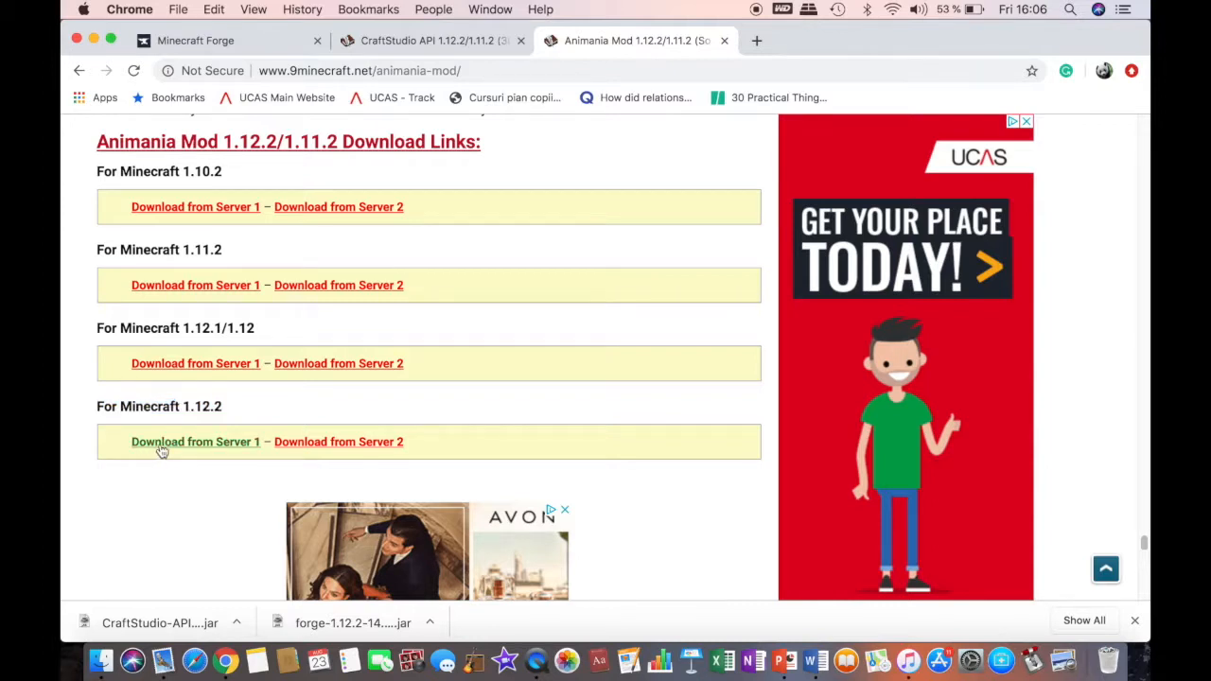
pyautogui.moveTo(216, 449)
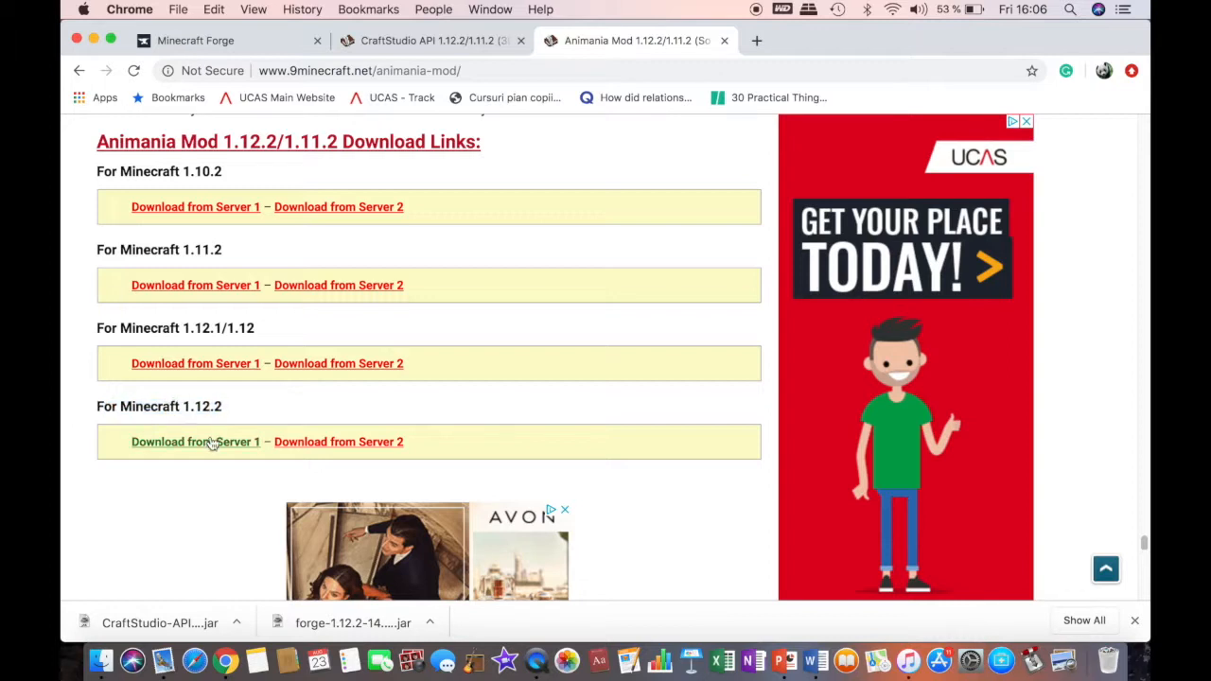
pyautogui.click(195, 441)
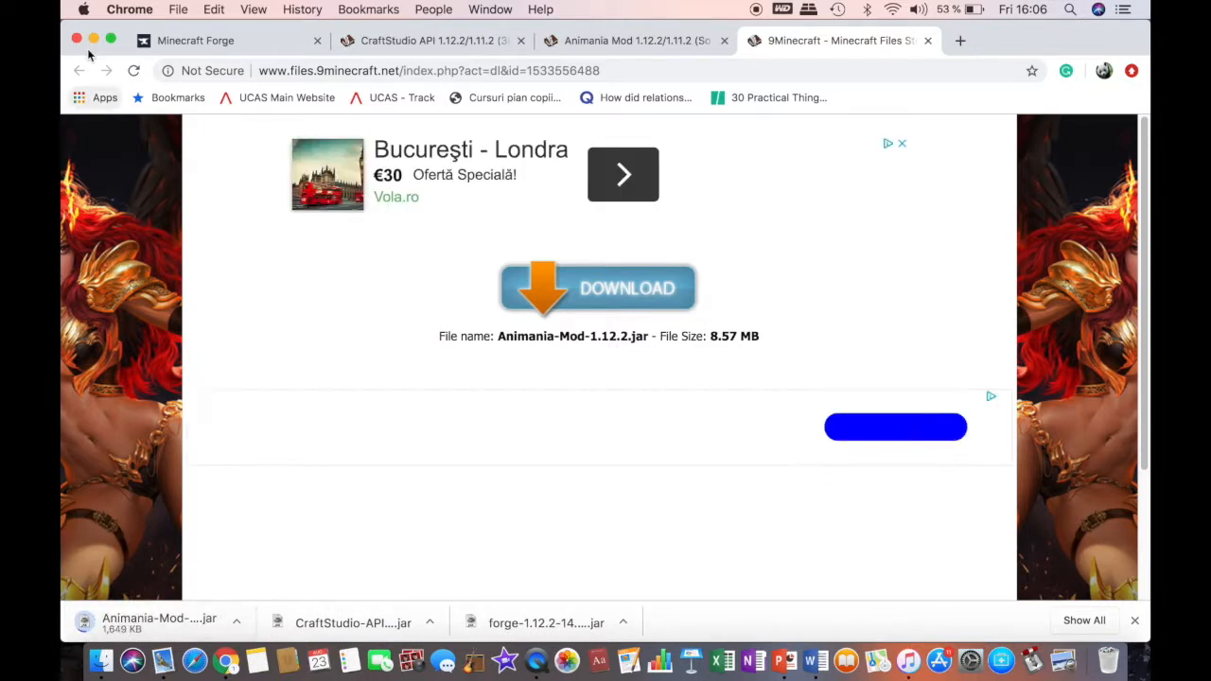
# - Download and keep Animania-Mod-1.12.2.jar, then minimise Chrome to show the desktop
pyautogui.click(597, 288)
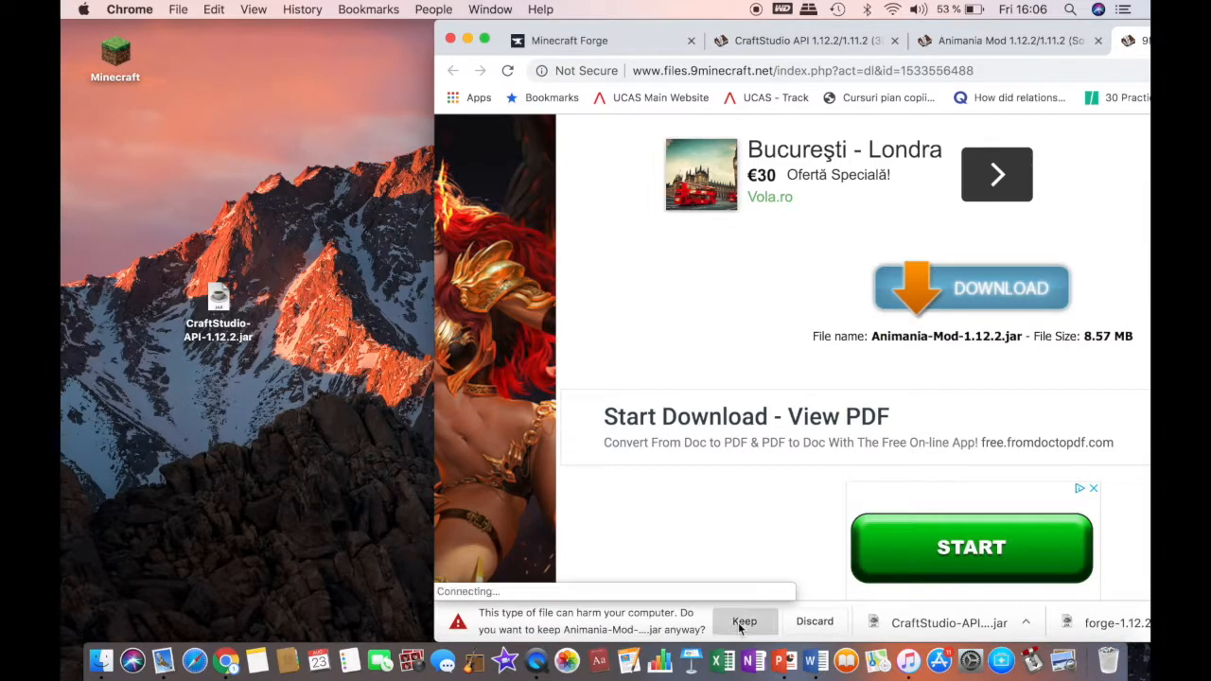
pyautogui.click(744, 623)
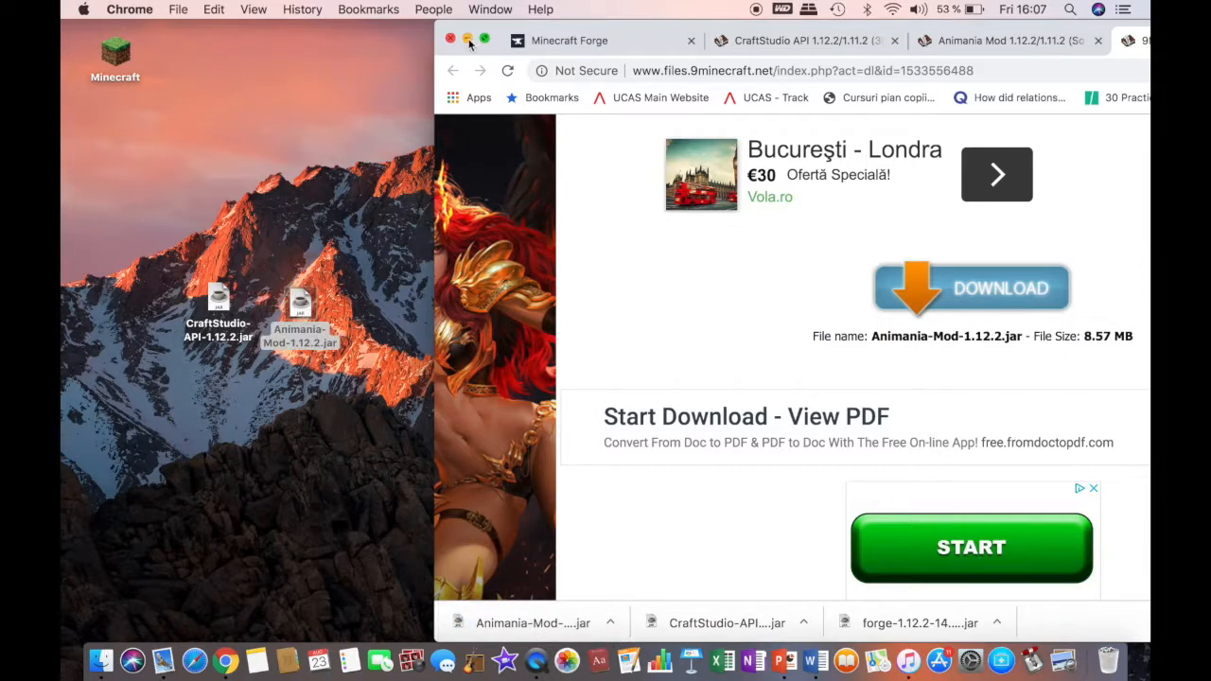
pyautogui.click(451, 40)
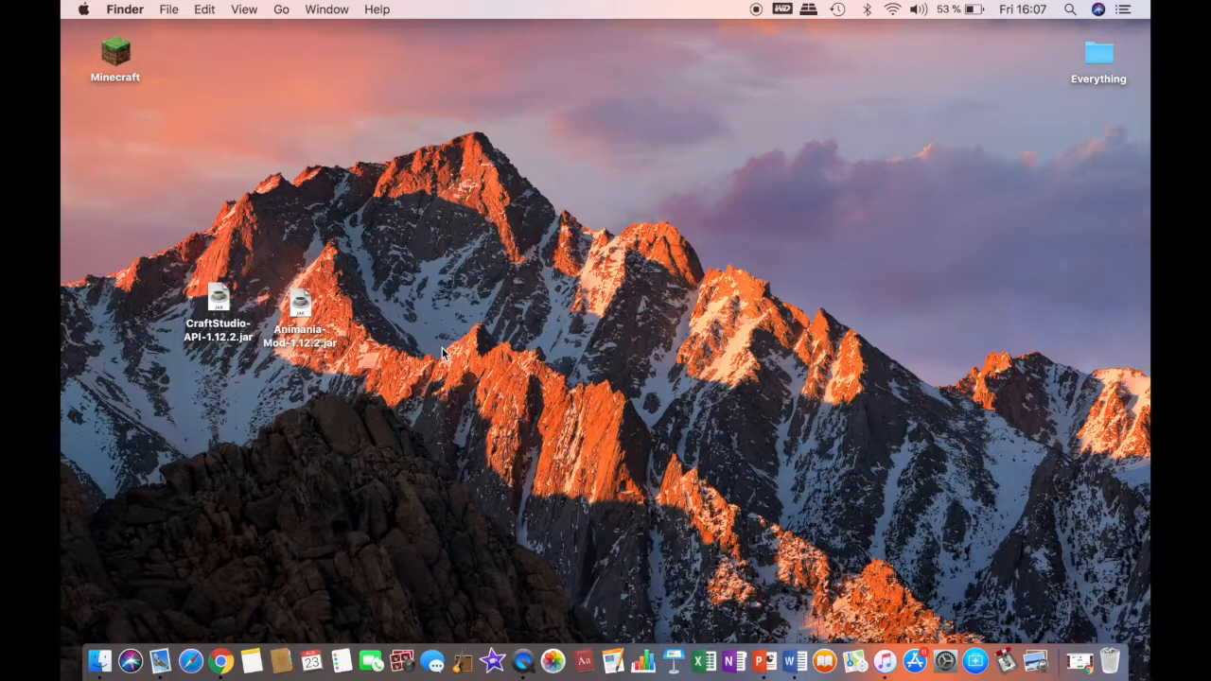
pyautogui.moveTo(421, 376)
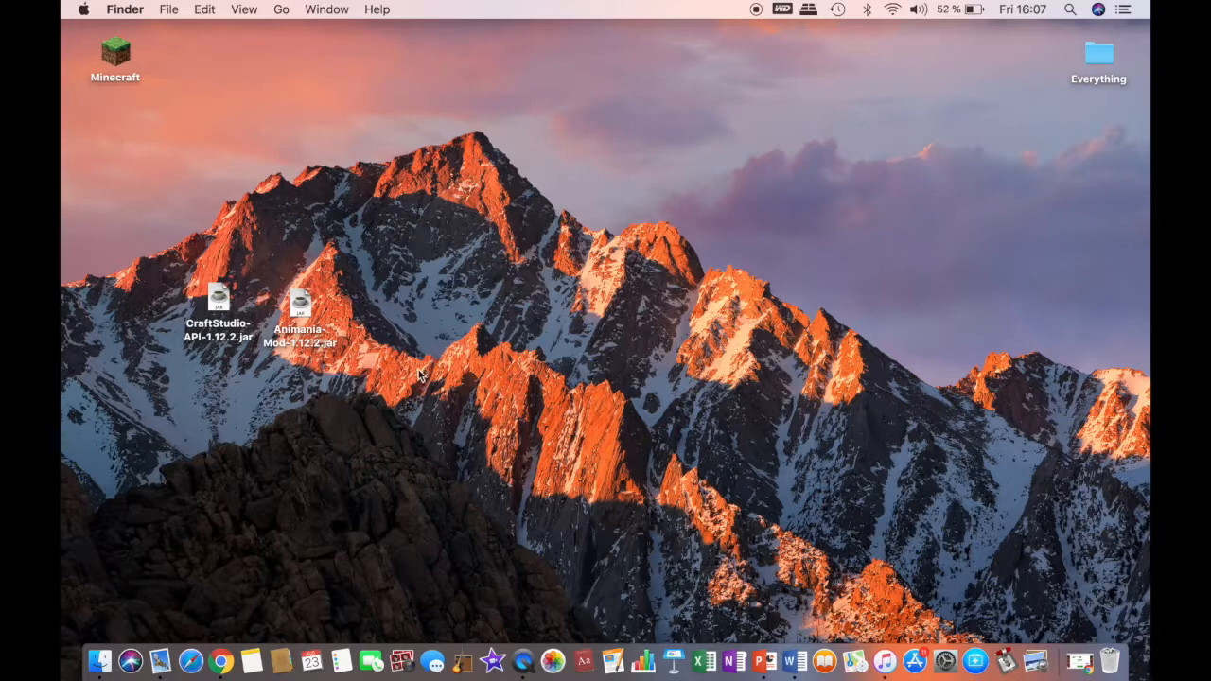
pyautogui.moveTo(357, 156)
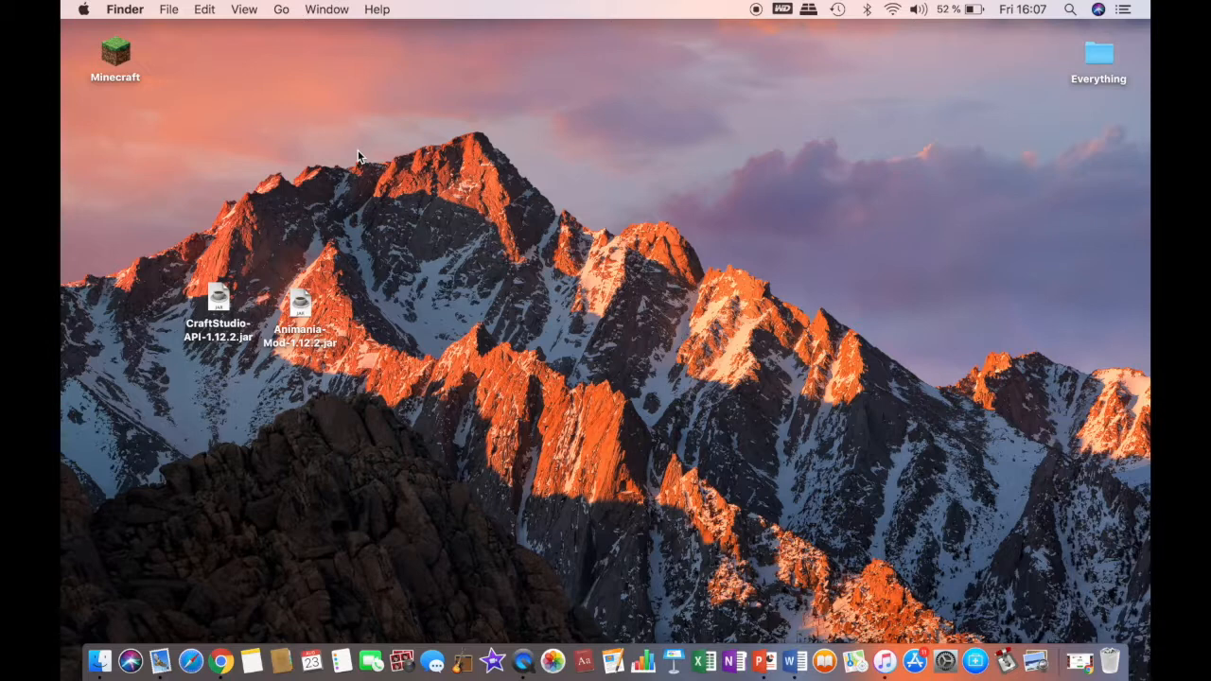
pyautogui.moveTo(348, 173)
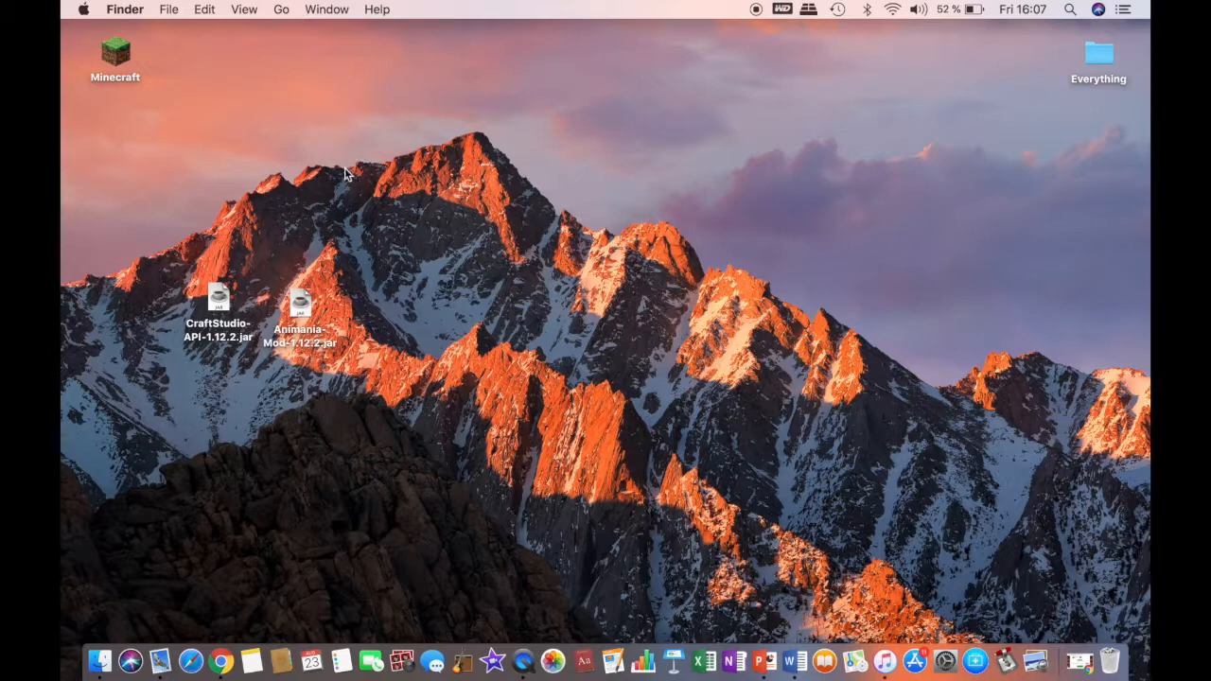
# - Go to the folder ~/Library/Application Support/minecraft in Finder with Go to Folder
pyautogui.click(281, 9)
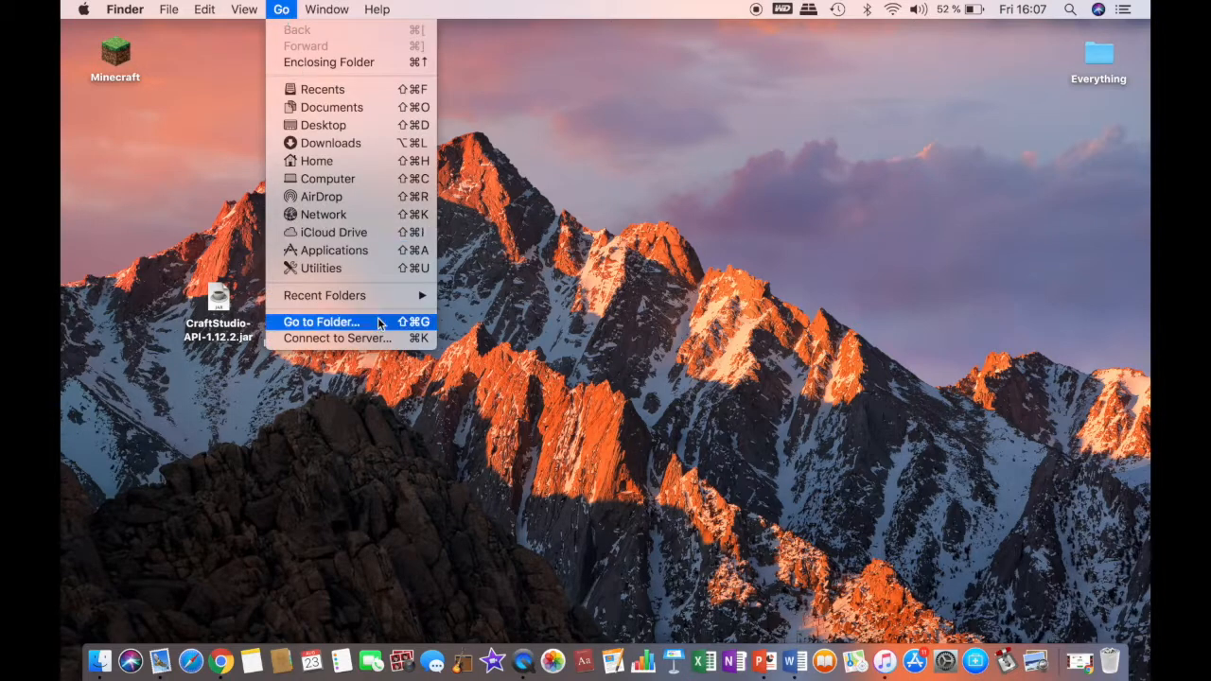
pyautogui.click(321, 322)
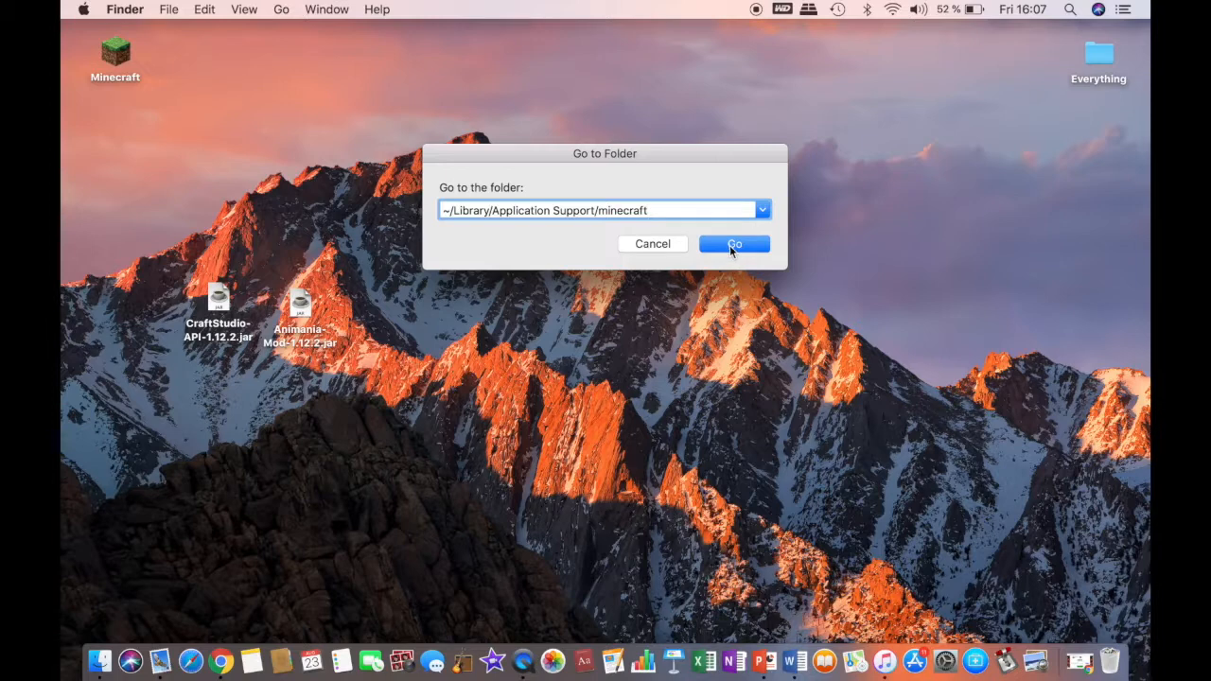
pyautogui.click(734, 244)
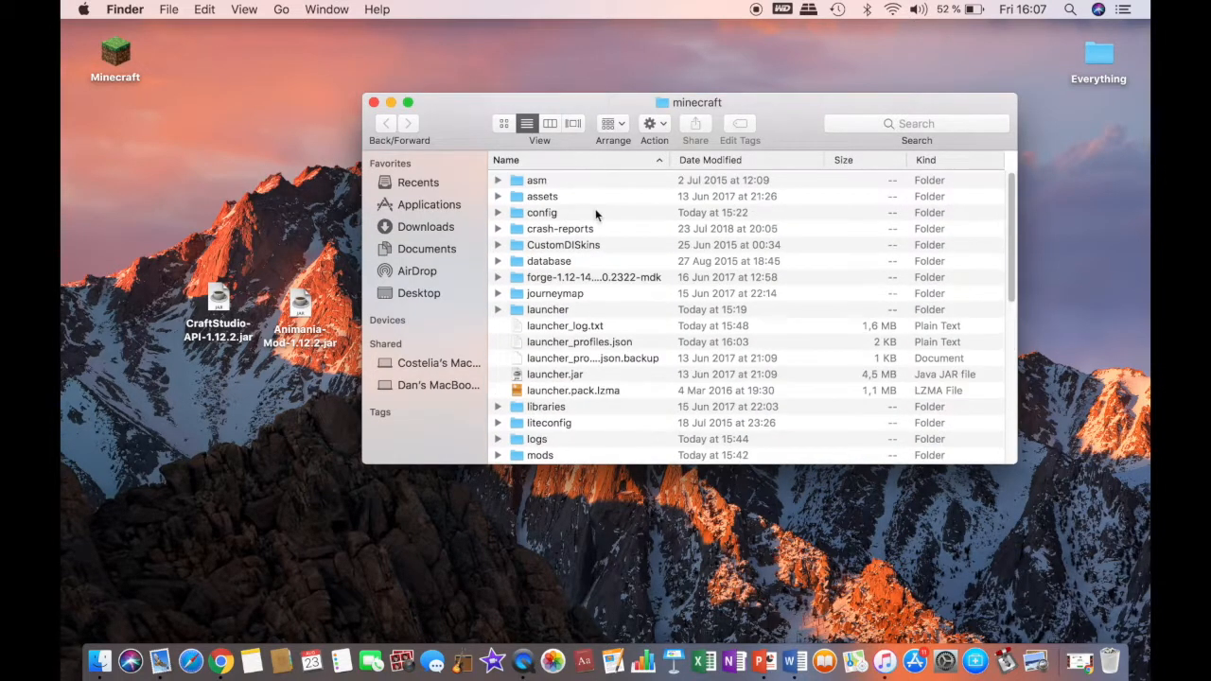
# - Put the Animania-Mod and CraftStudio-API jars into the mods folder, then close its window
pyautogui.scroll(-3)
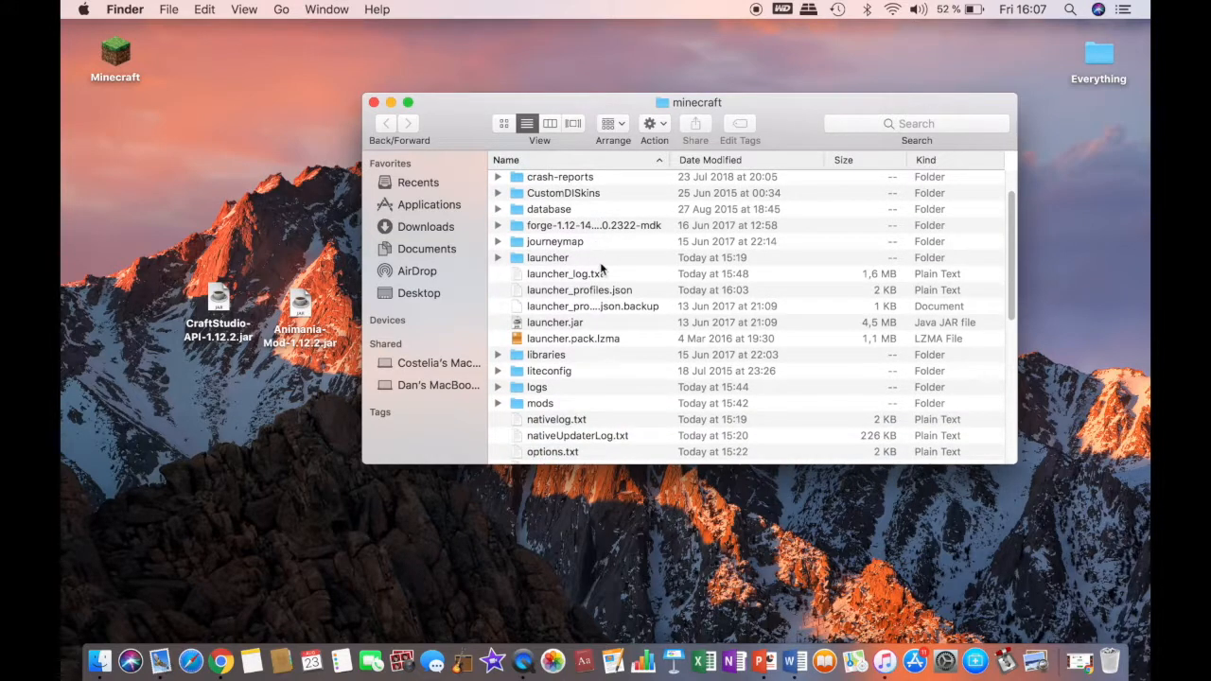
pyautogui.moveTo(558, 411)
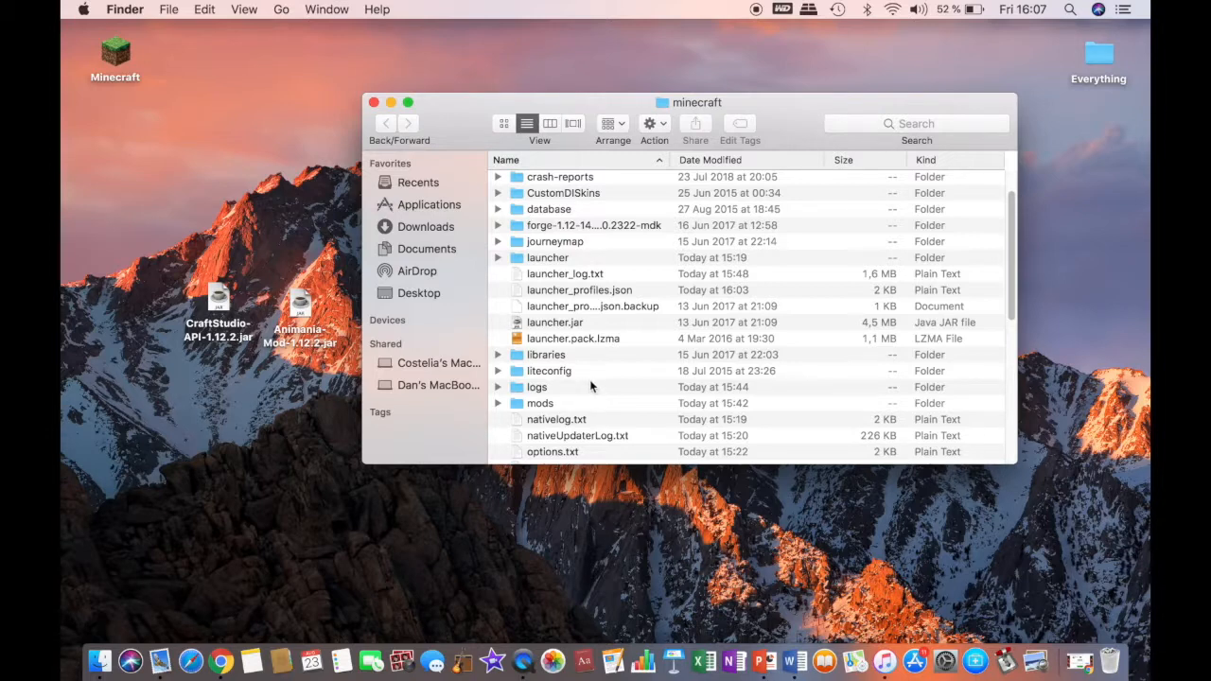
pyautogui.moveTo(542, 409)
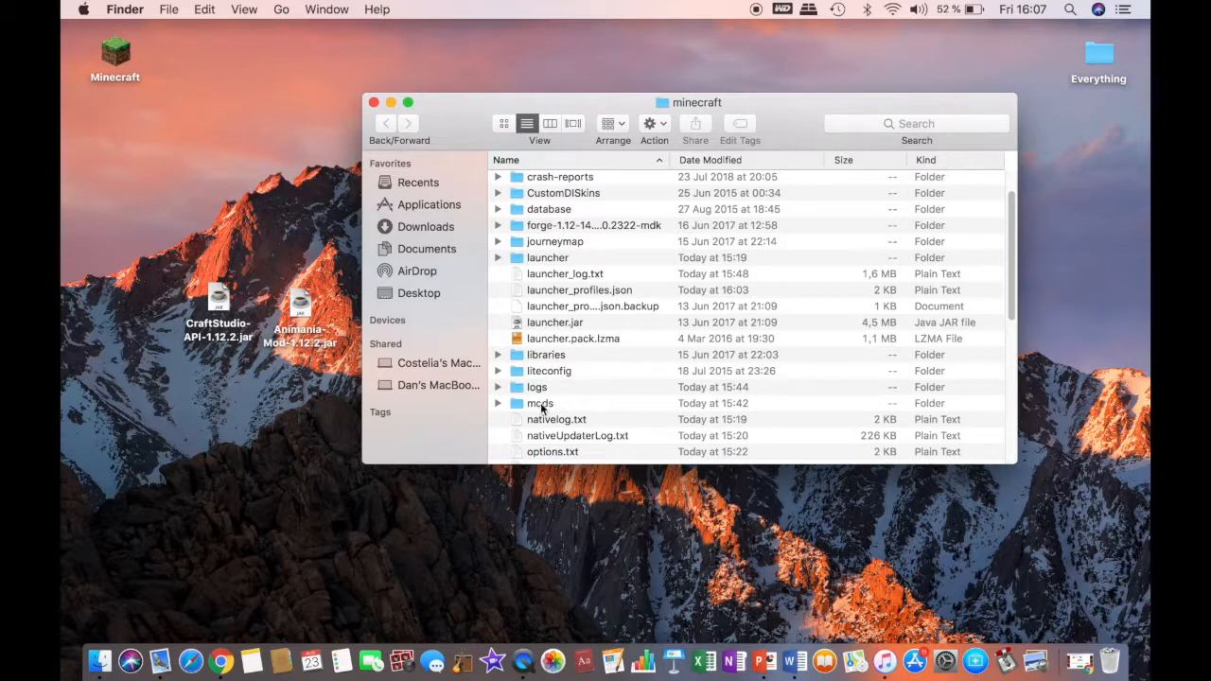
pyautogui.doubleClick(539, 403)
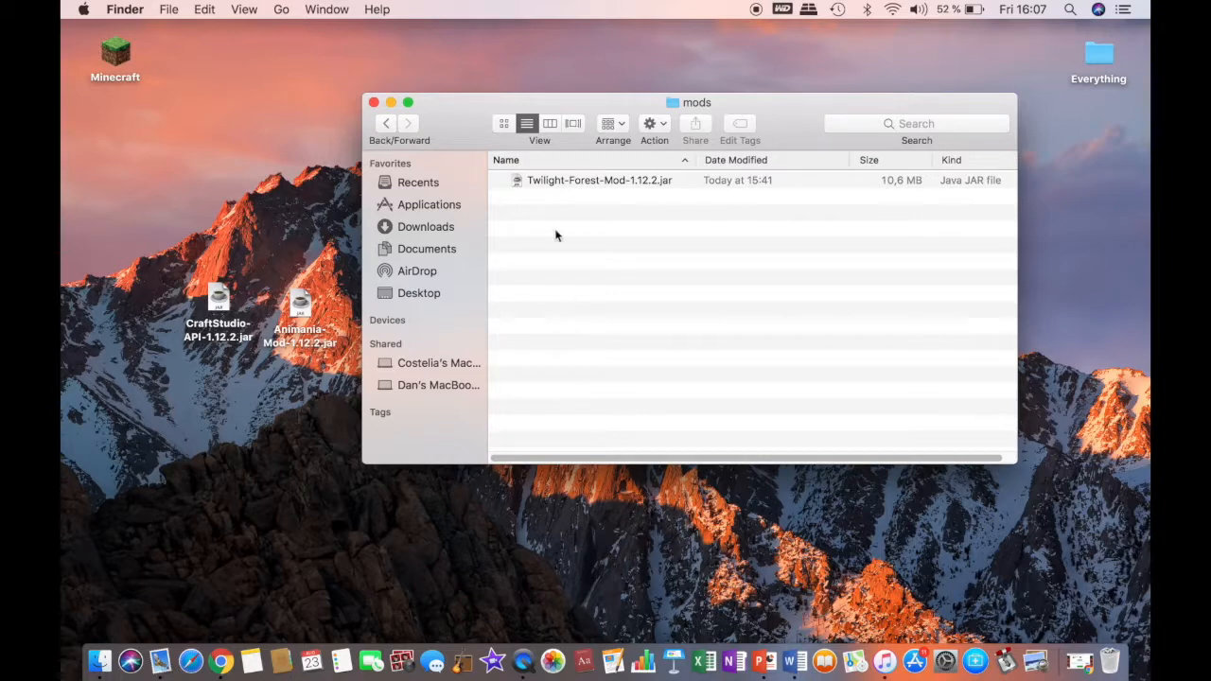
pyautogui.moveTo(571, 192)
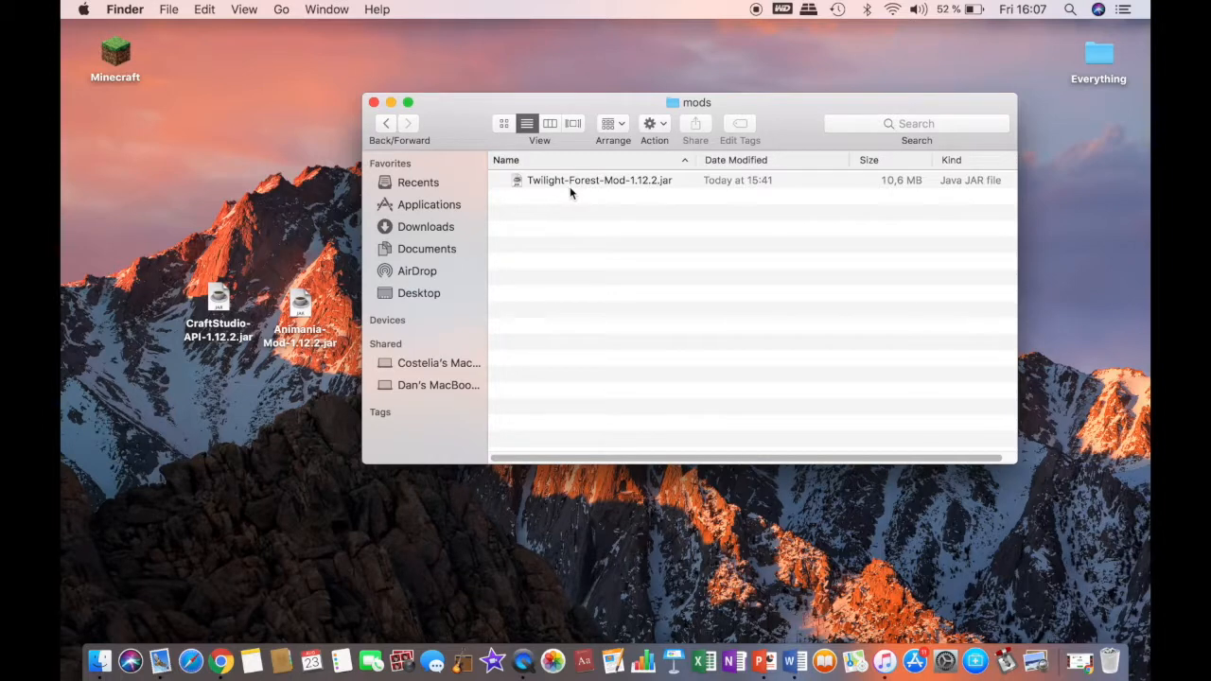
pyautogui.moveTo(565, 210)
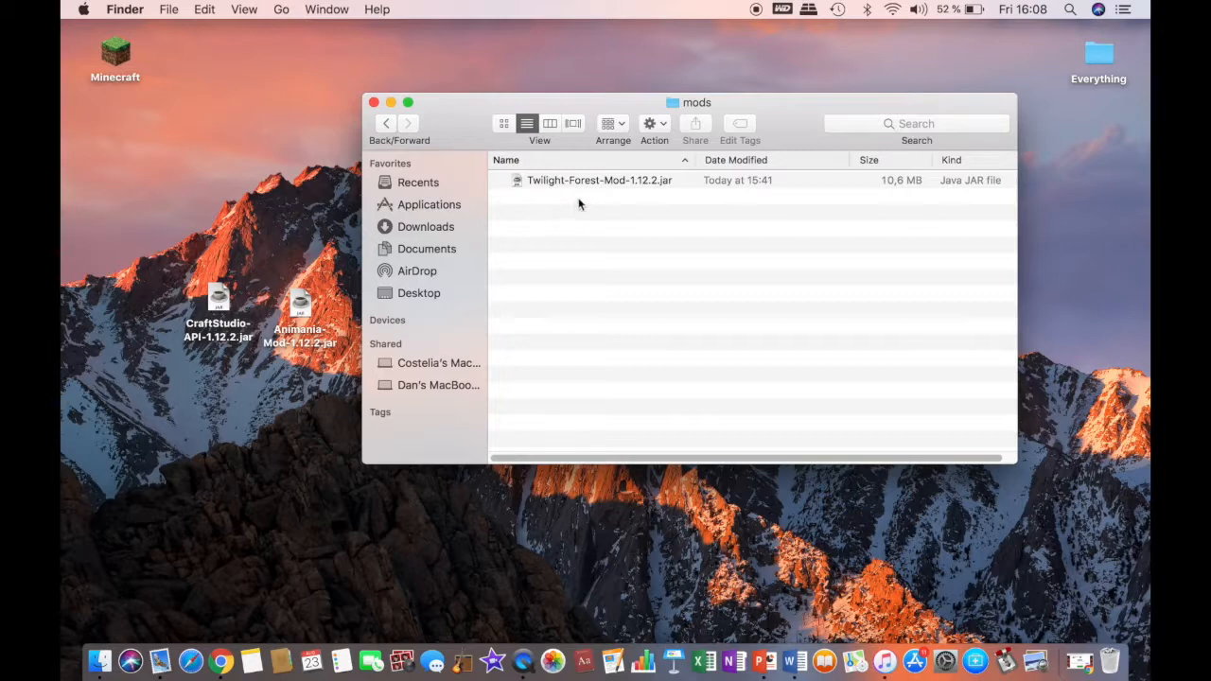
pyautogui.moveTo(593, 200)
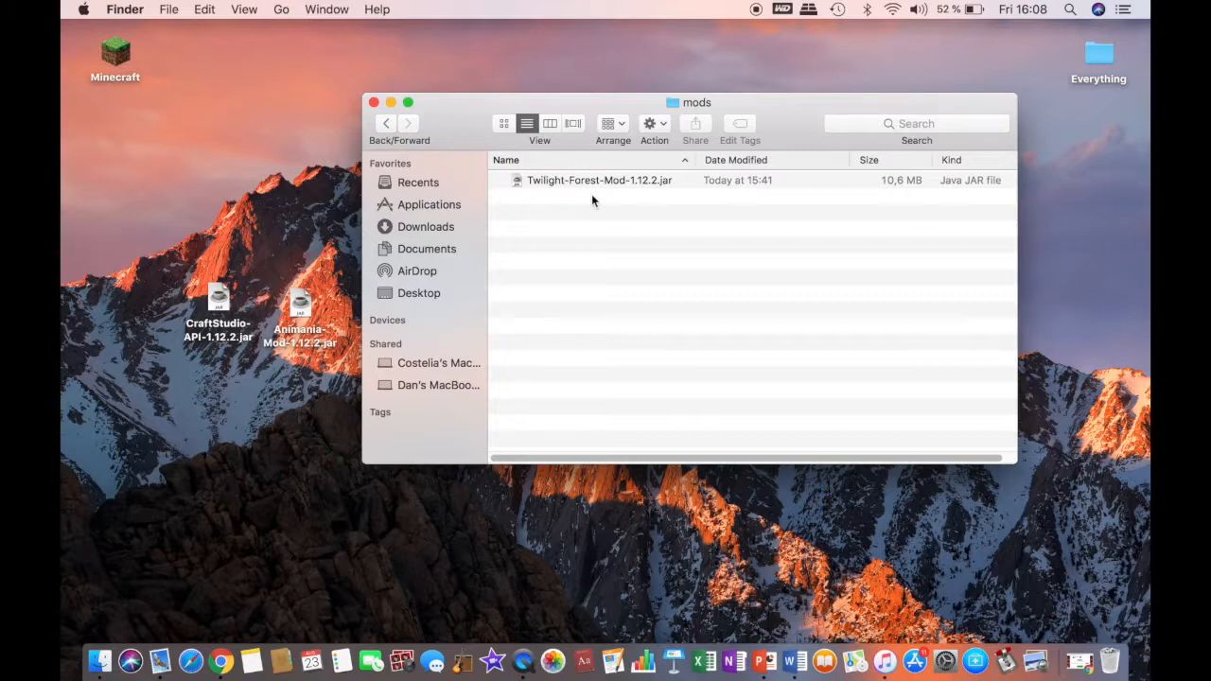
pyautogui.moveTo(605, 271)
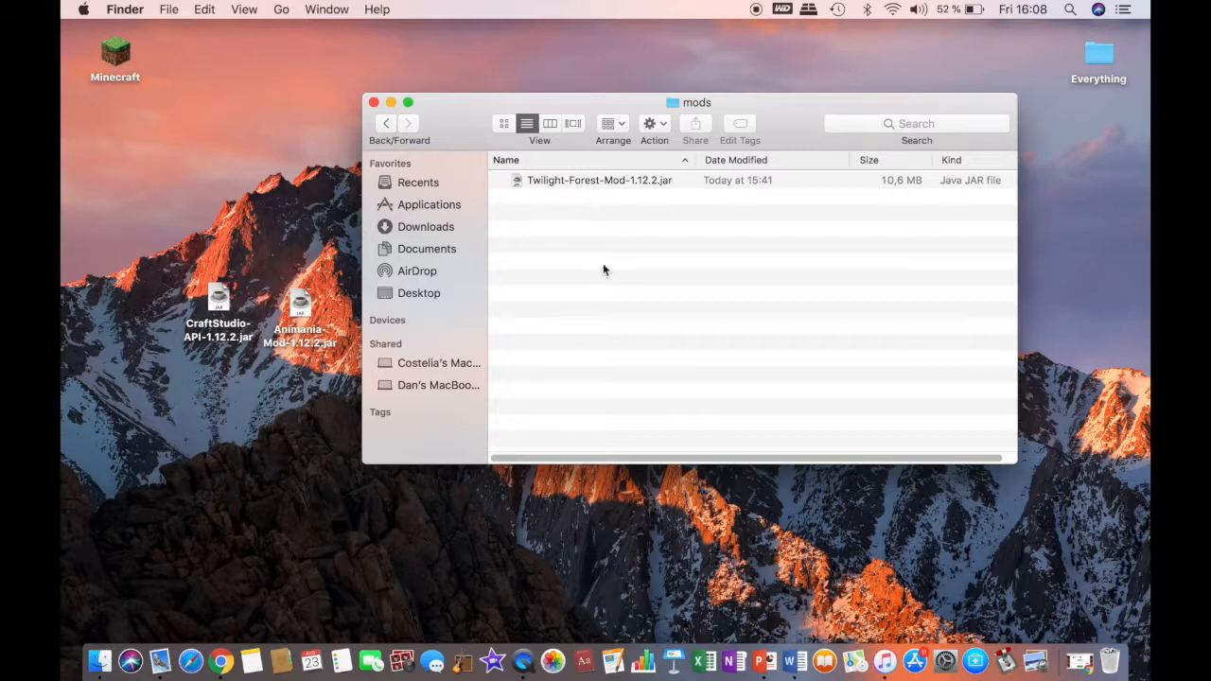
pyautogui.moveTo(304, 247)
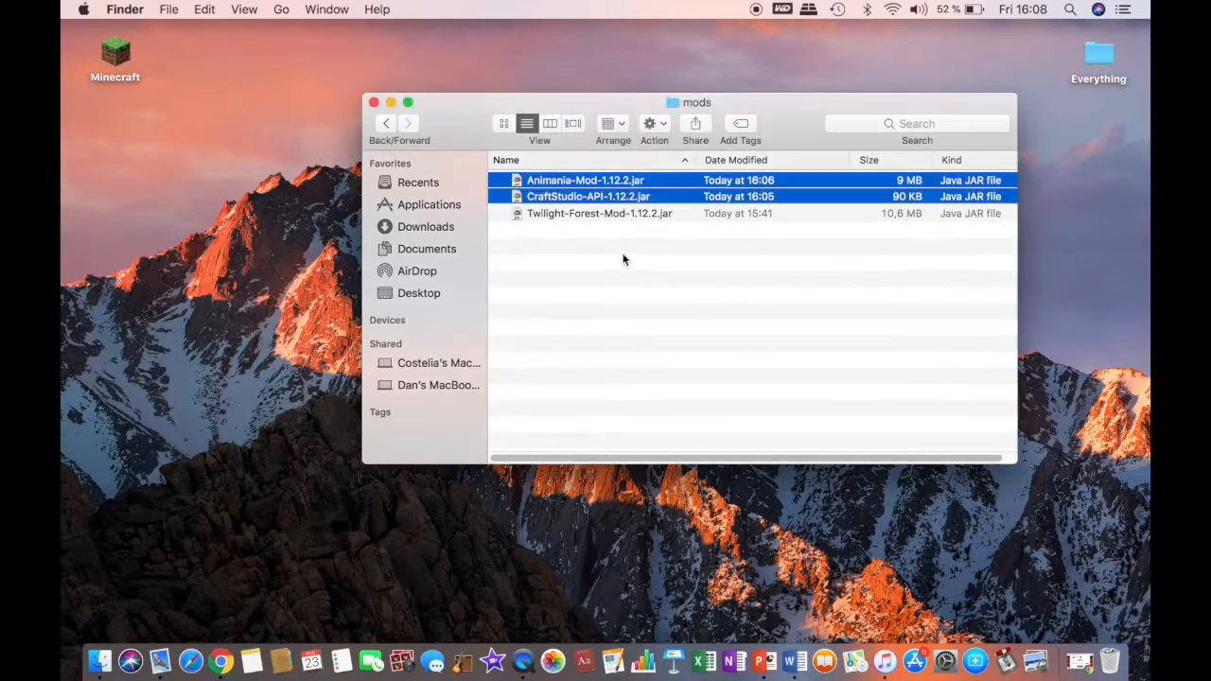
pyautogui.click(624, 260)
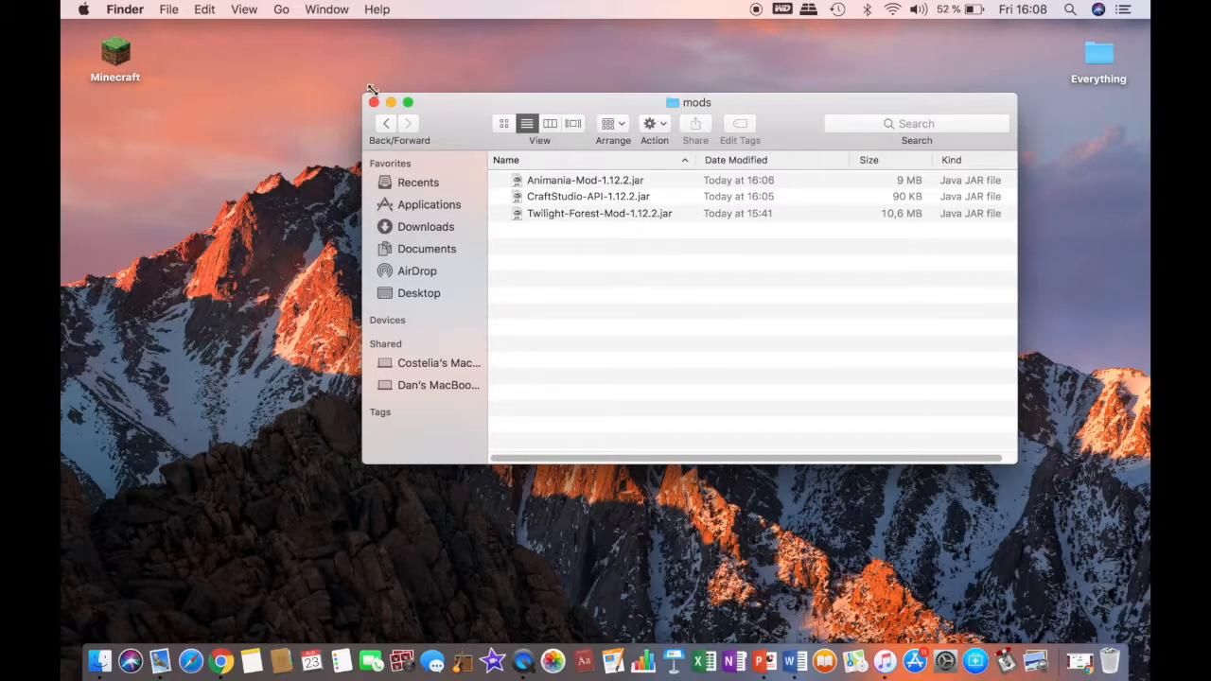
pyautogui.moveTo(558, 175)
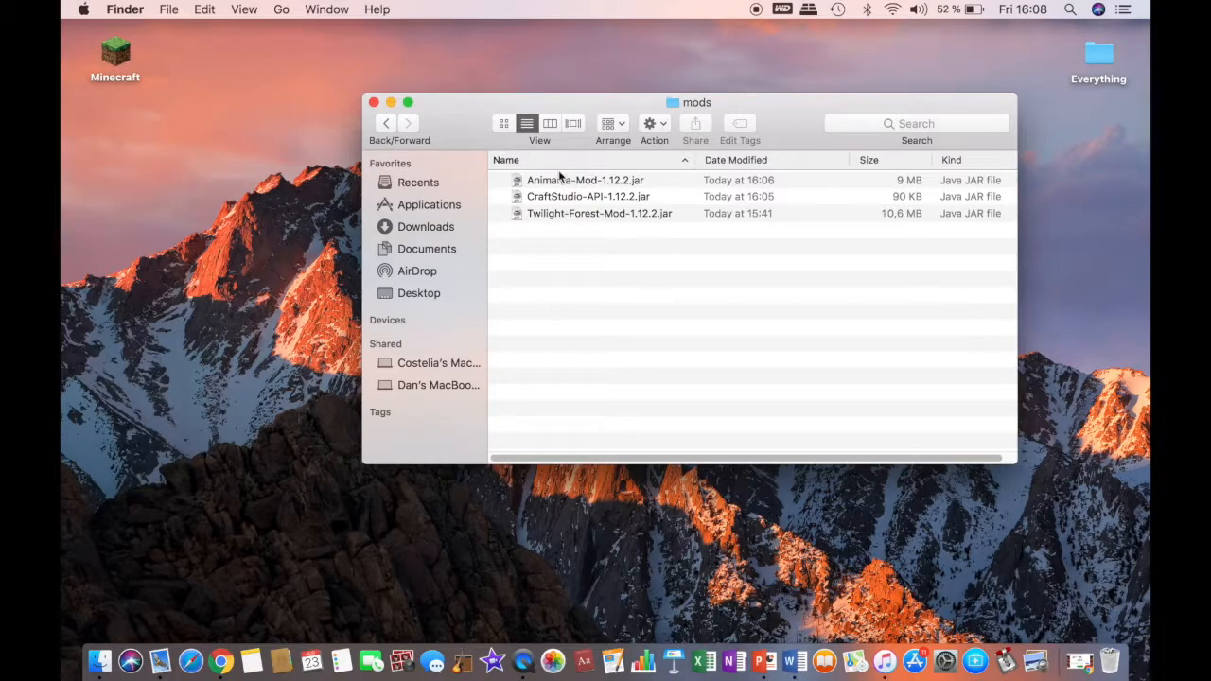
pyautogui.click(373, 102)
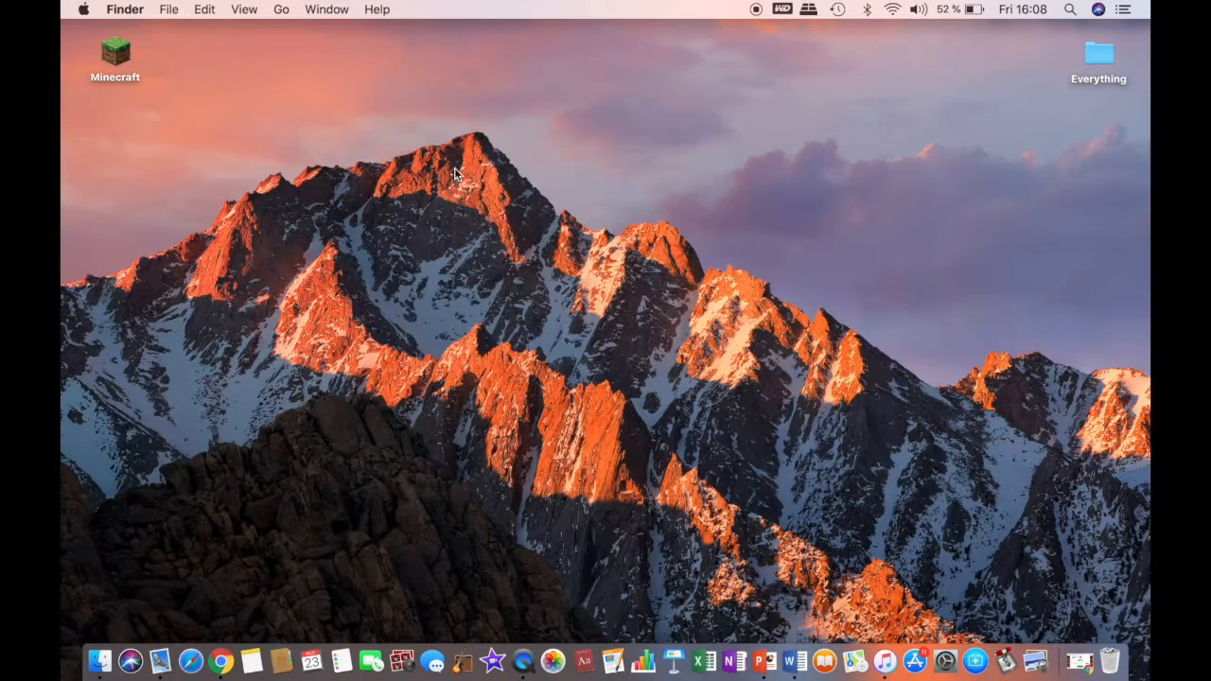
# - Start Minecraft Launcher from its desktop icon and open New… under Installations
pyautogui.click(115, 57)
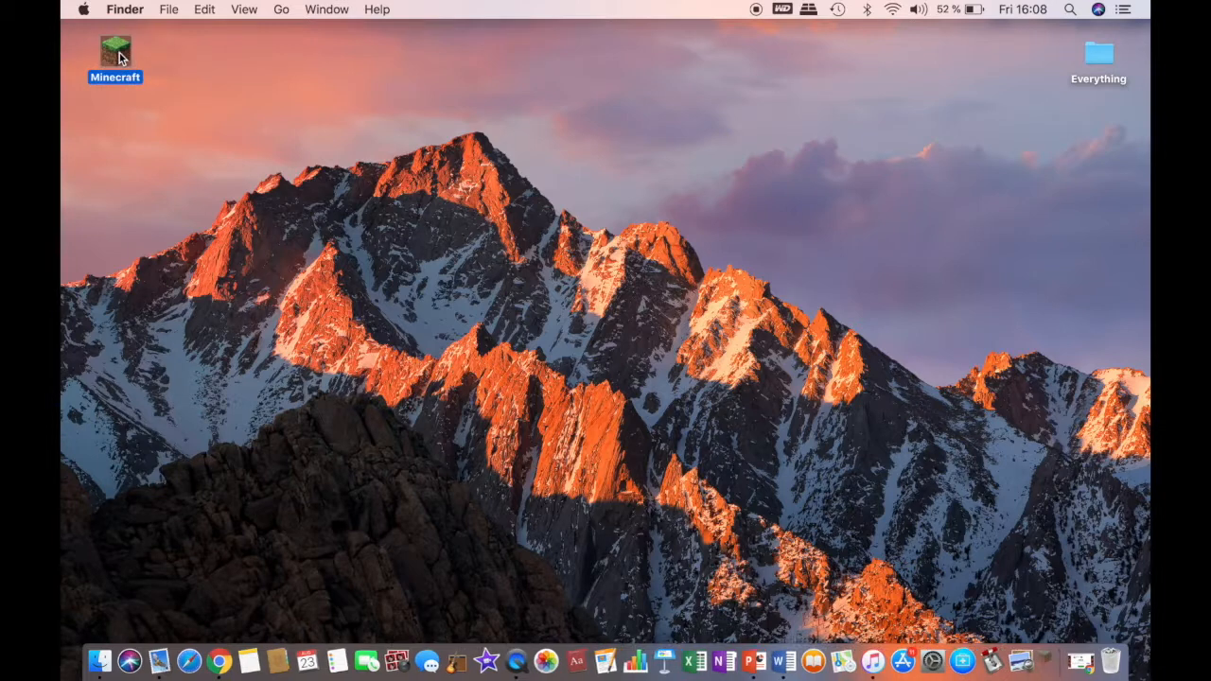
pyautogui.doubleClick(115, 54)
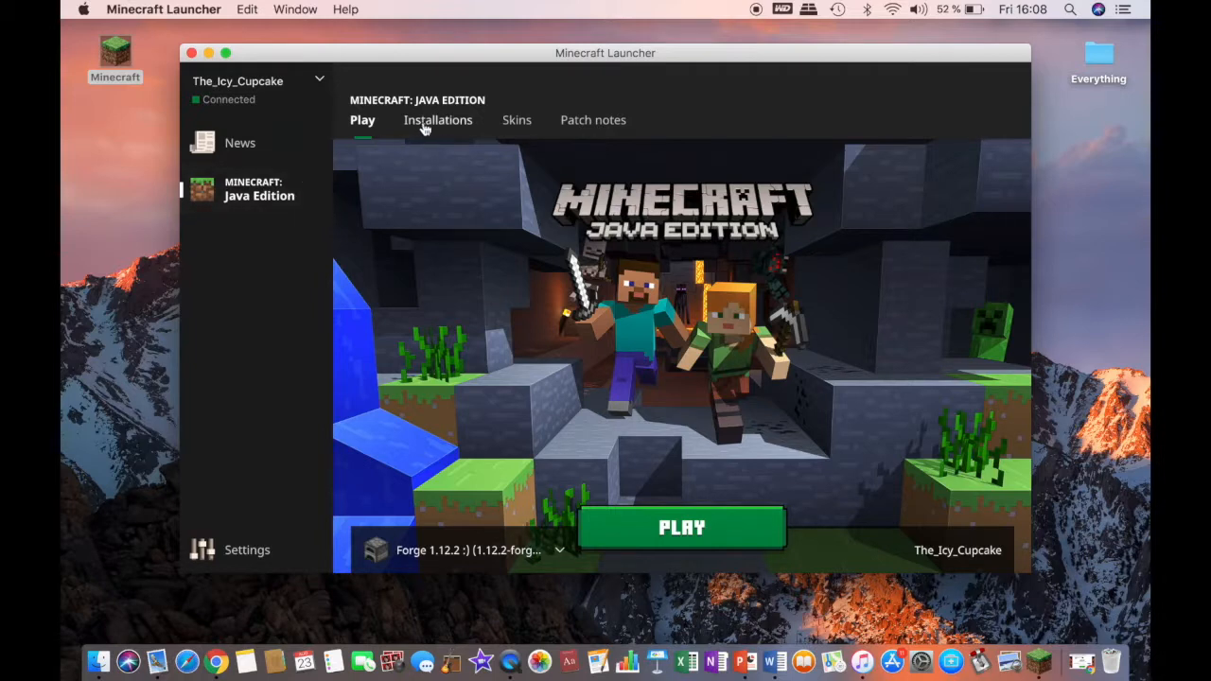
pyautogui.click(437, 120)
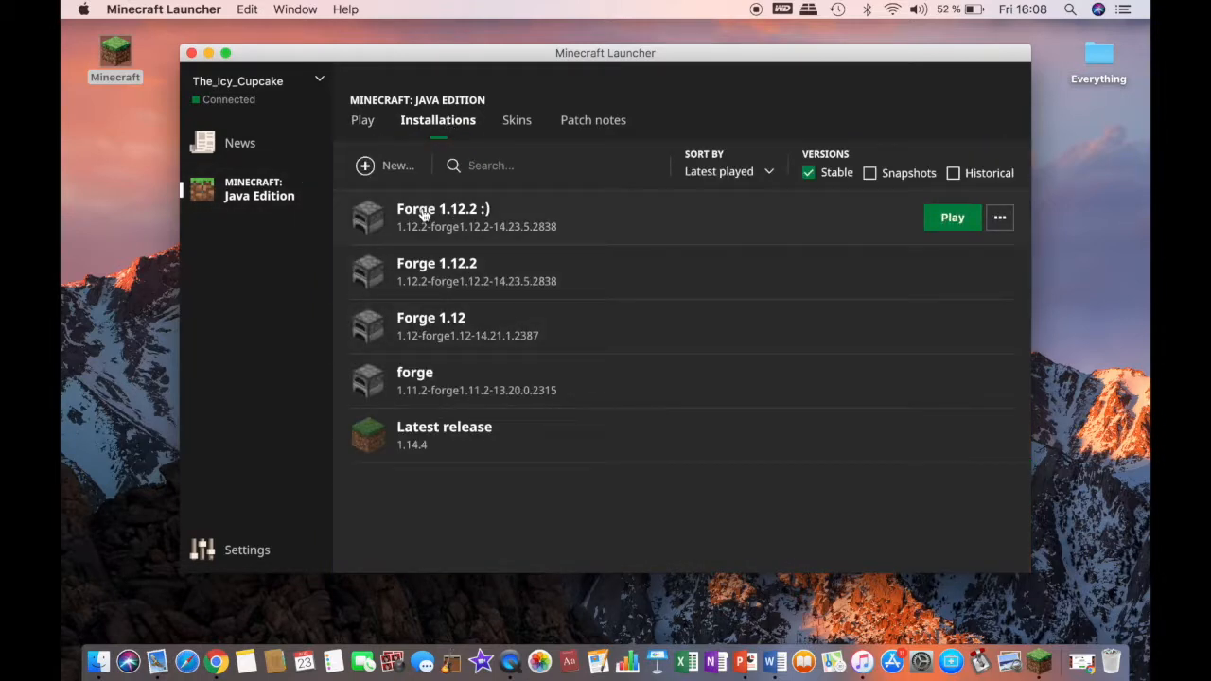
pyautogui.moveTo(581, 237)
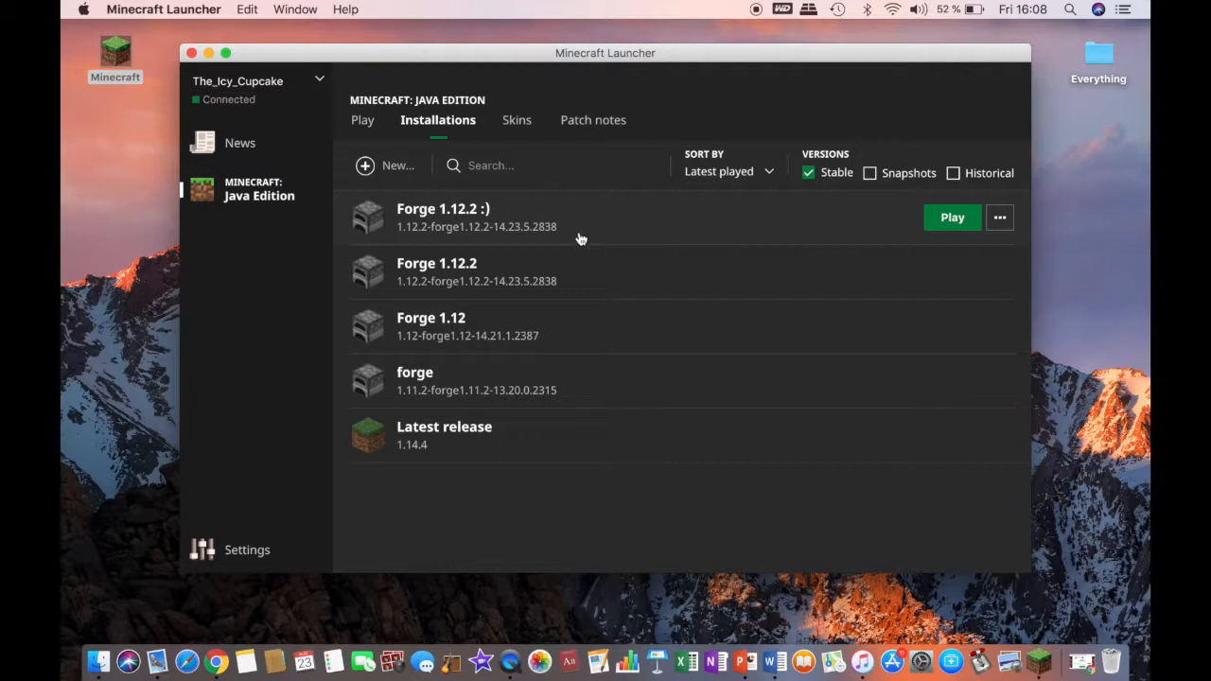
pyautogui.moveTo(586, 240)
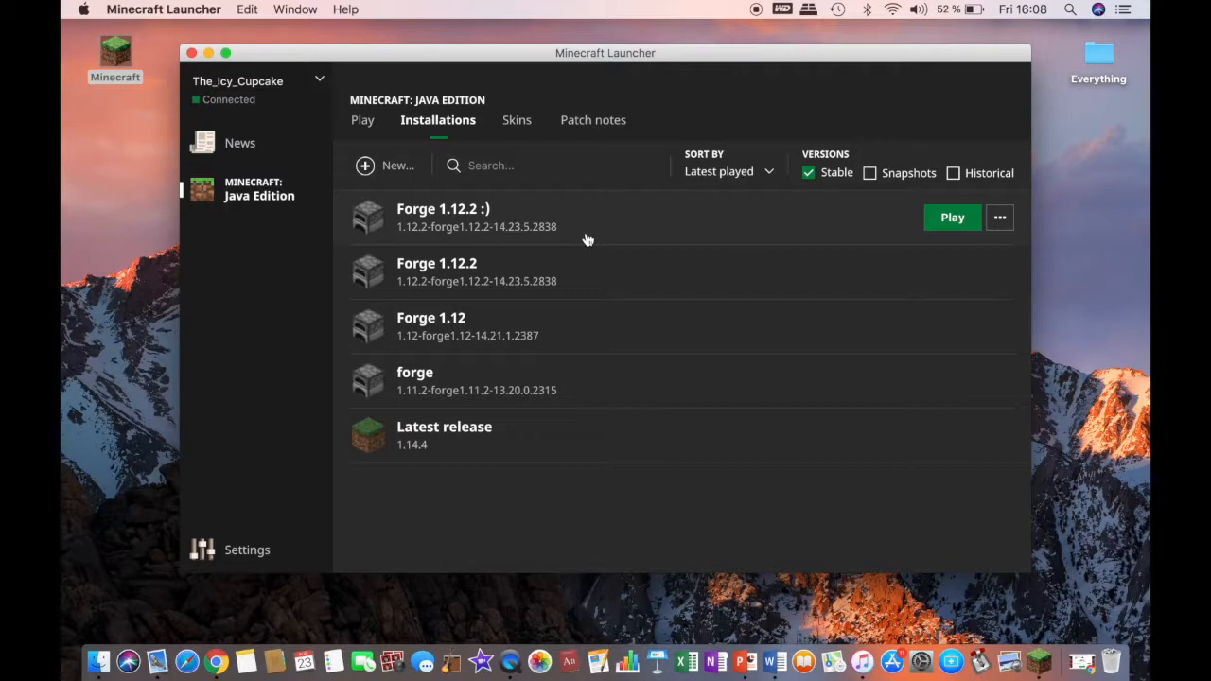
pyautogui.moveTo(590, 234)
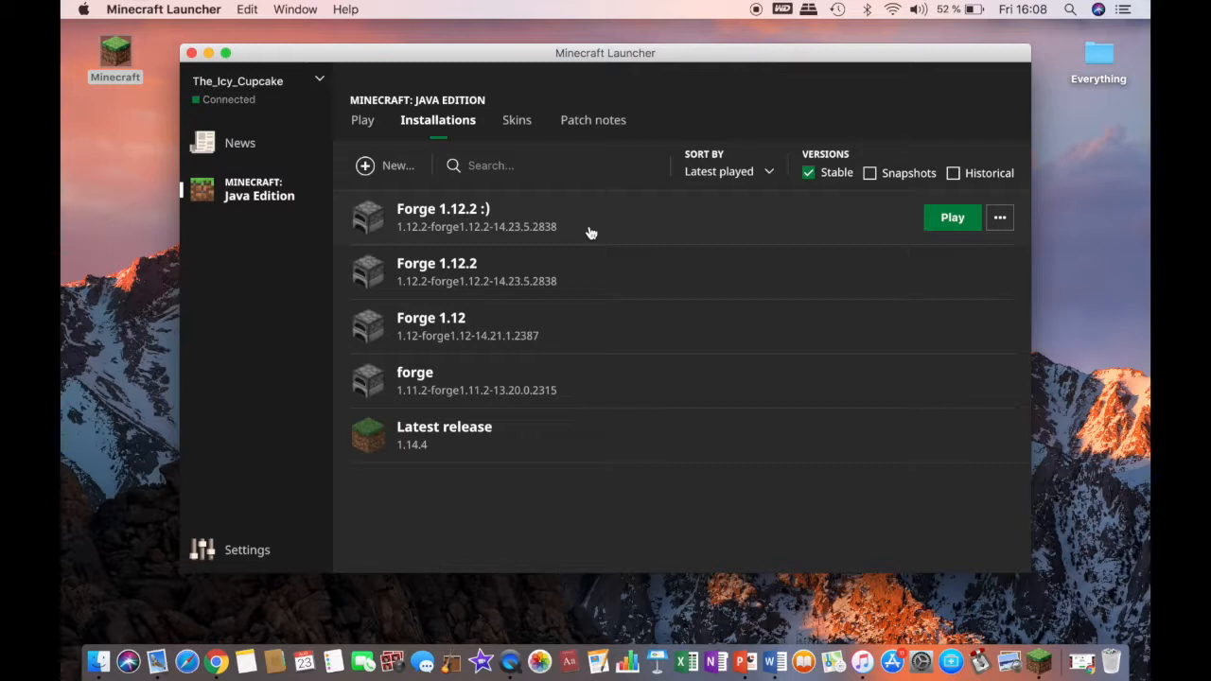
pyautogui.moveTo(423, 202)
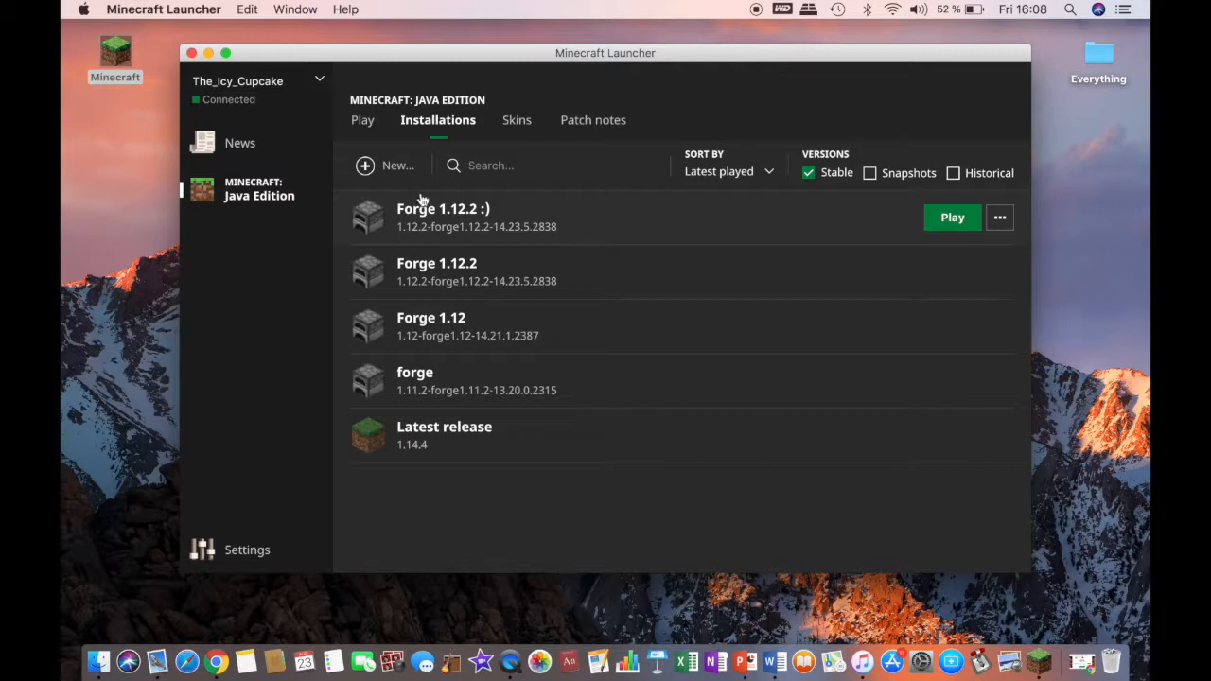
pyautogui.moveTo(440, 252)
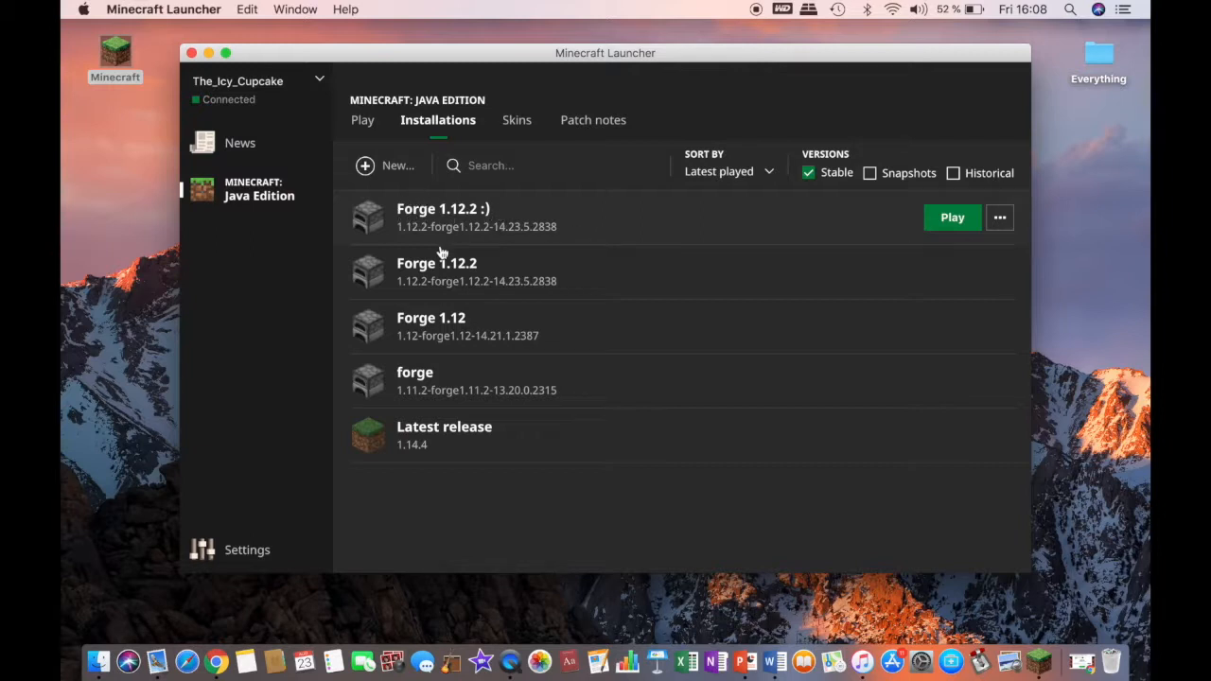
pyautogui.moveTo(444, 272)
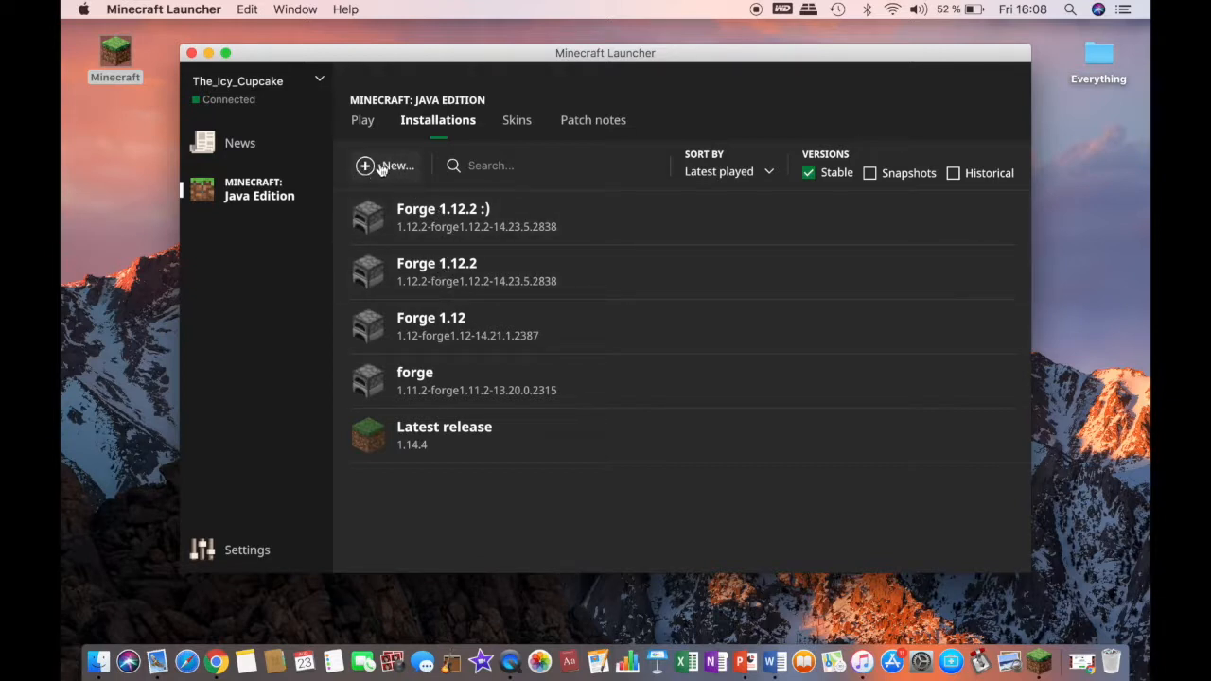
pyautogui.moveTo(457, 227)
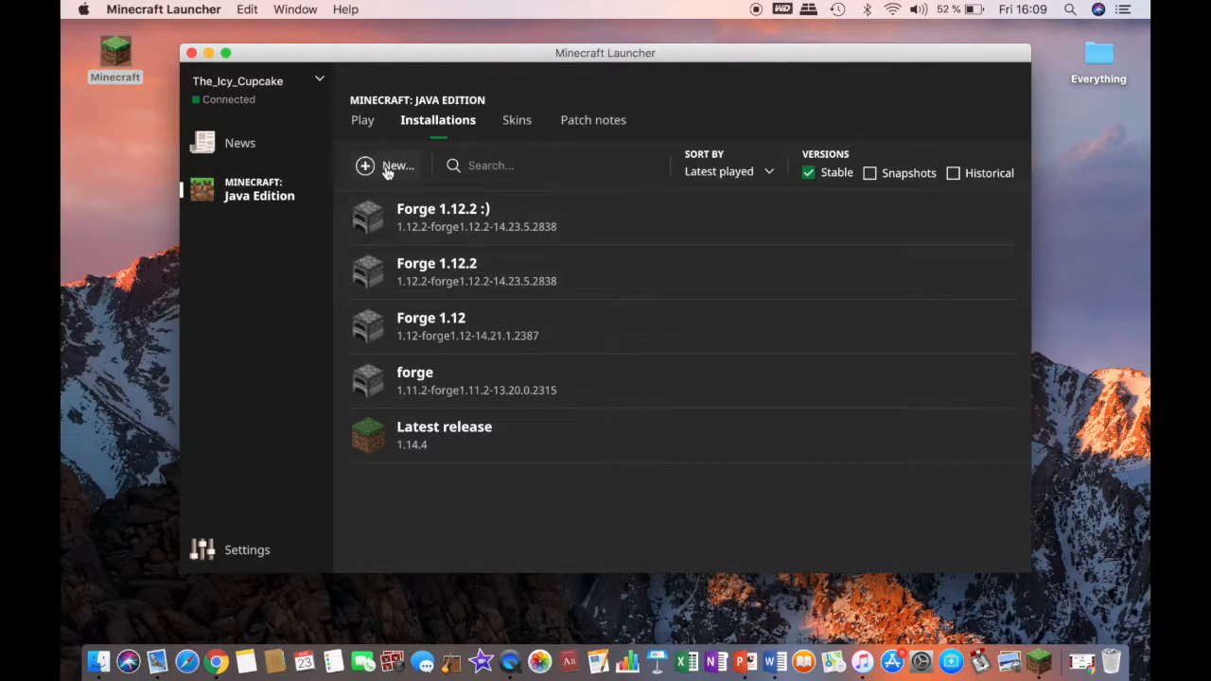
pyautogui.click(386, 165)
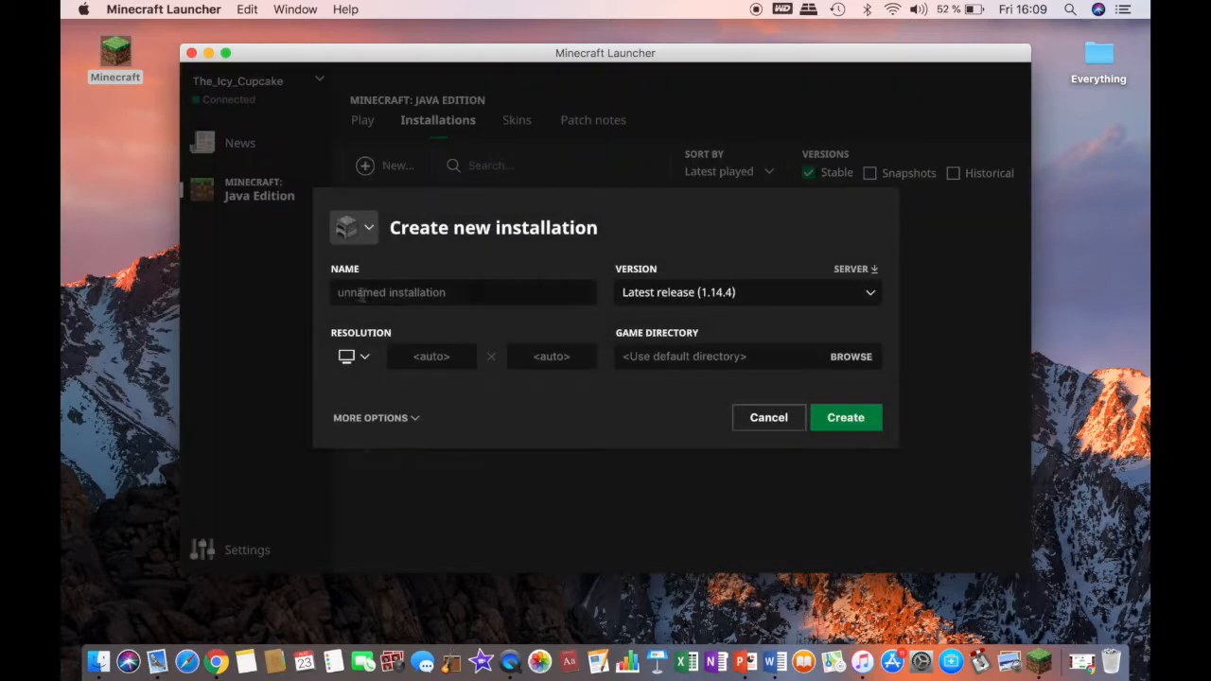
# - Name the new installation 'Forge 1.12.2 :p'
pyautogui.click(463, 292)
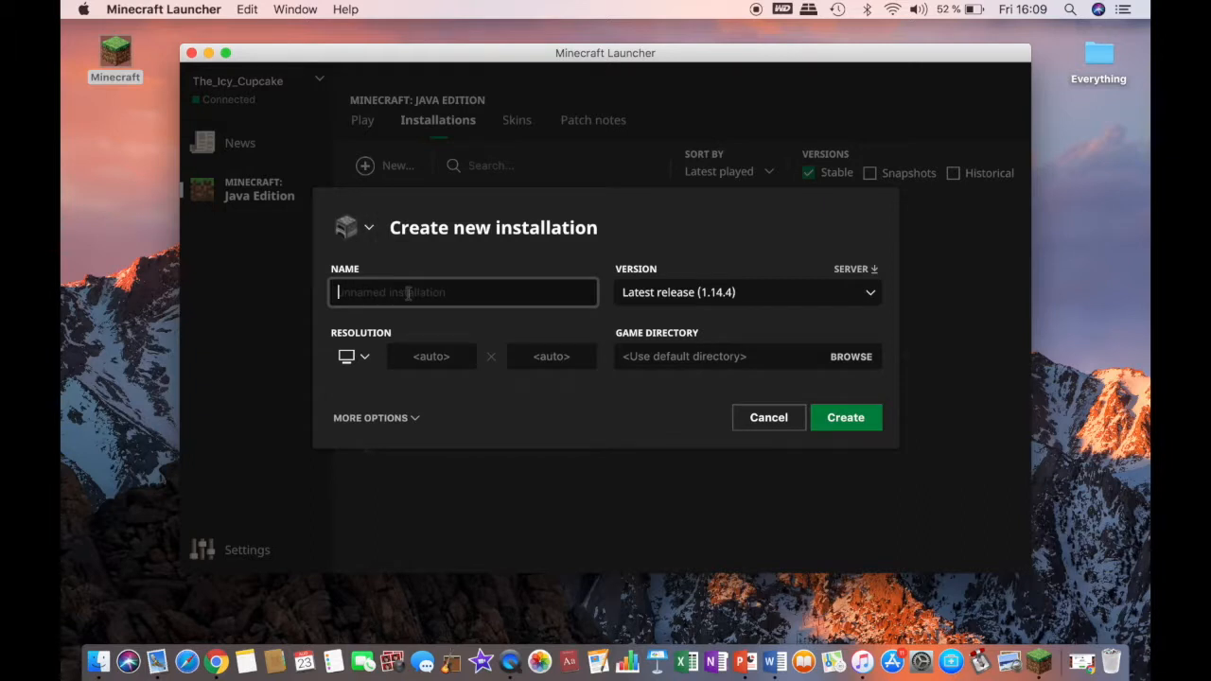
pyautogui.write('FOrg')
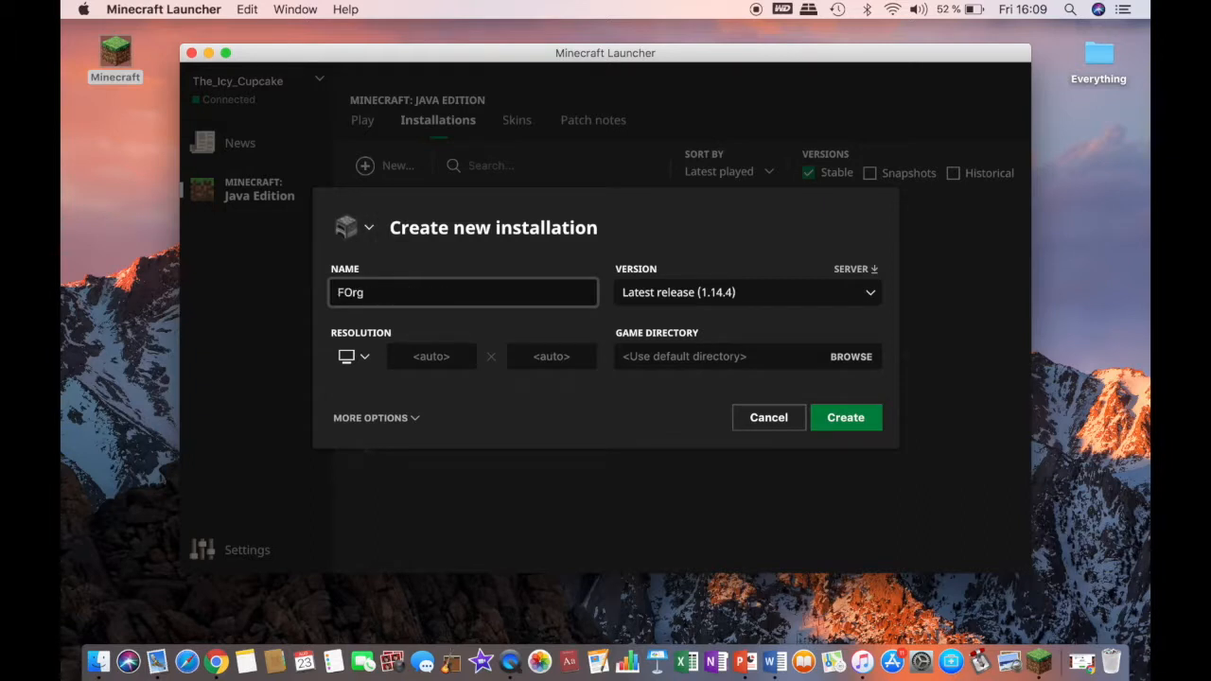
pyautogui.write('Forge')
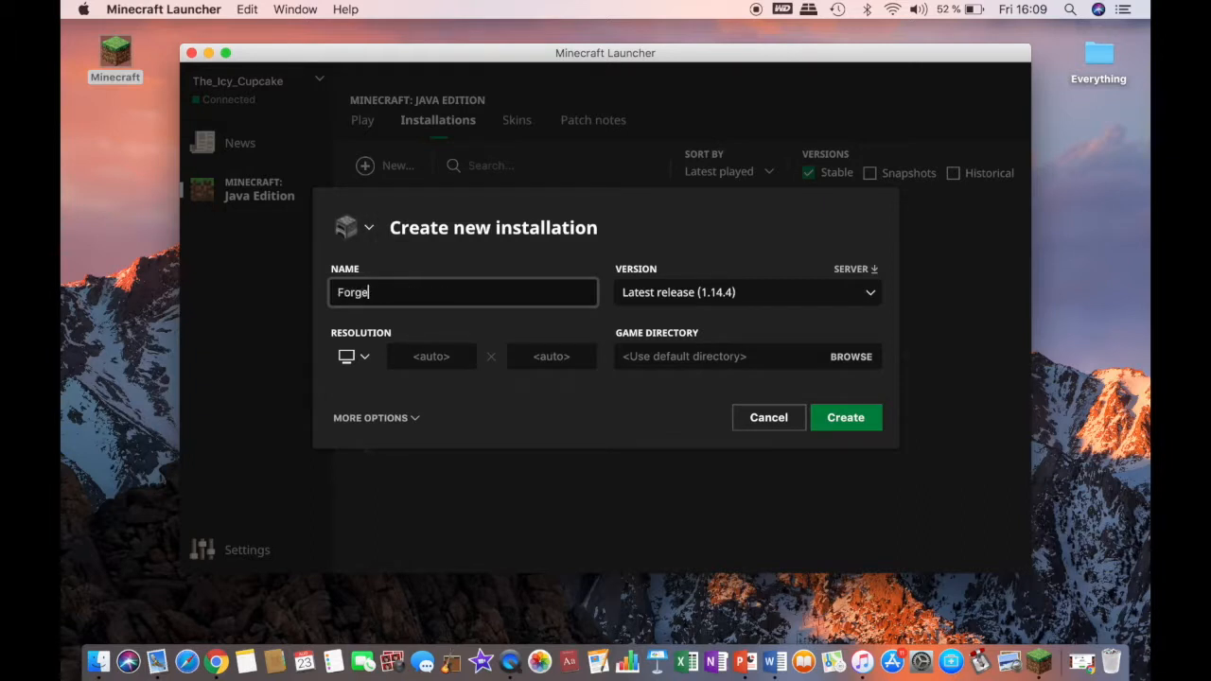
pyautogui.write('1.12.2 :')
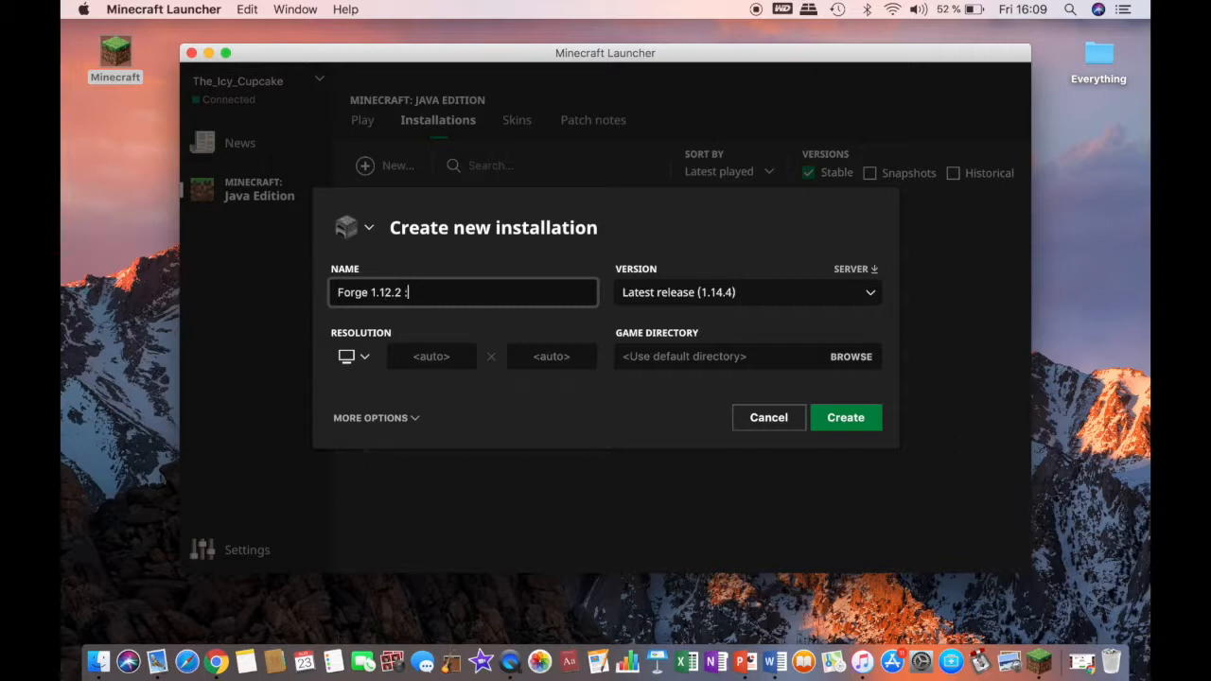
pyautogui.write('p')
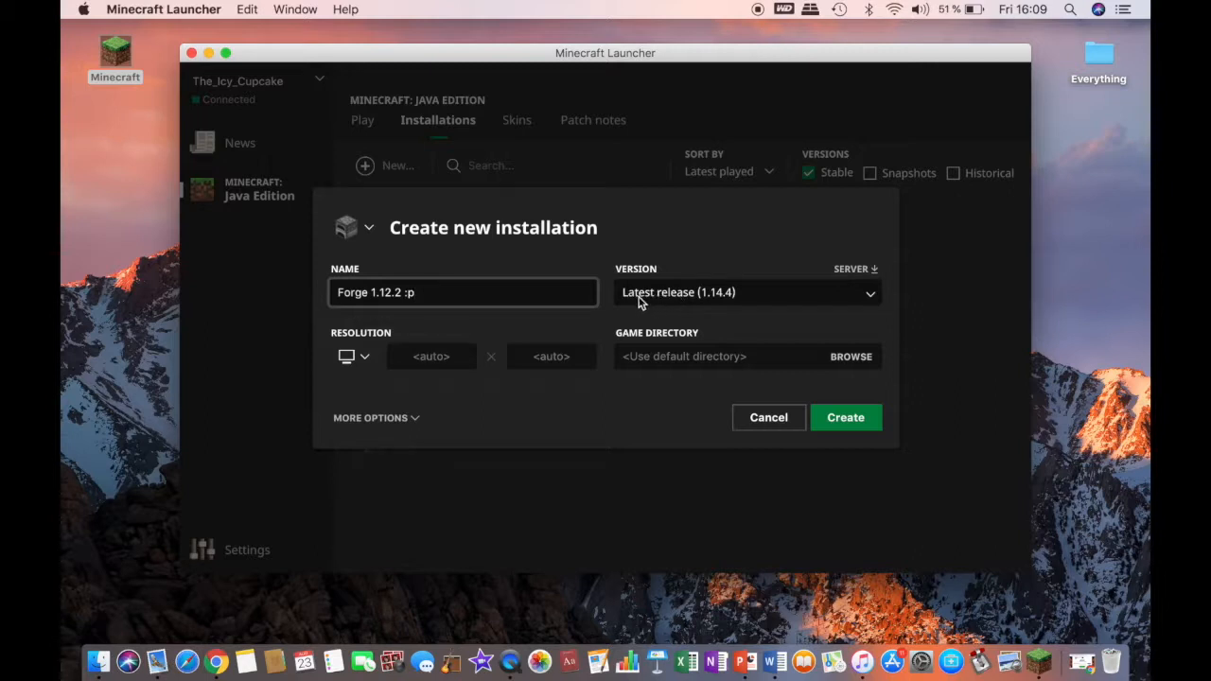
pyautogui.moveTo(733, 304)
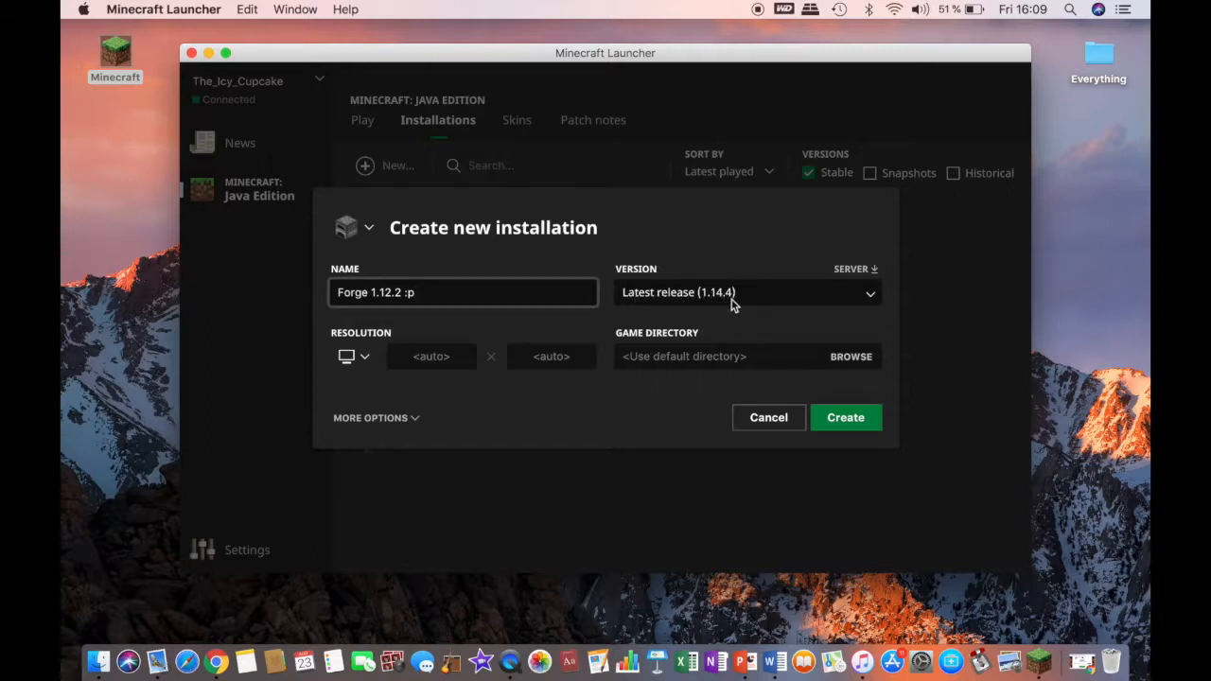
# - Choose version release 1.12.2-forge1.12.2-14.23.5.2838 and create the installation
pyautogui.click(747, 291)
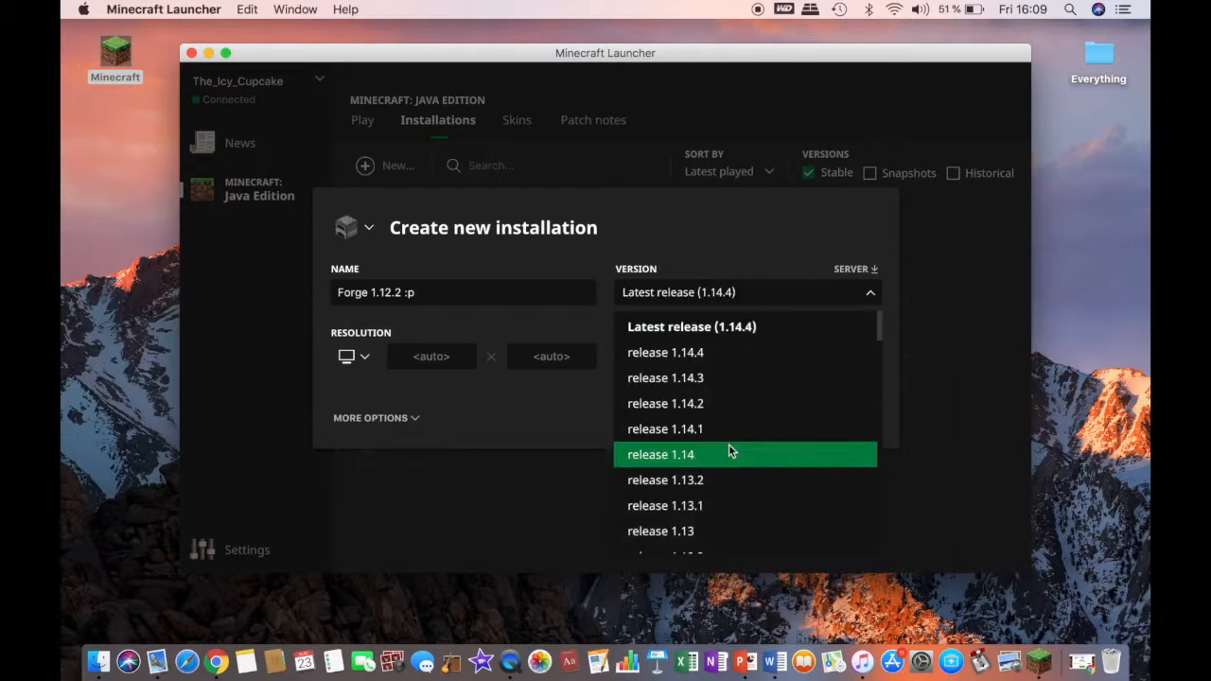
pyautogui.scroll(-3)
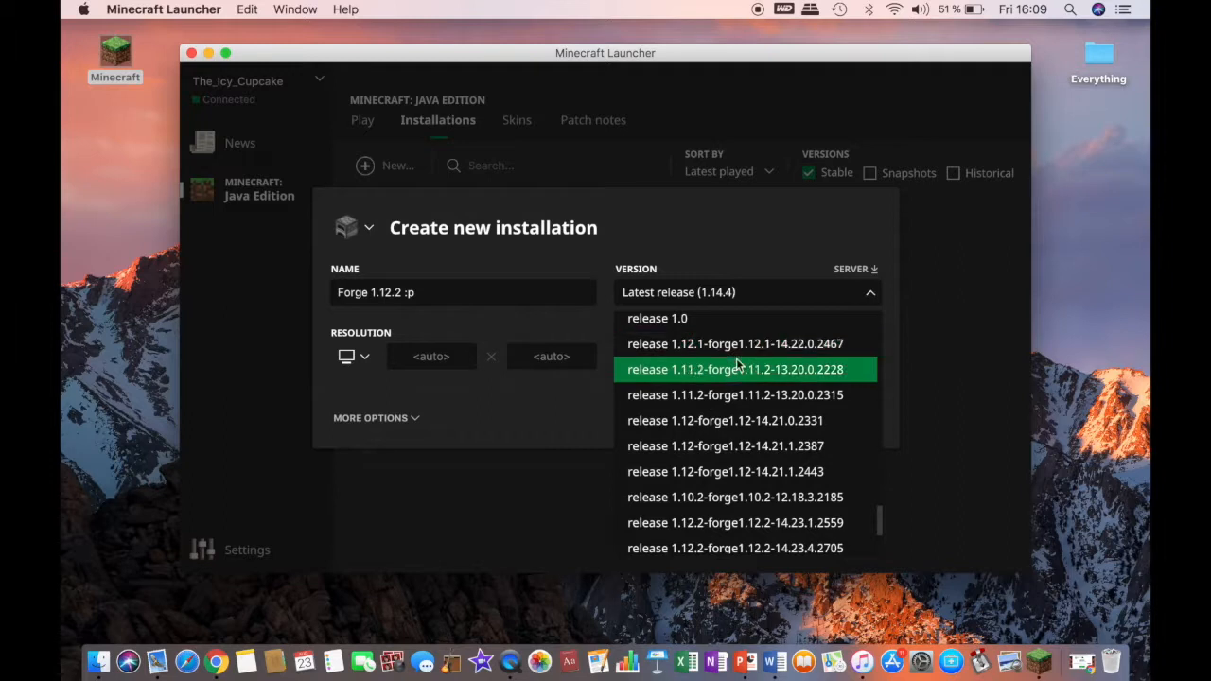
pyautogui.scroll(-3)
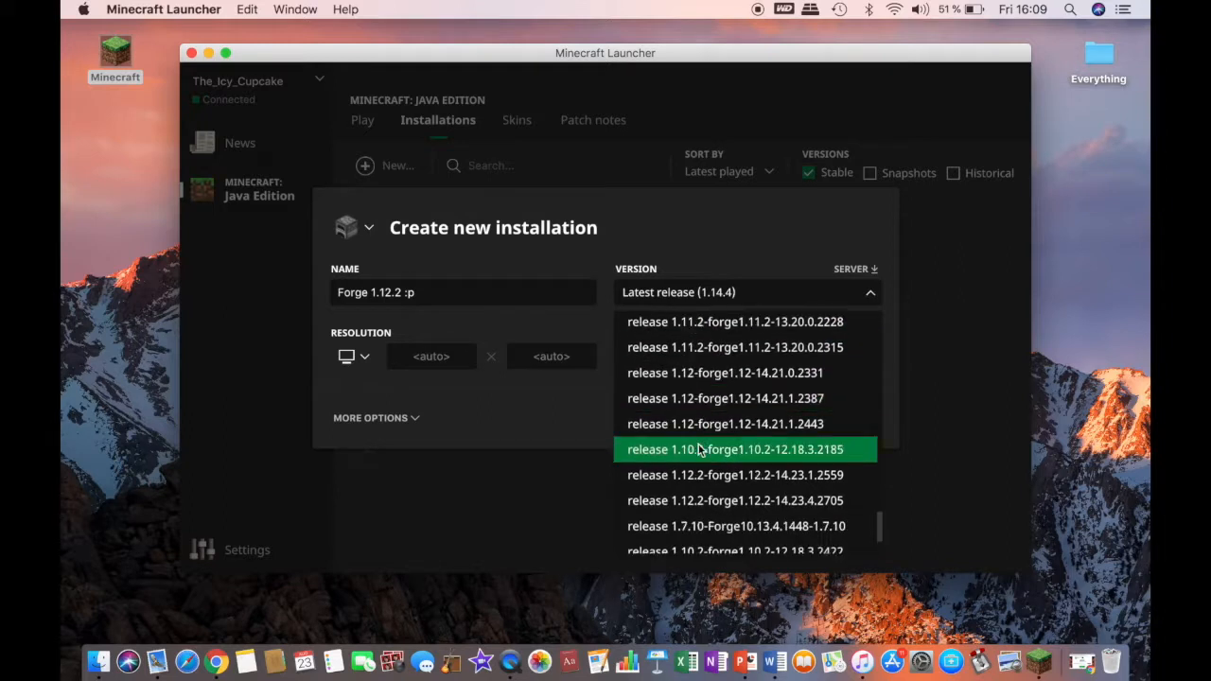
pyautogui.scroll(-3)
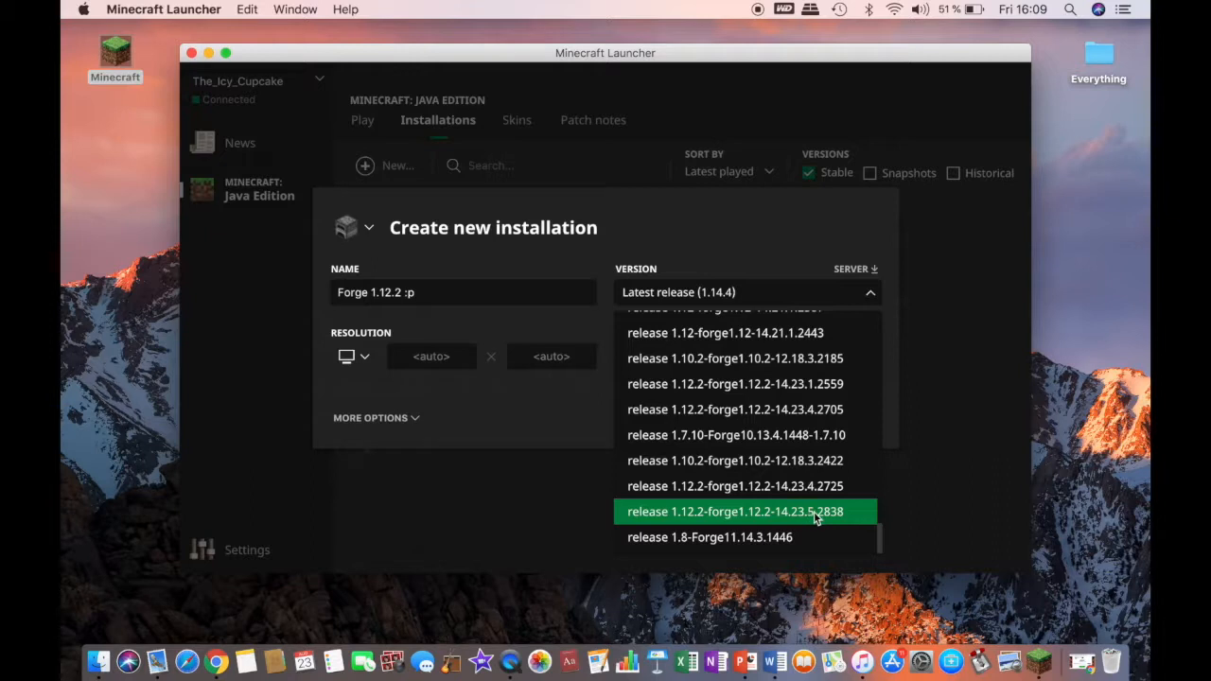
pyautogui.moveTo(811, 517)
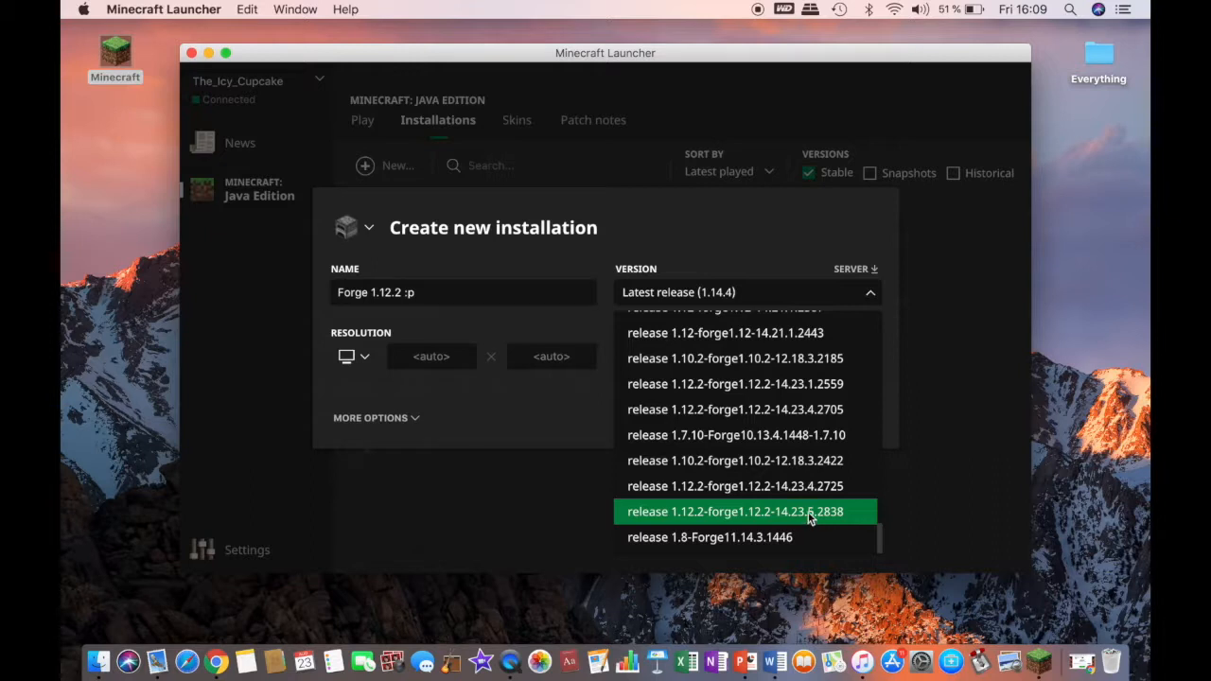
pyautogui.moveTo(695, 511)
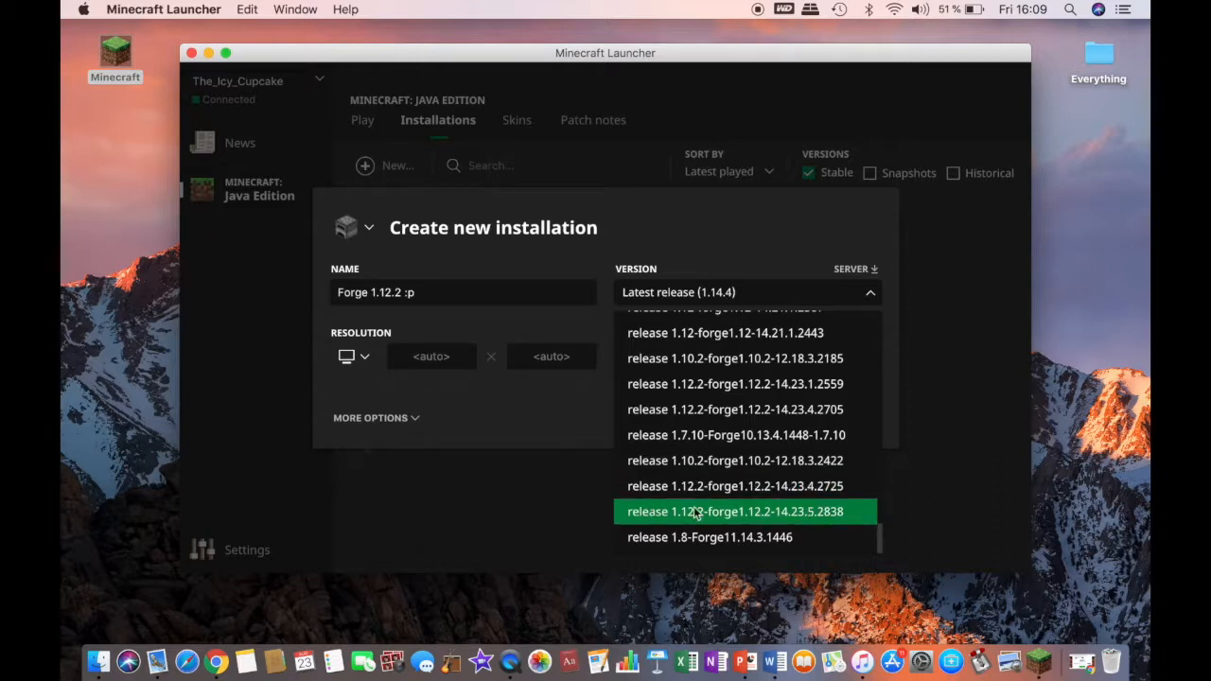
pyautogui.click(735, 510)
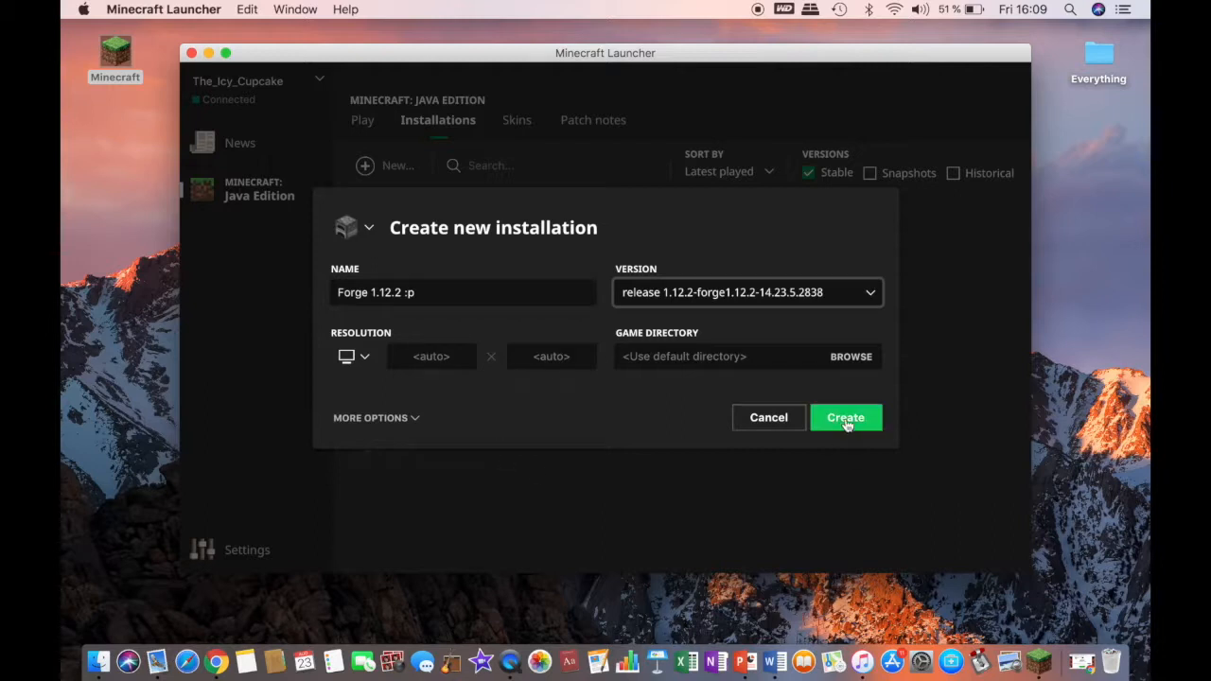
pyautogui.click(845, 417)
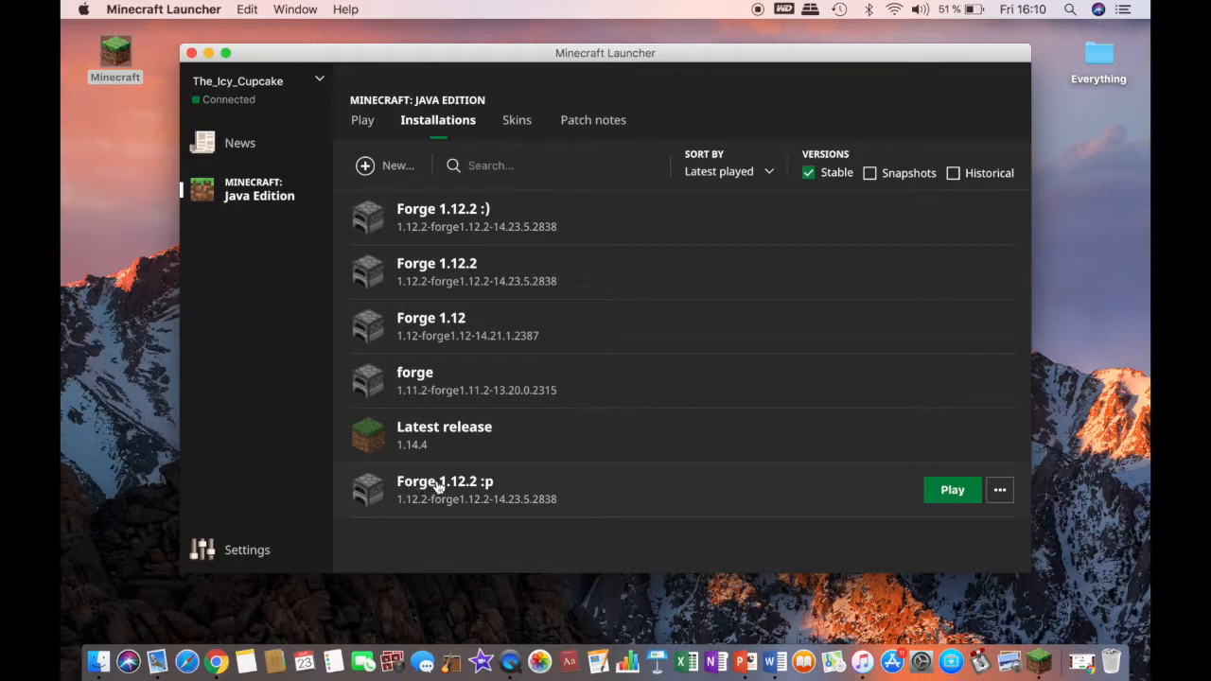
pyautogui.moveTo(485, 489)
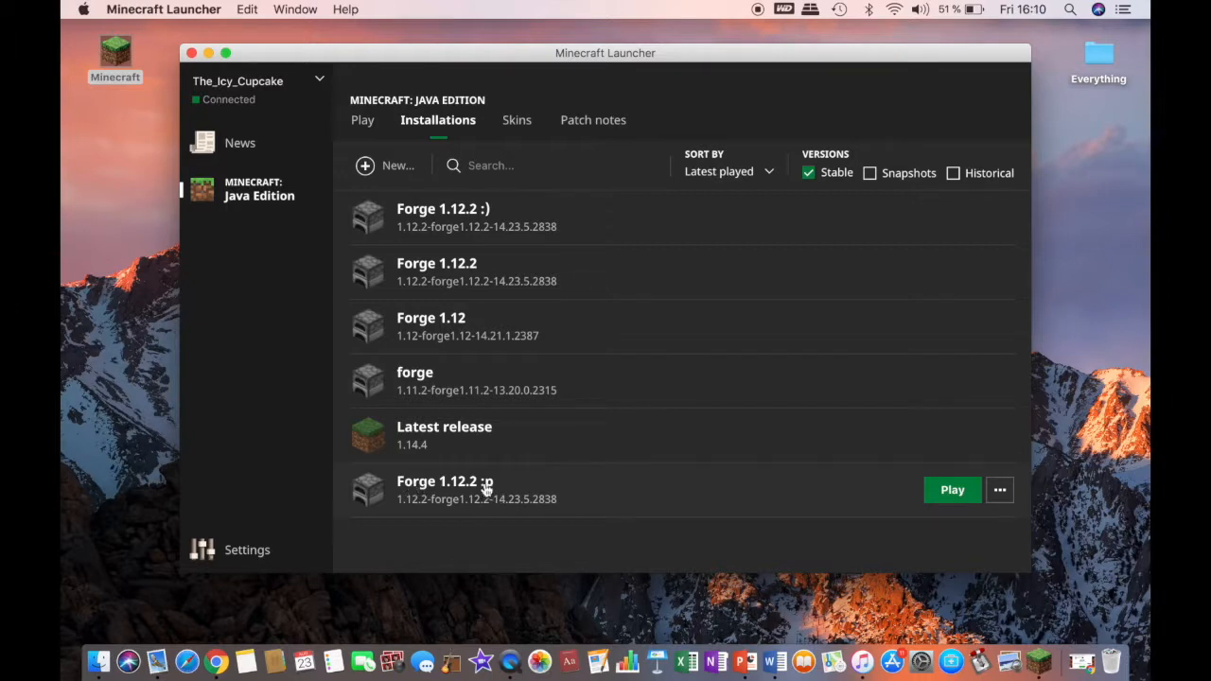
# - Select the Forge 1.12.2 :p profile on the Play page and launch it
pyautogui.click(363, 120)
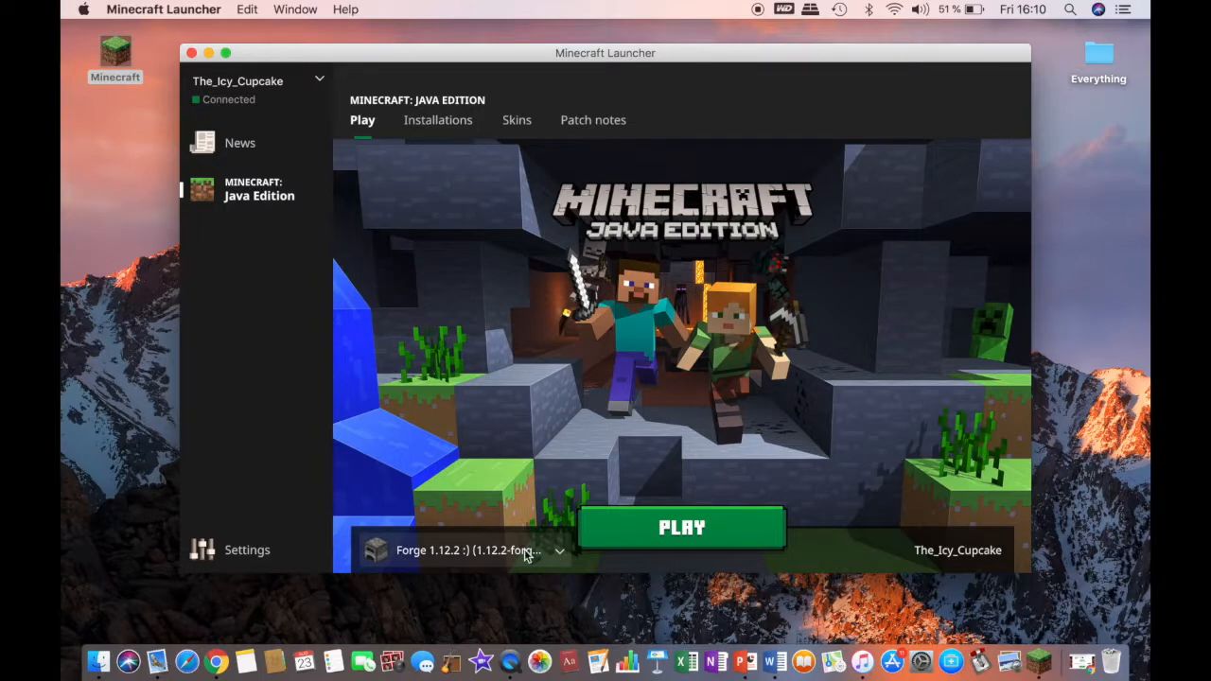
pyautogui.click(559, 550)
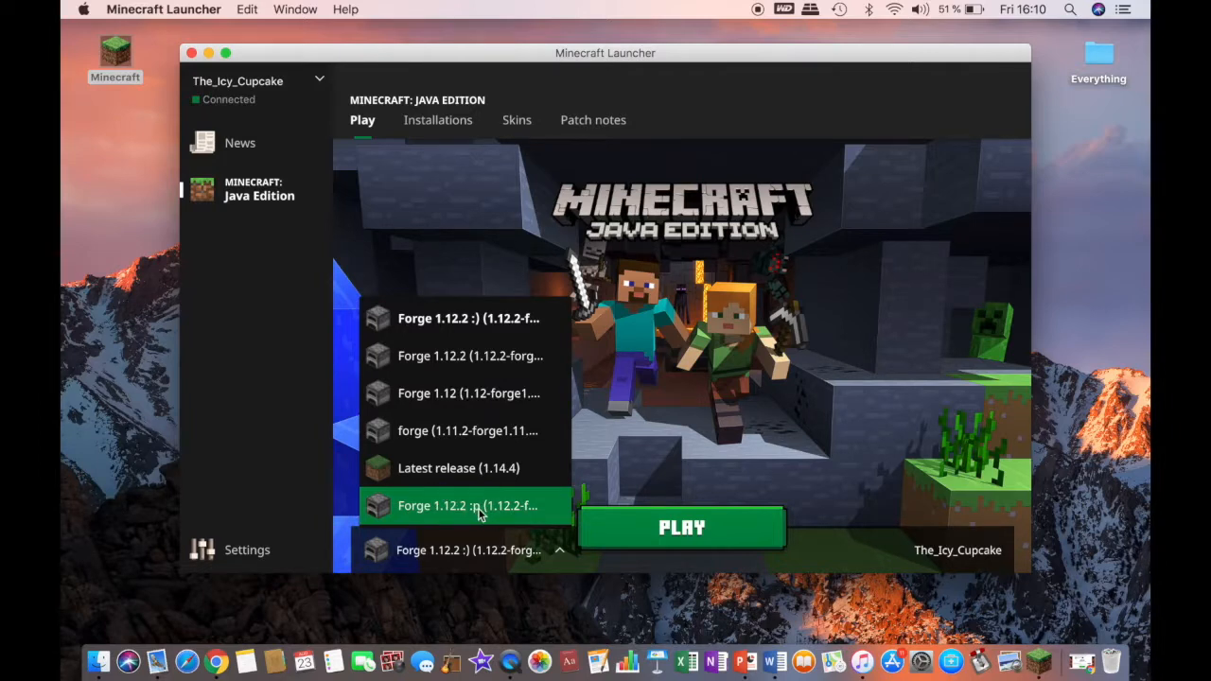
pyautogui.click(468, 506)
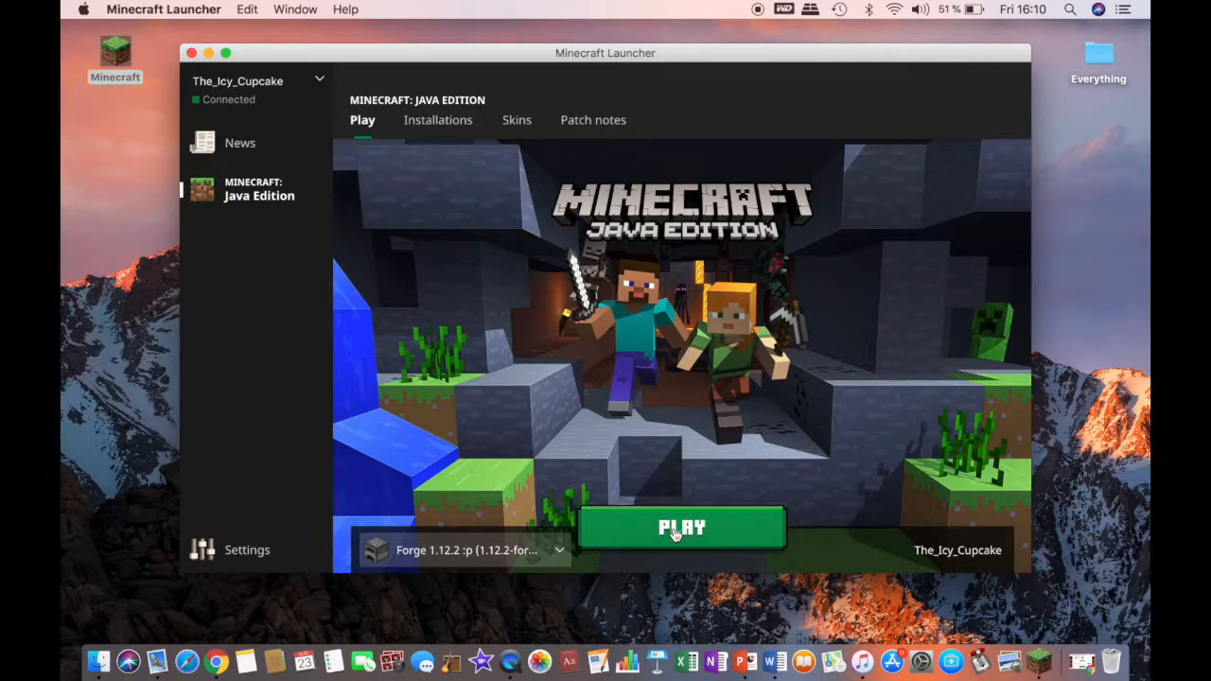
pyautogui.click(681, 526)
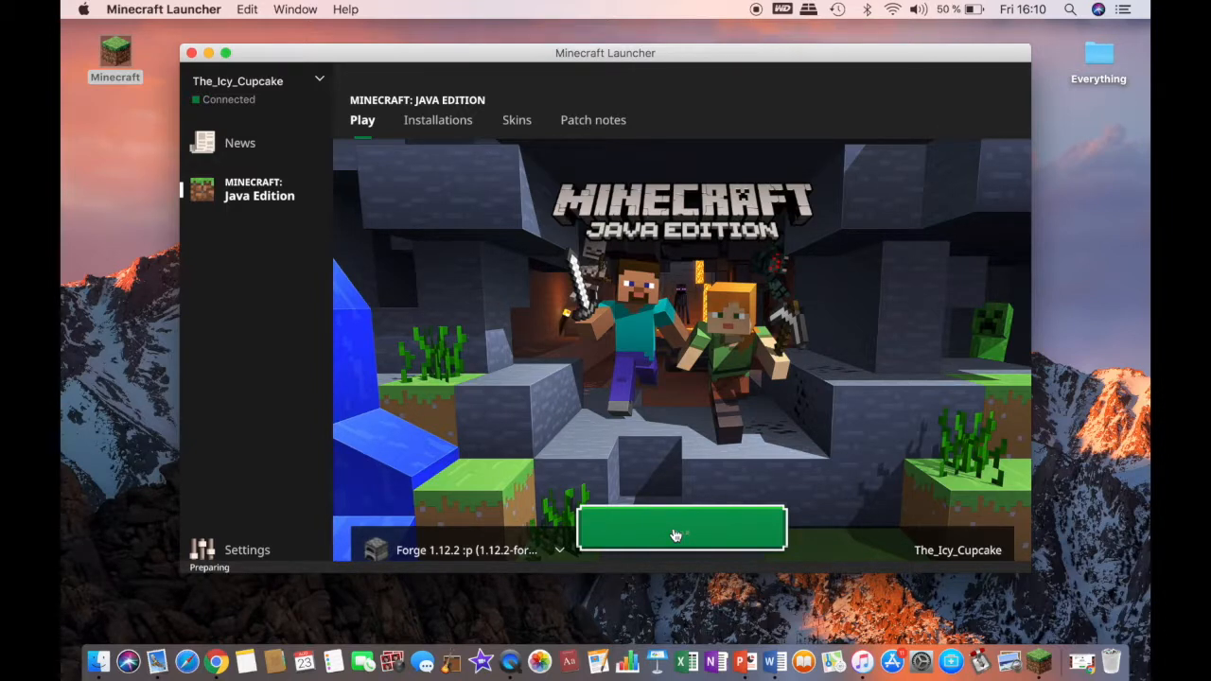
# - Wait for Minecraft 1.12.2 with Forge 14.23.5.2838 to reach the main menu, 7 mods active
pyautogui.click(680, 527)
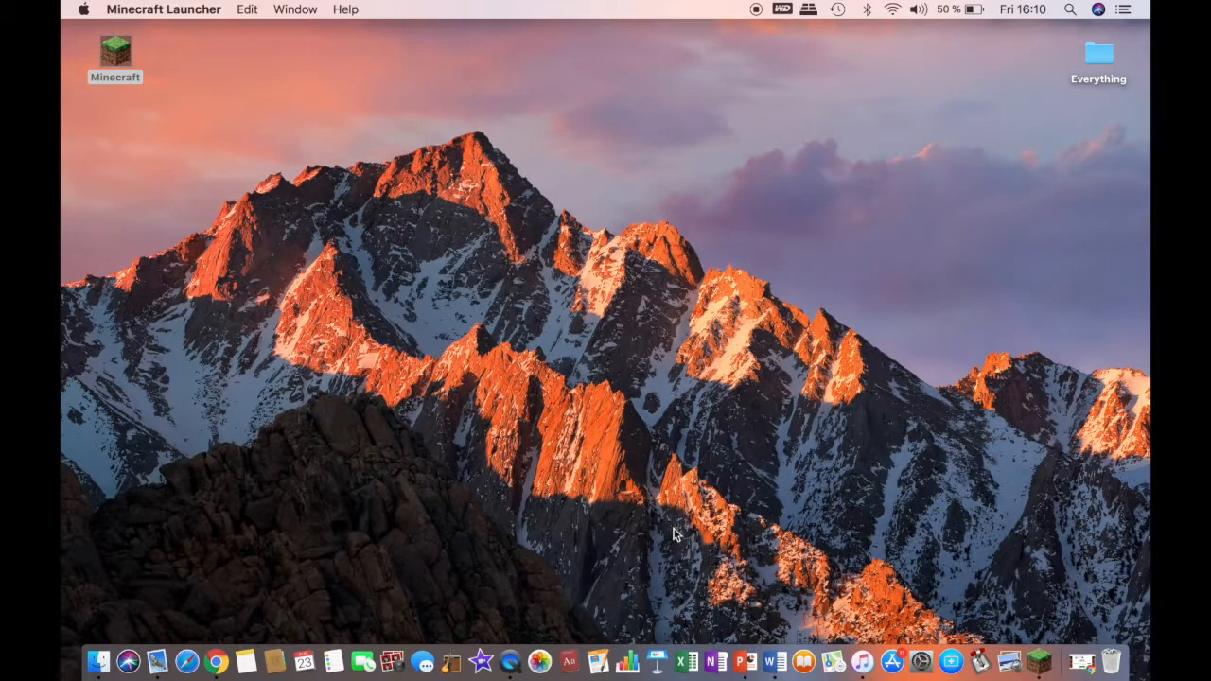
pyautogui.click(115, 57)
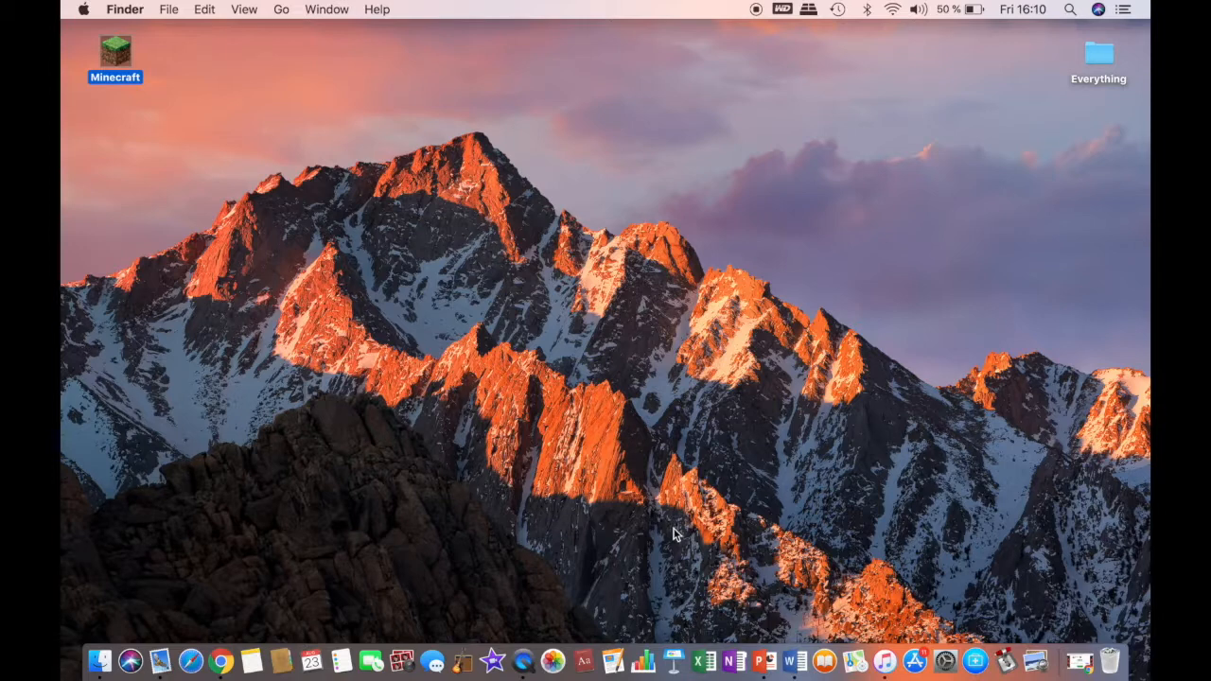
pyautogui.click(280, 566)
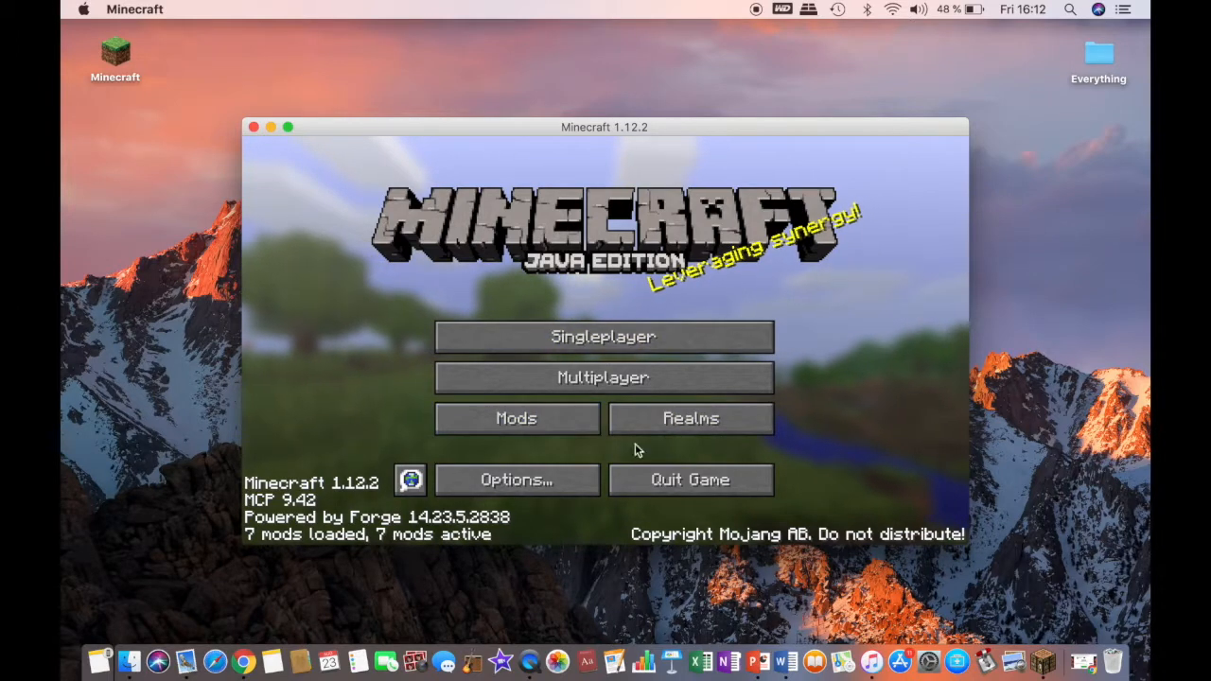
pyautogui.moveTo(246, 537)
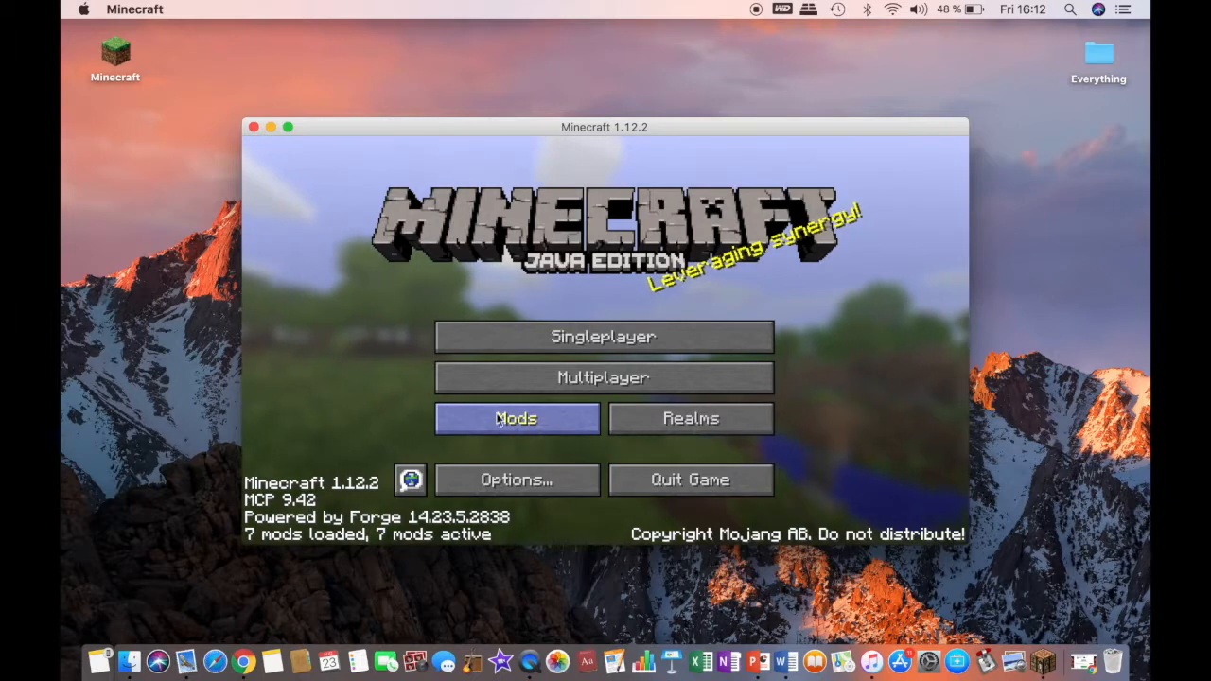
pyautogui.click(515, 418)
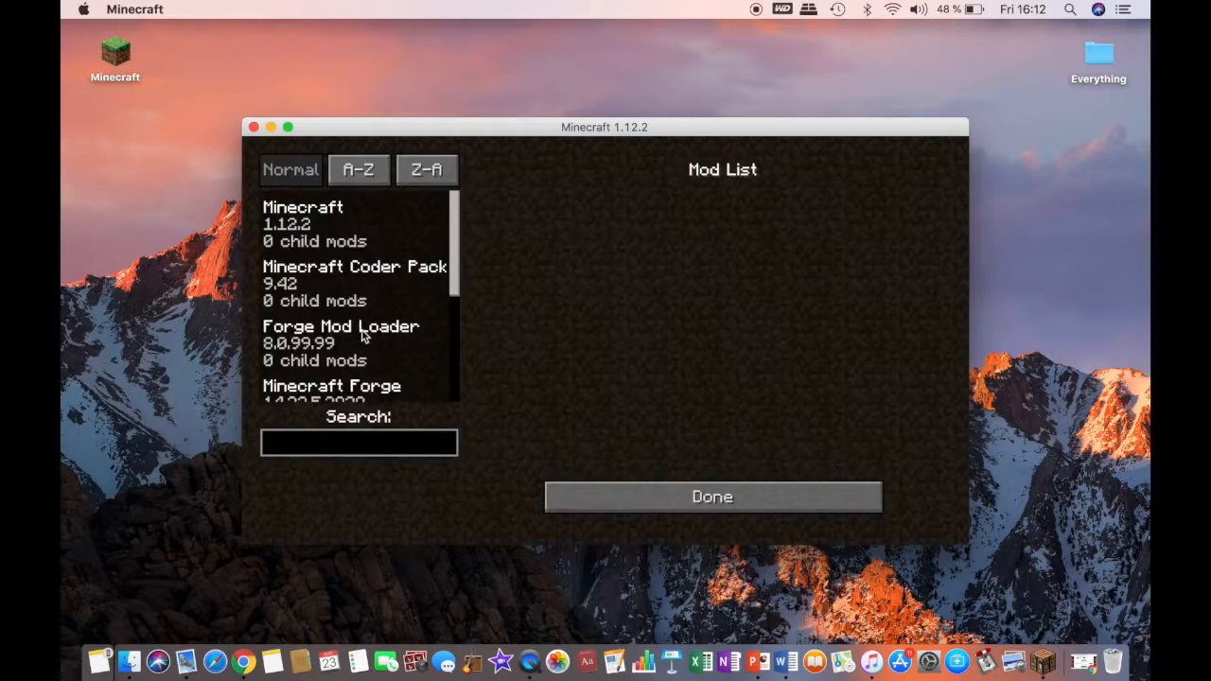
pyautogui.scroll(-3)
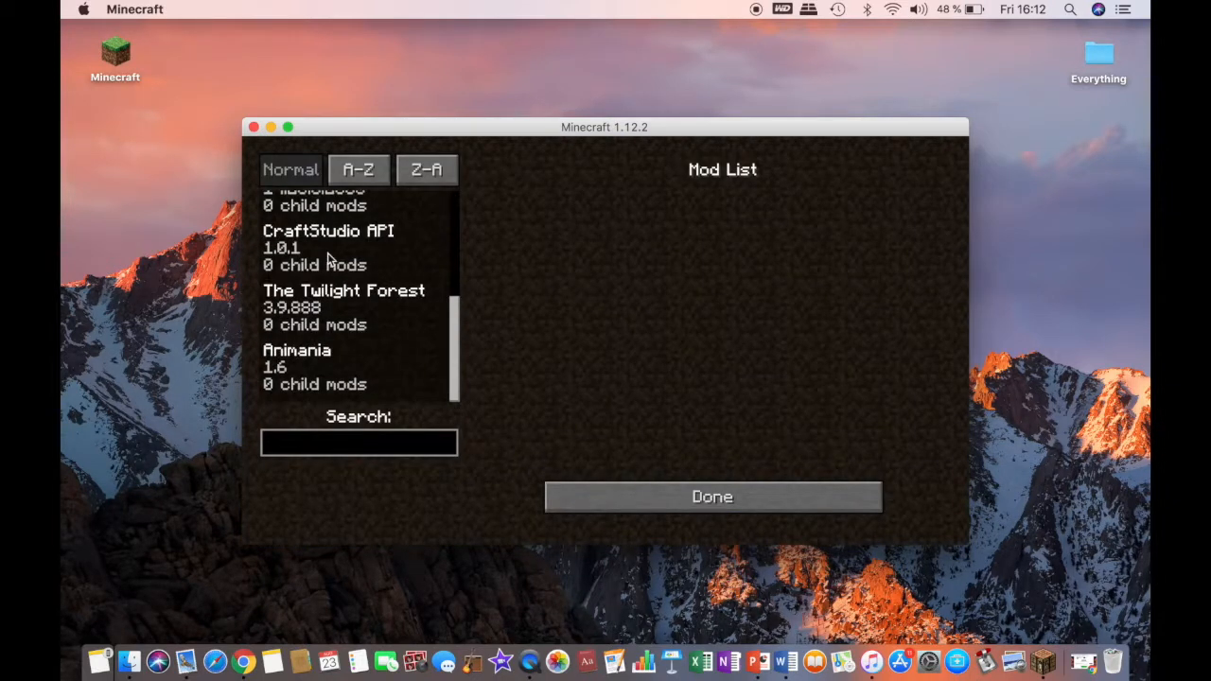
pyautogui.click(296, 367)
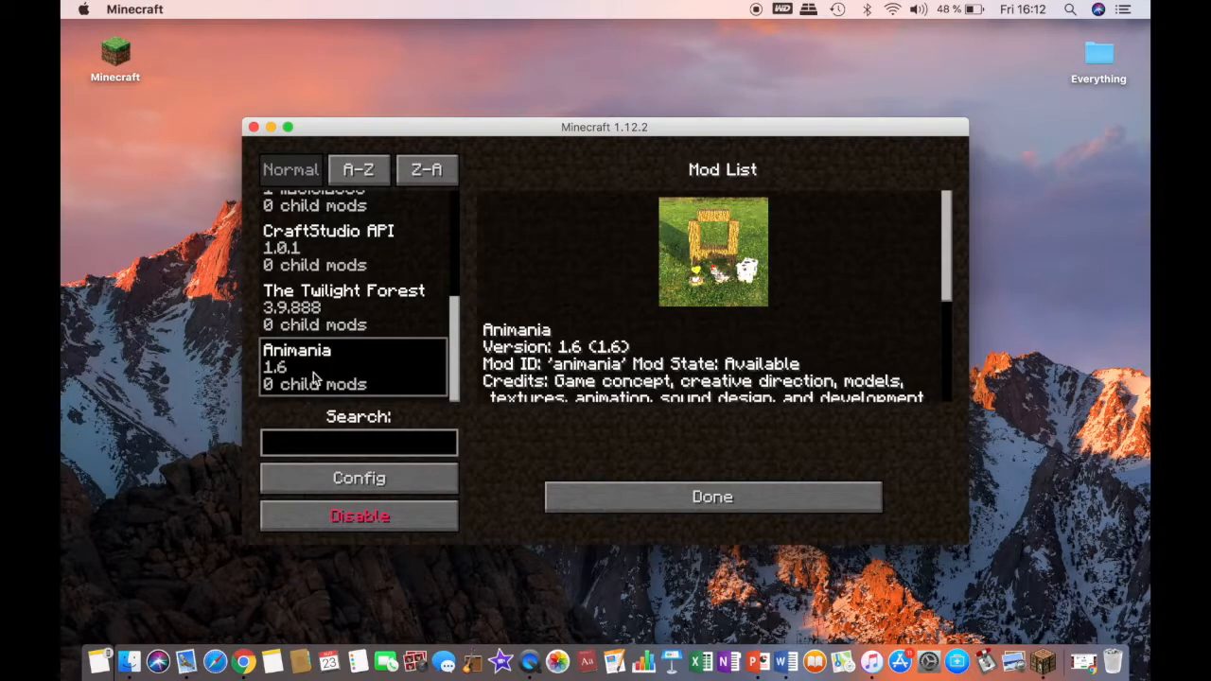
pyautogui.moveTo(348, 319)
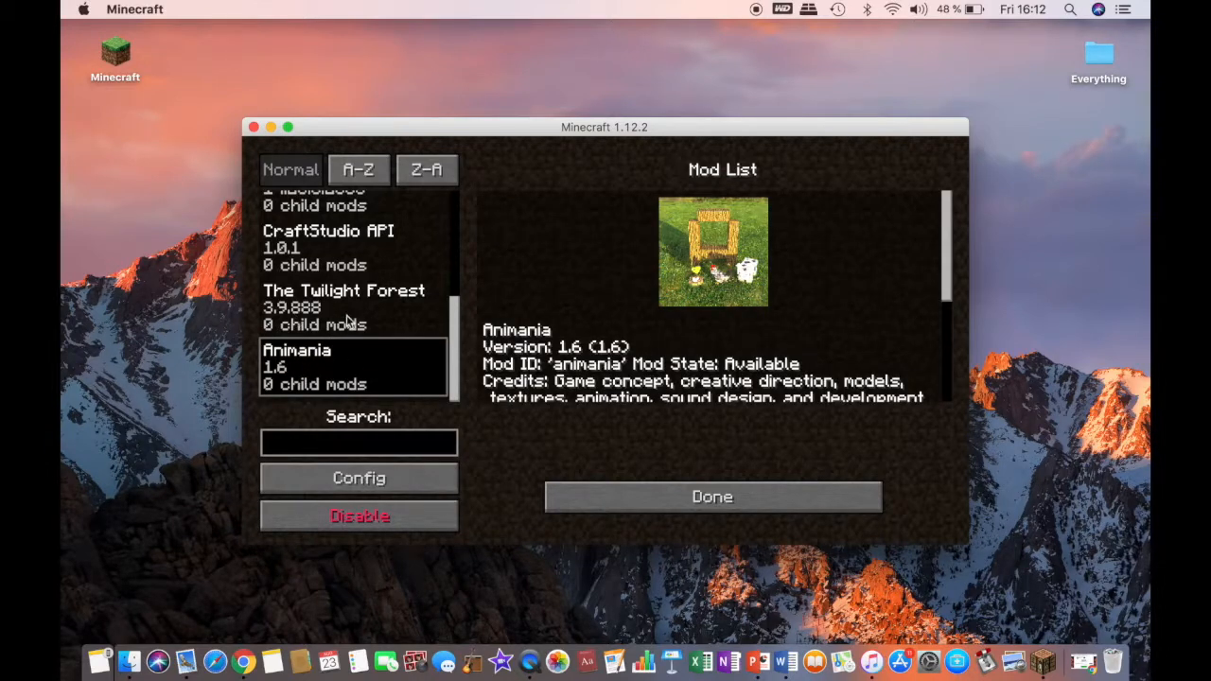
pyautogui.click(329, 248)
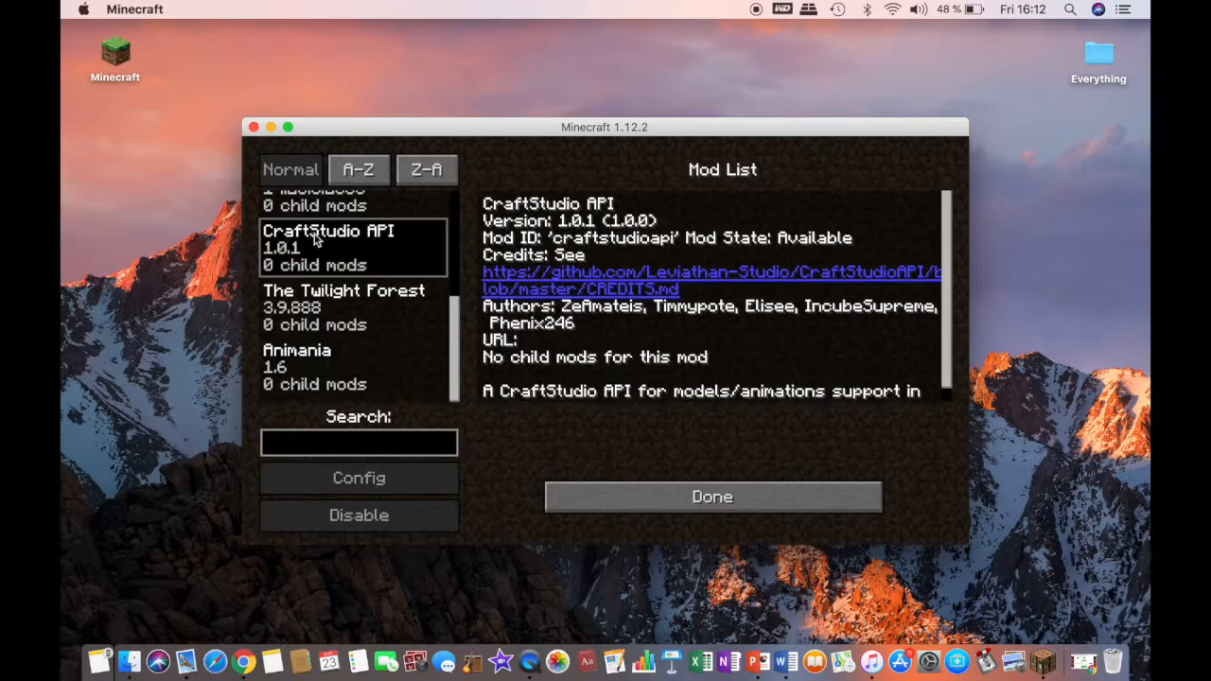
pyautogui.moveTo(356, 241)
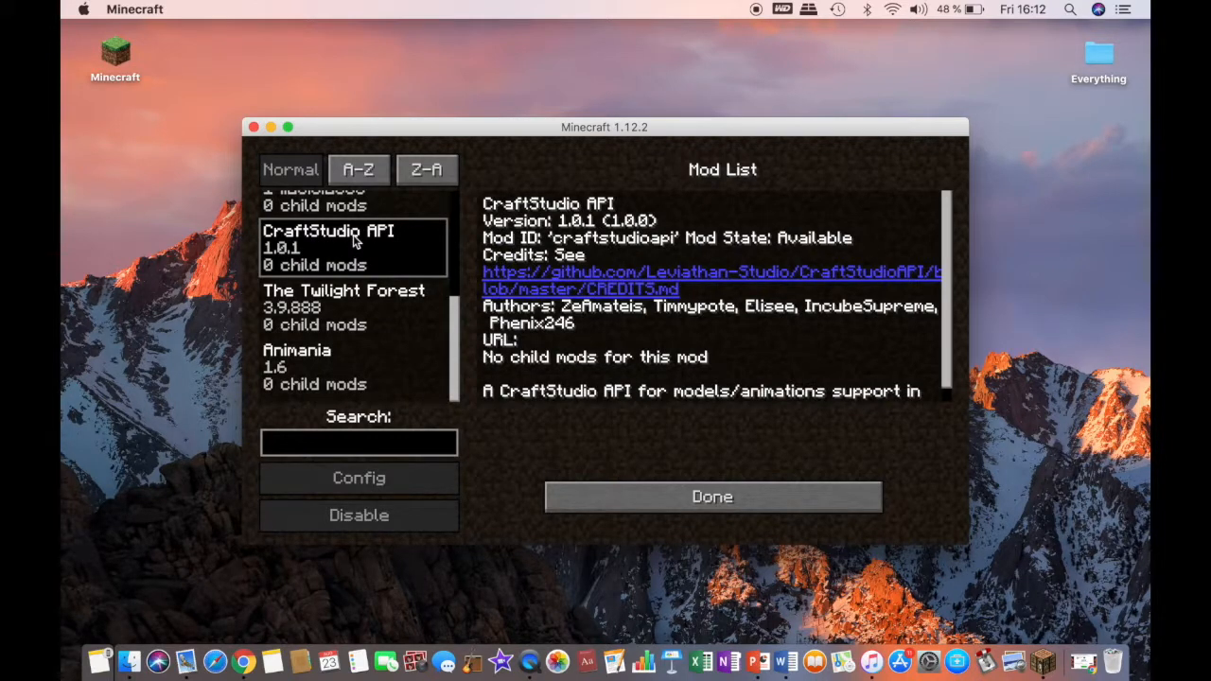
pyautogui.press('mute')
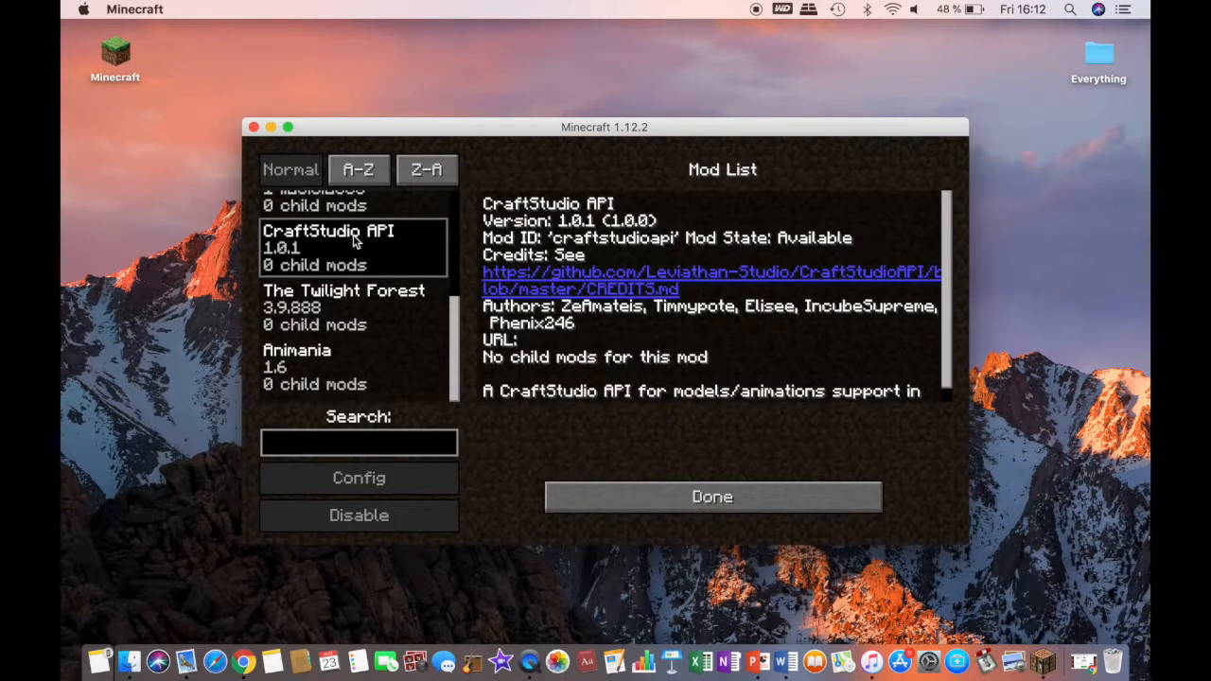
pyautogui.moveTo(322, 236)
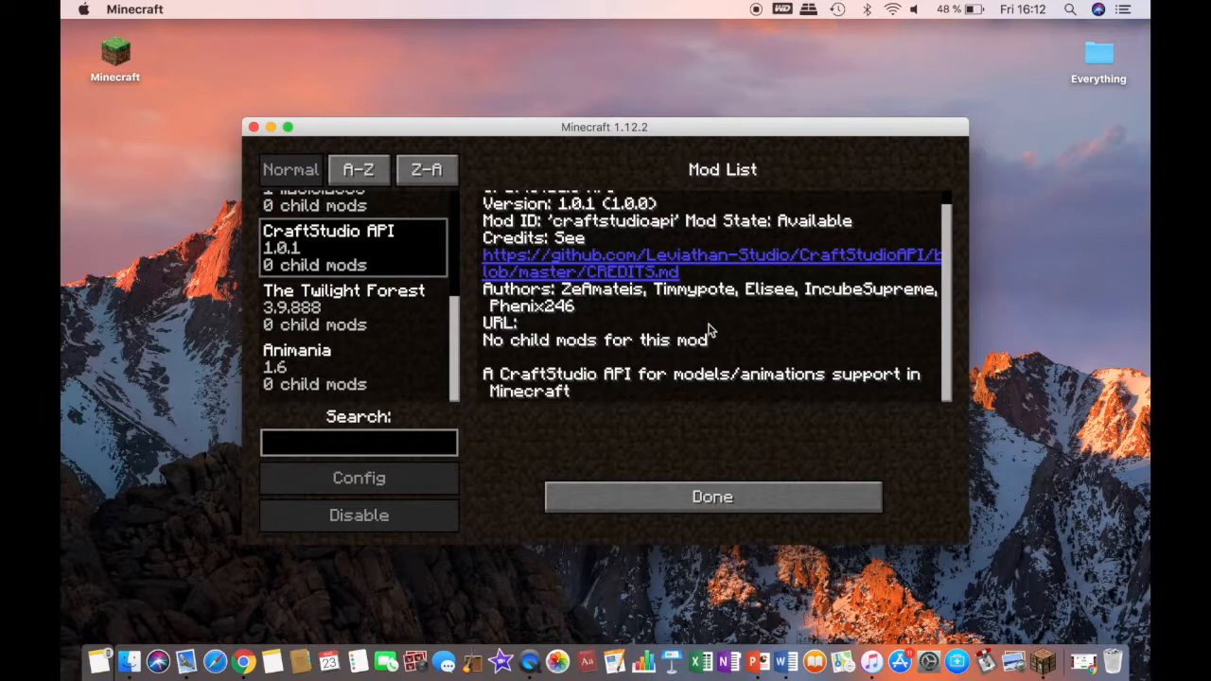
pyautogui.moveTo(369, 298)
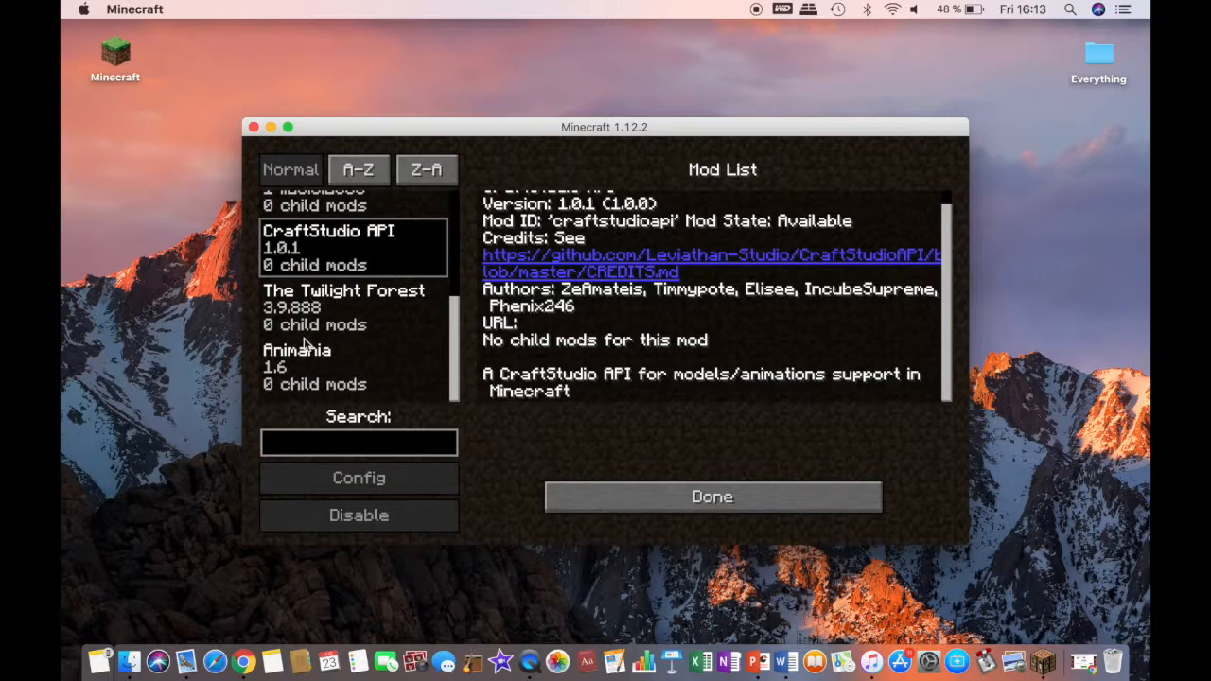
pyautogui.click(322, 367)
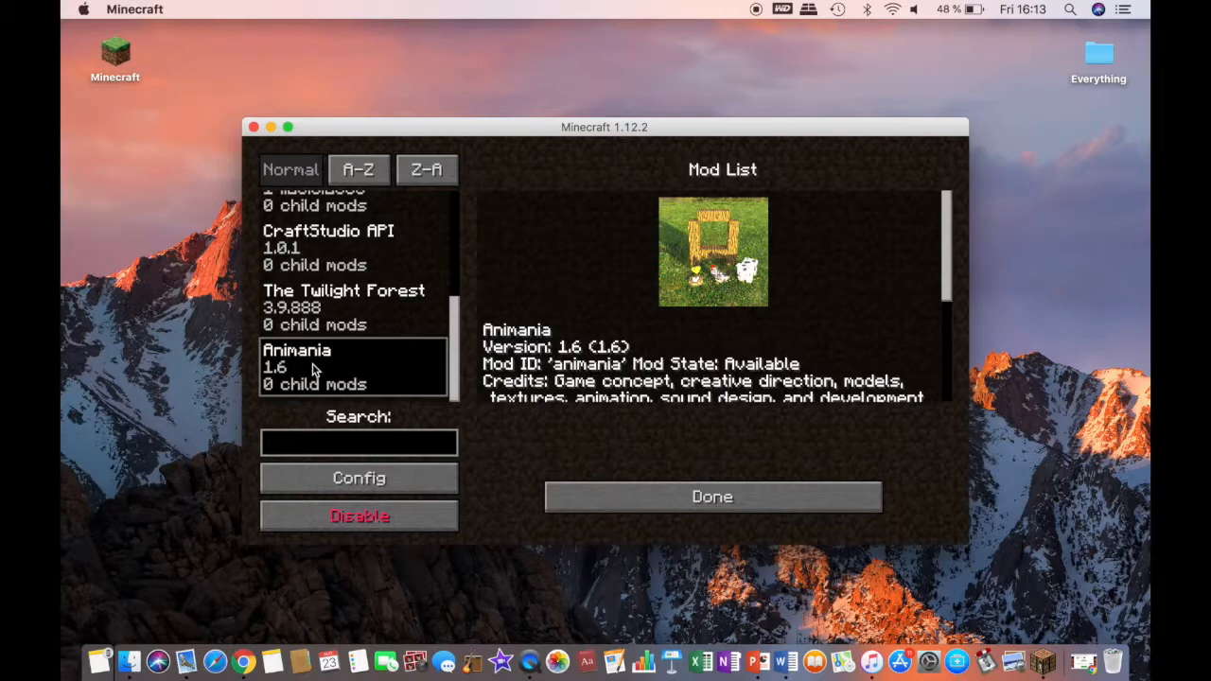
pyautogui.moveTo(331, 369)
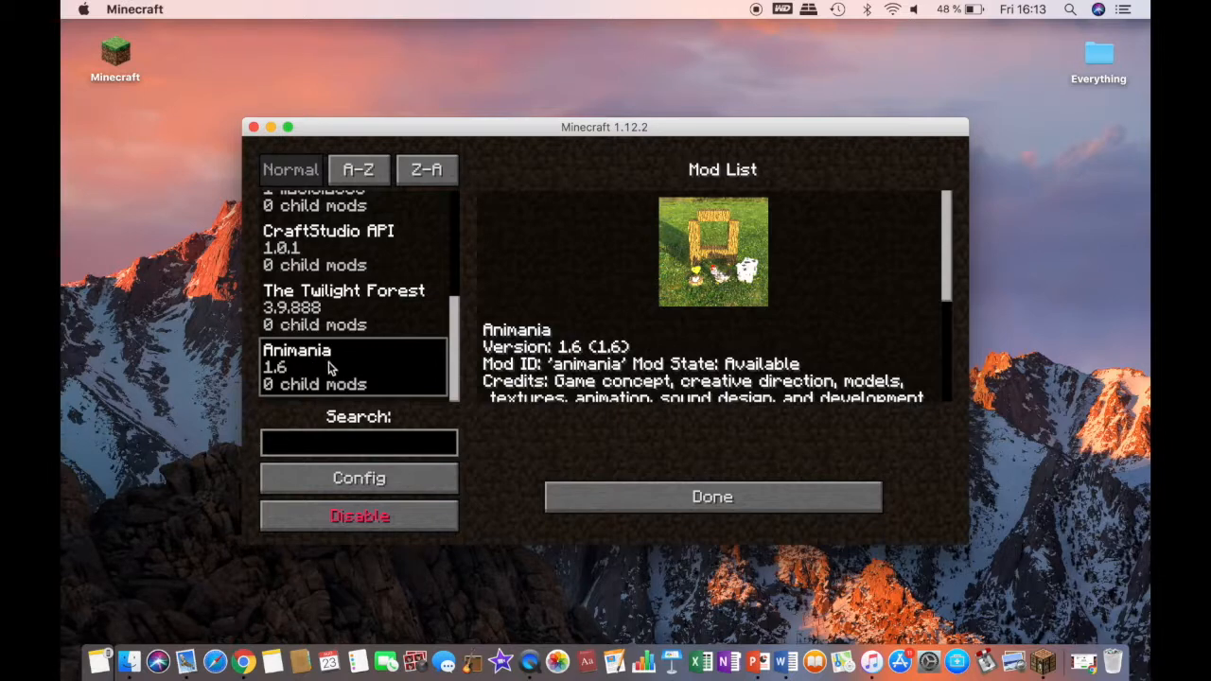
pyautogui.moveTo(577, 390)
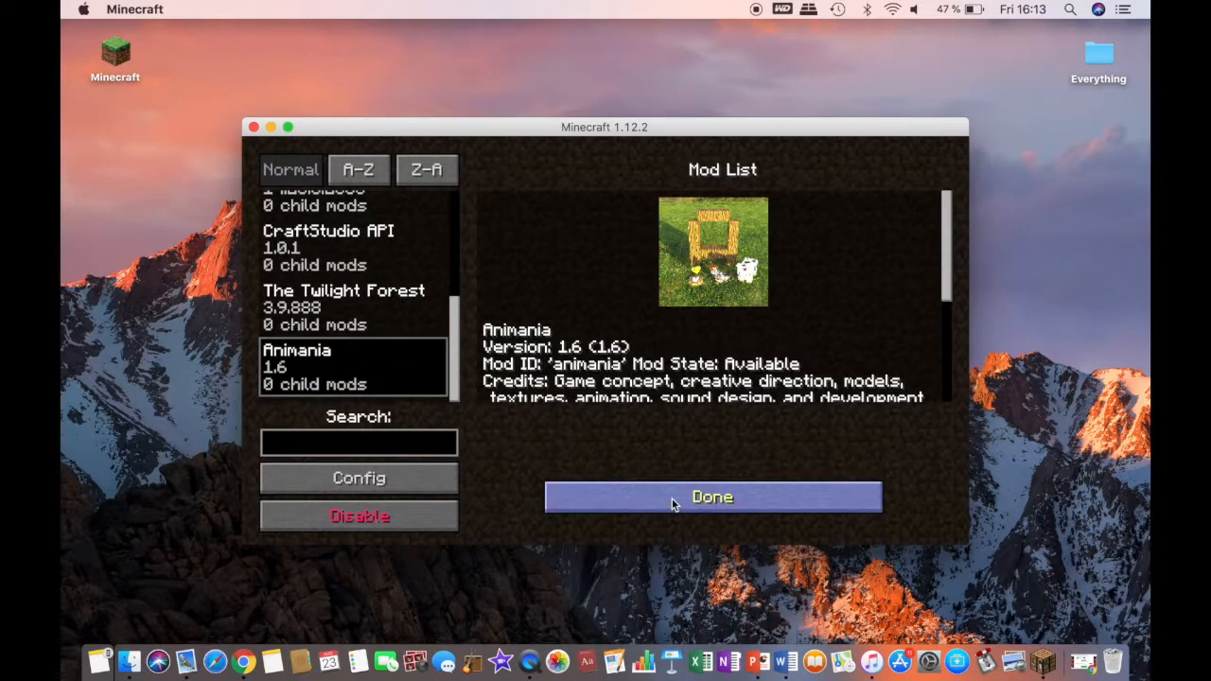
pyautogui.click(712, 497)
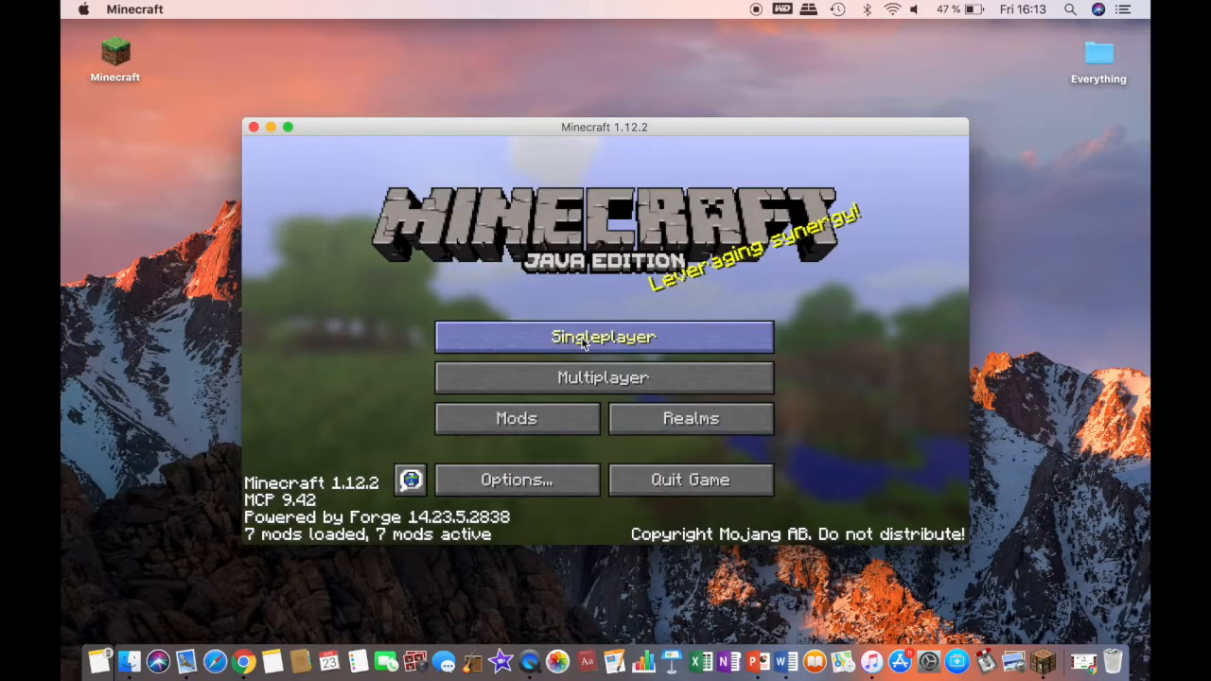